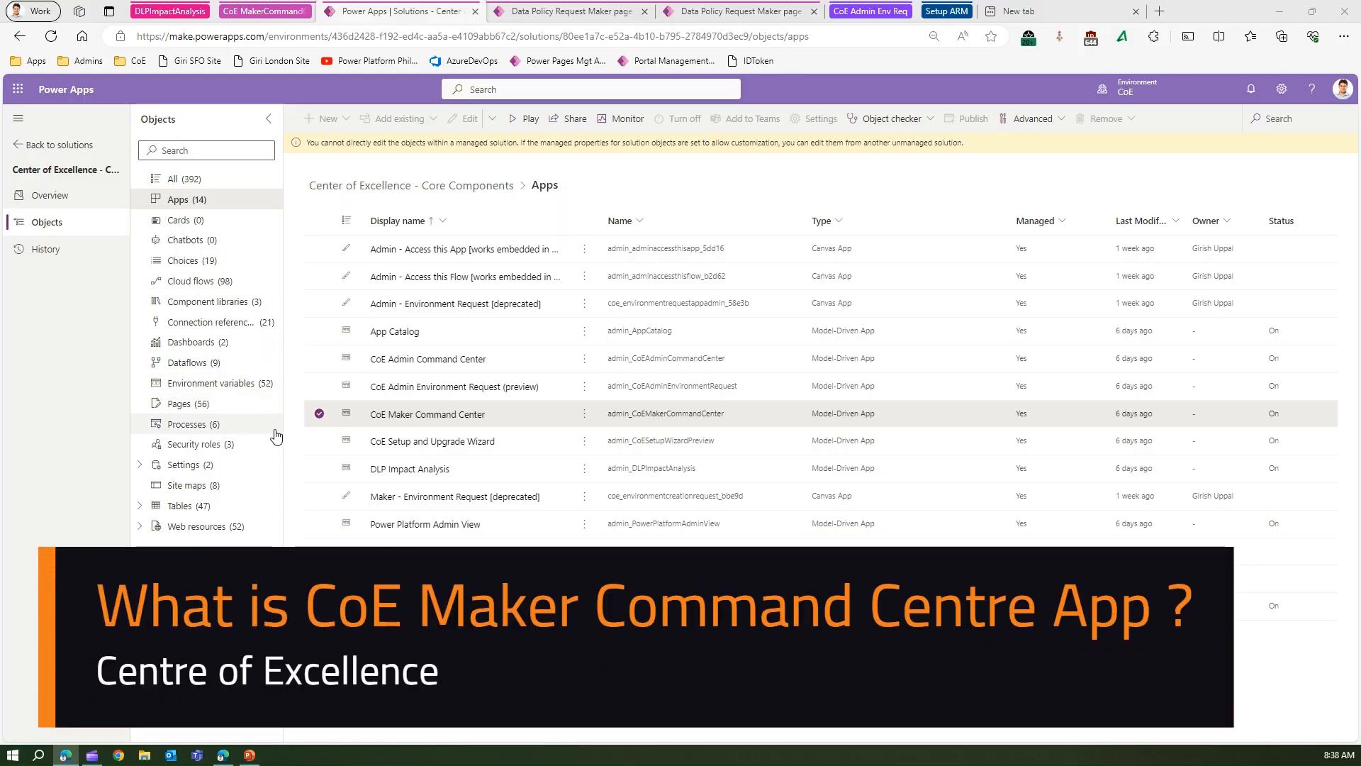
pyautogui.moveTo(297, 449)
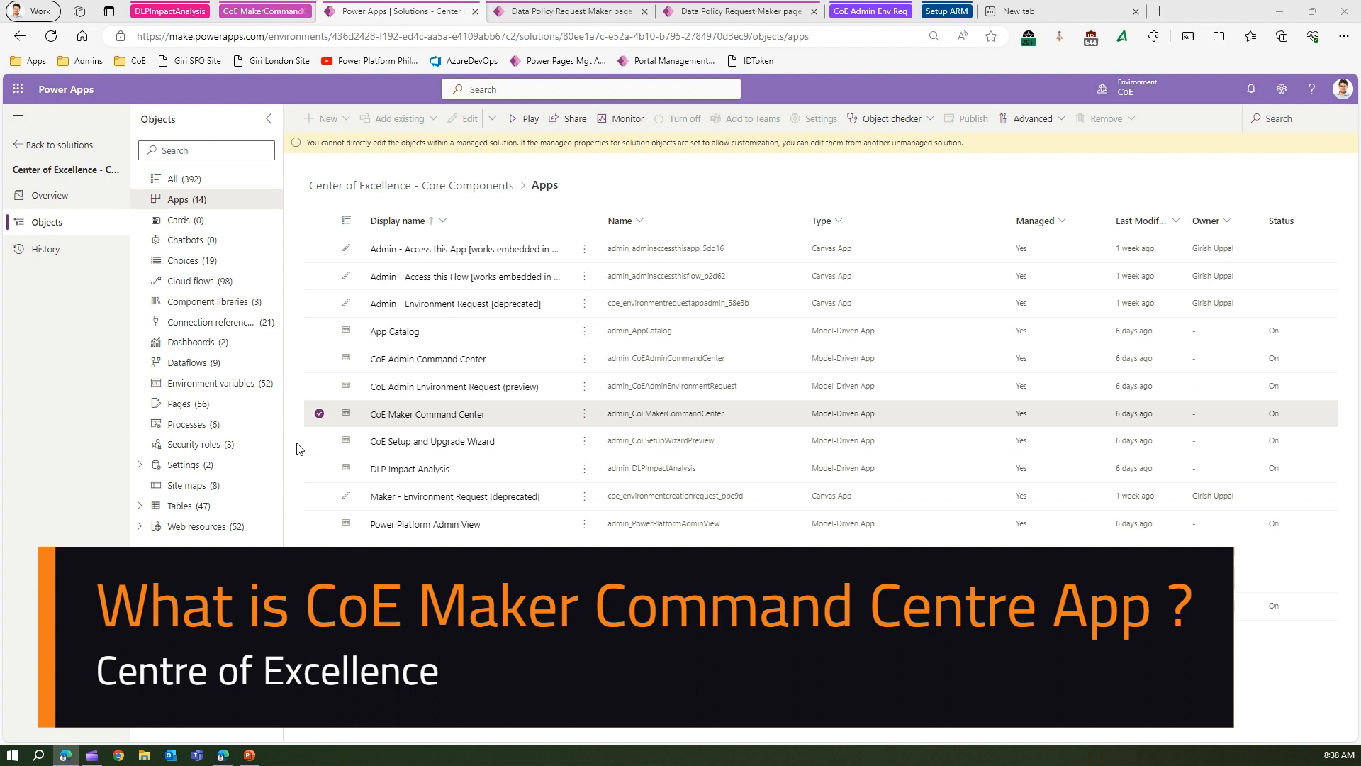
pyautogui.moveTo(394, 173)
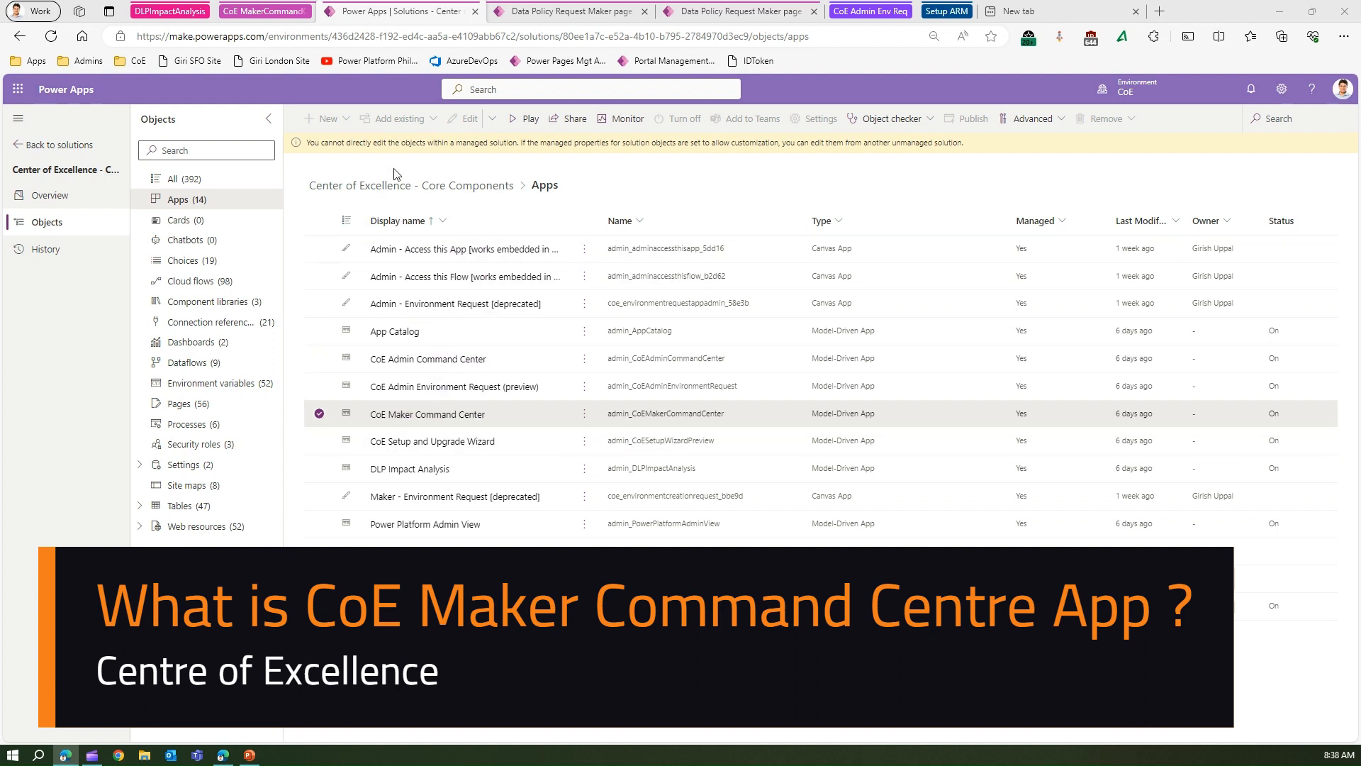
pyautogui.moveTo(545, 184)
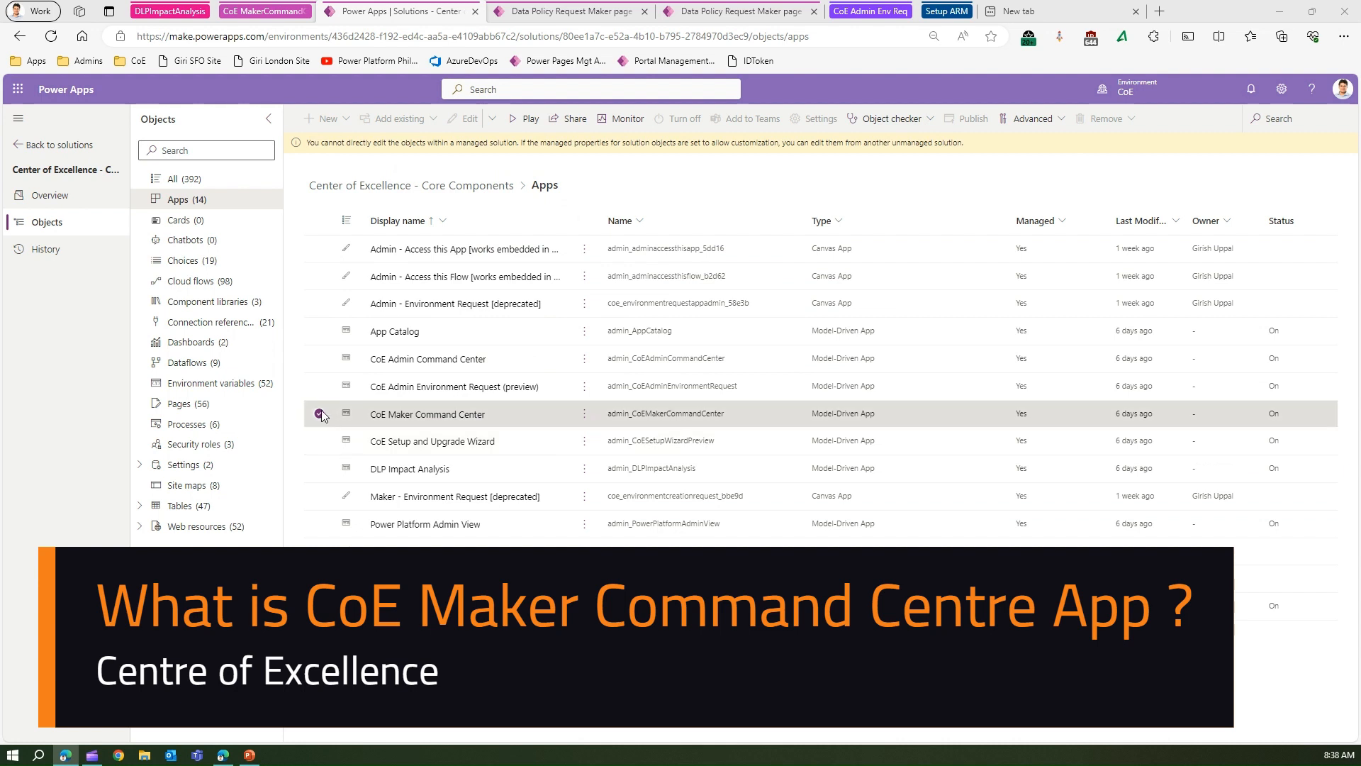
# Launch CoE Maker Command Center and view Bookmarks with App Catalog, DEF New Change and CoE Setup App cards, peeking at the solution areas list.
pyautogui.click(321, 413)
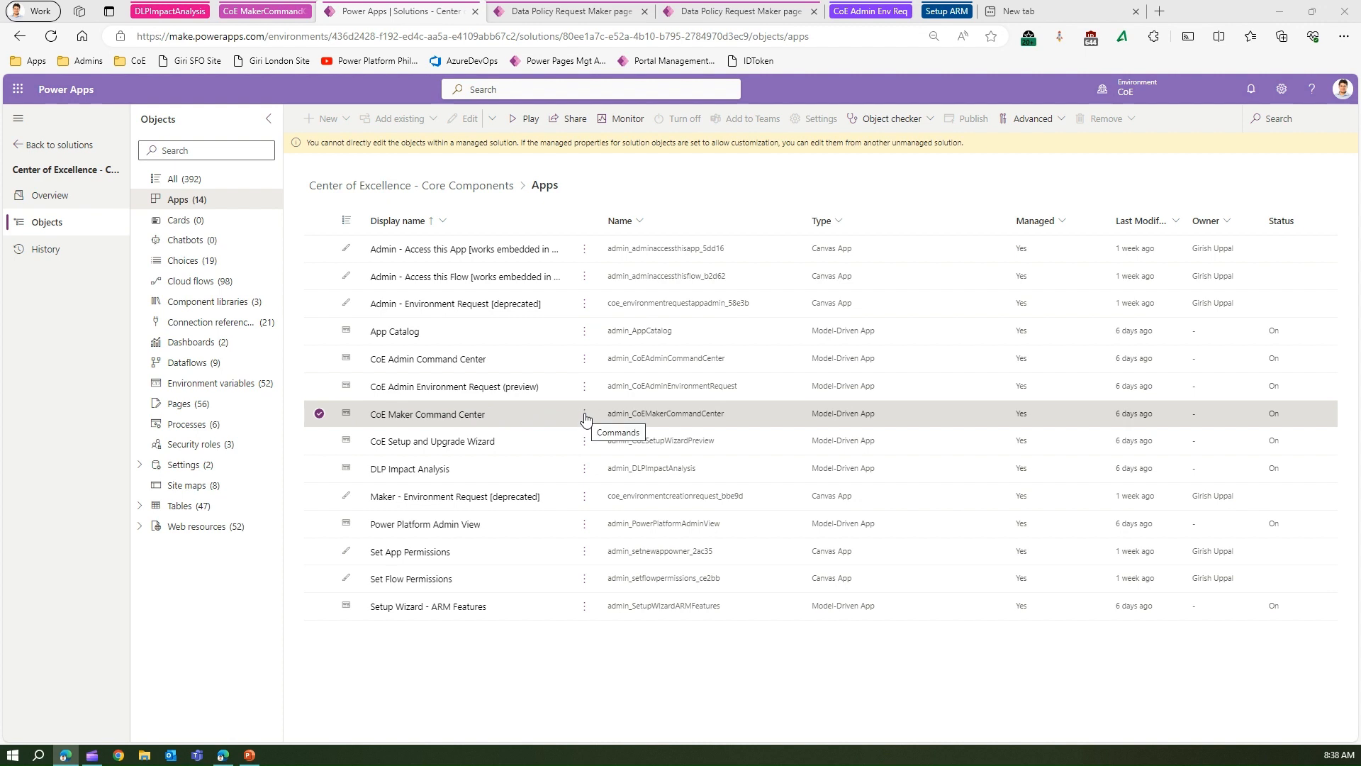
pyautogui.click(586, 413)
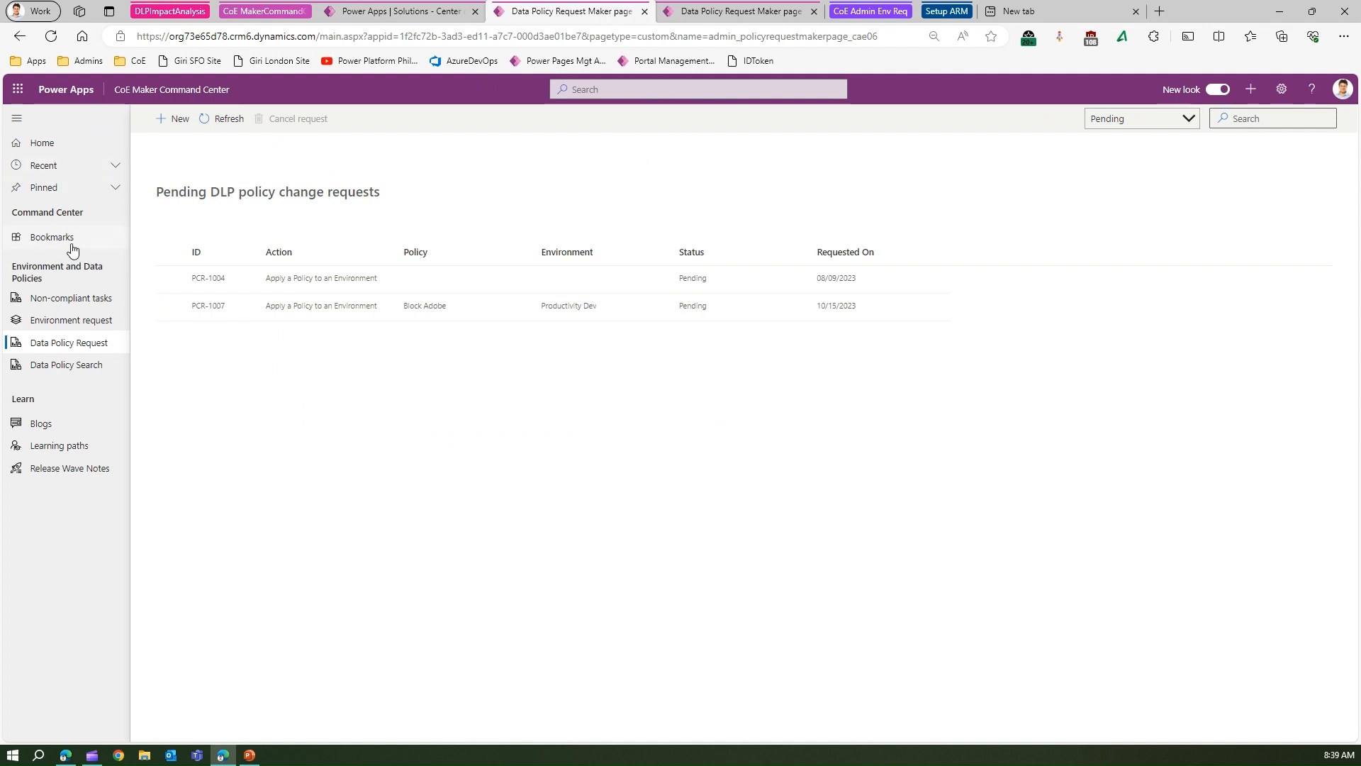
pyautogui.click(51, 237)
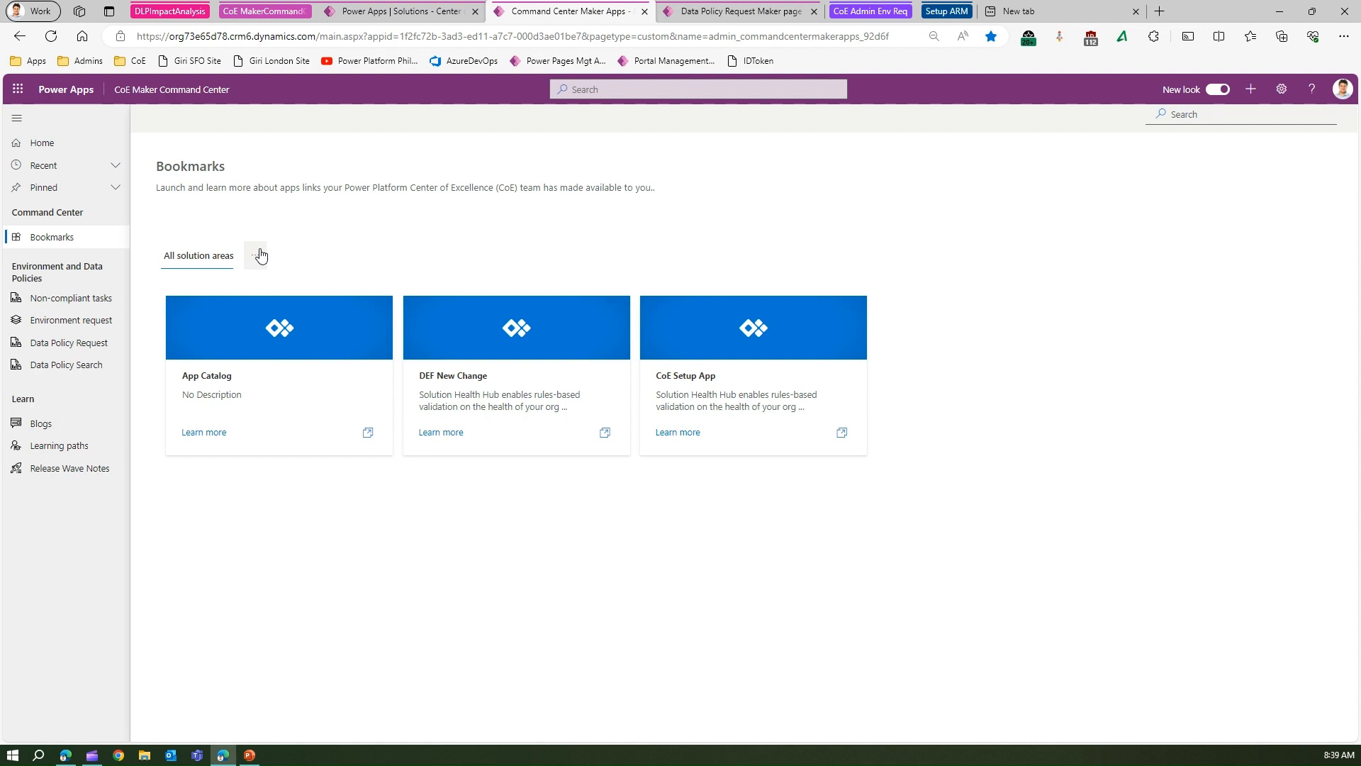
pyautogui.click(259, 256)
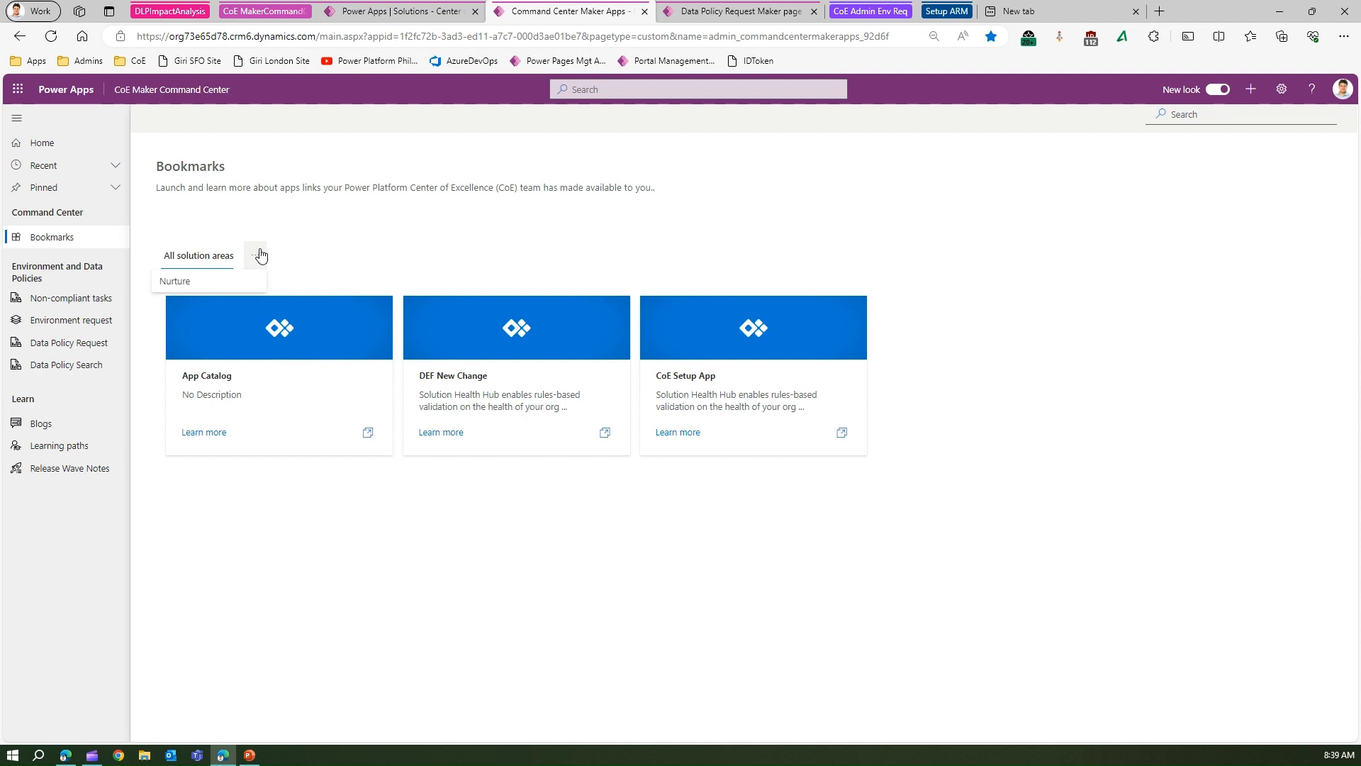
pyautogui.moveTo(256, 261)
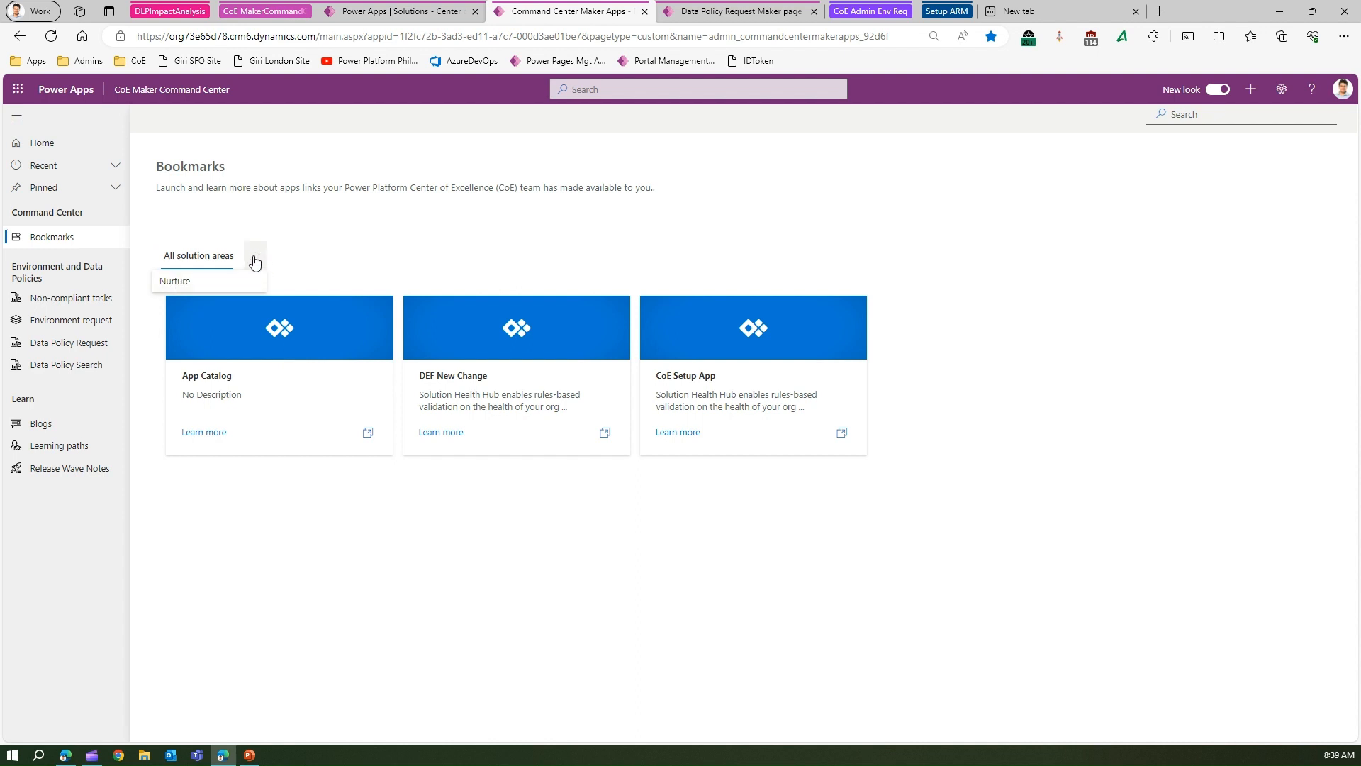
pyautogui.click(253, 261)
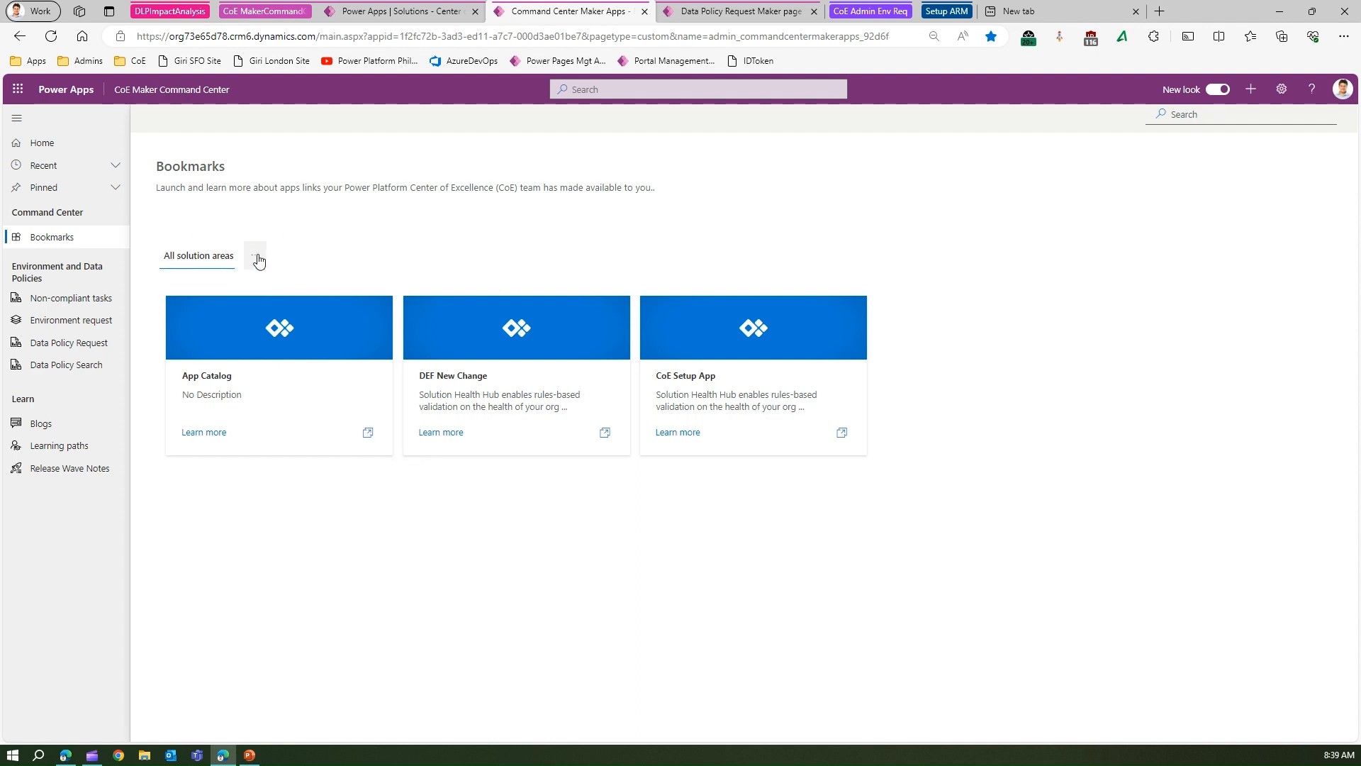
pyautogui.moveTo(181, 89)
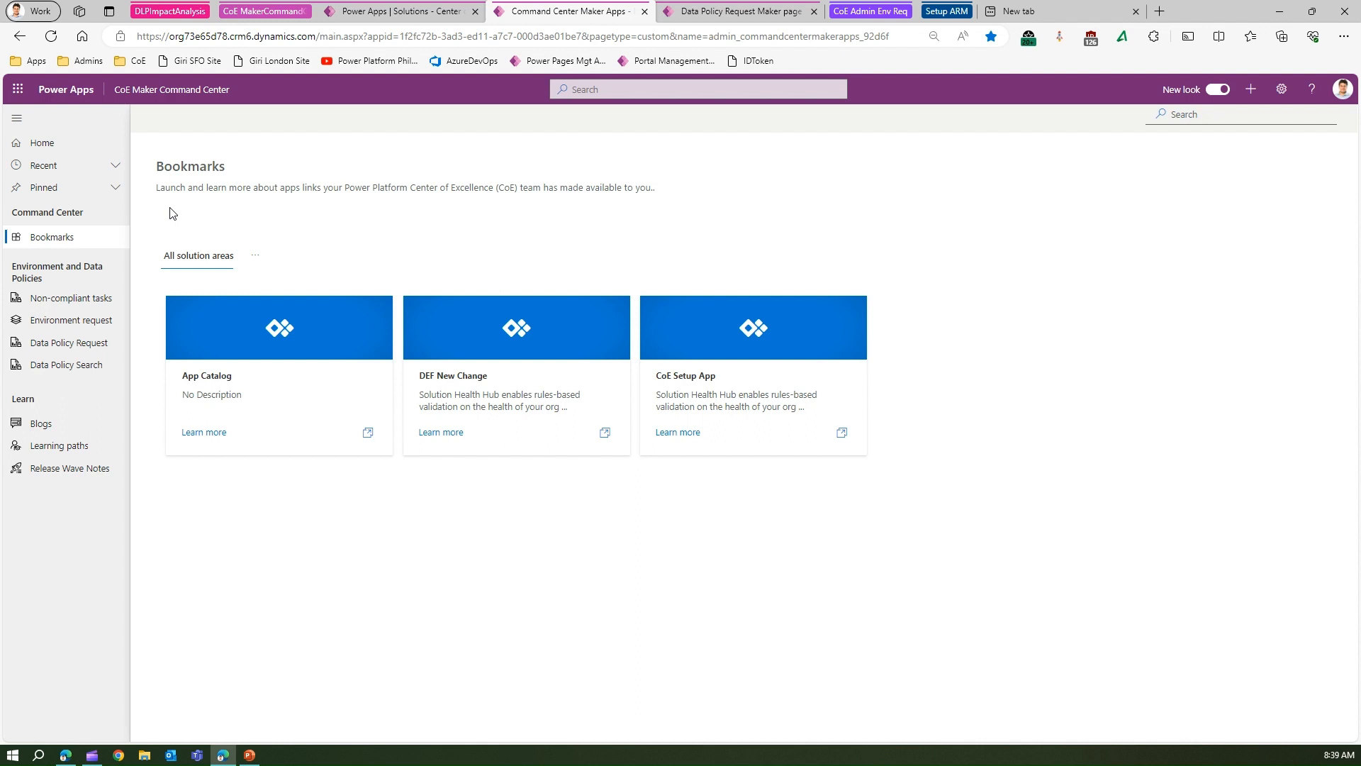
pyautogui.moveTo(172, 301)
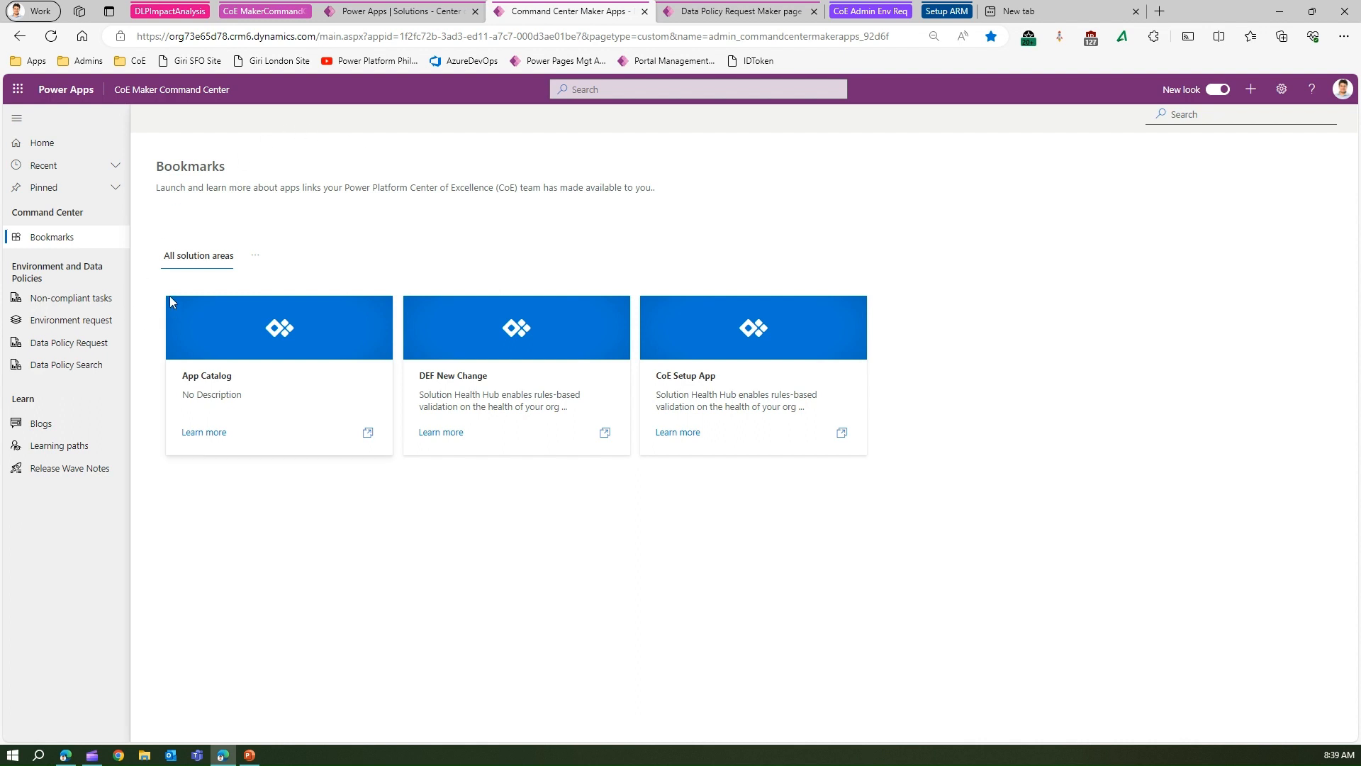
pyautogui.moveTo(103, 279)
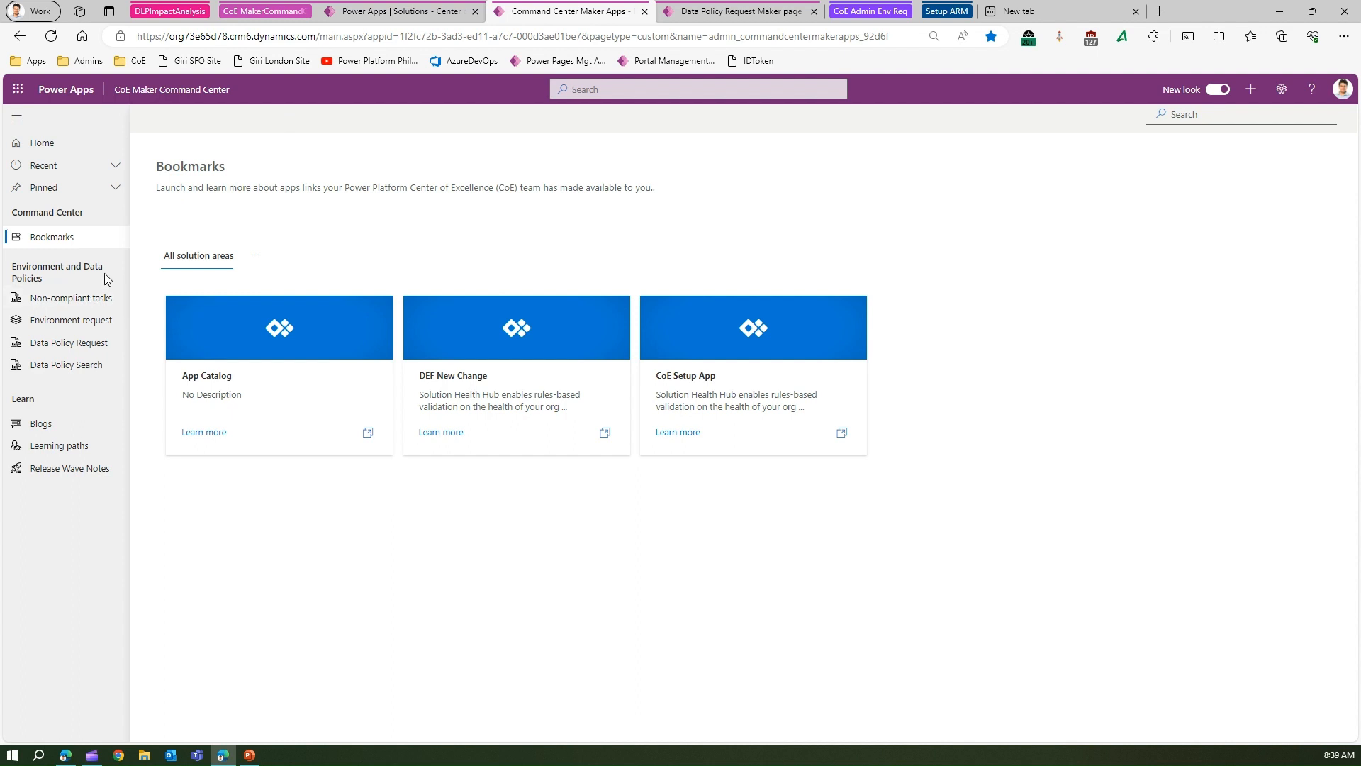
pyautogui.moveTo(71, 297)
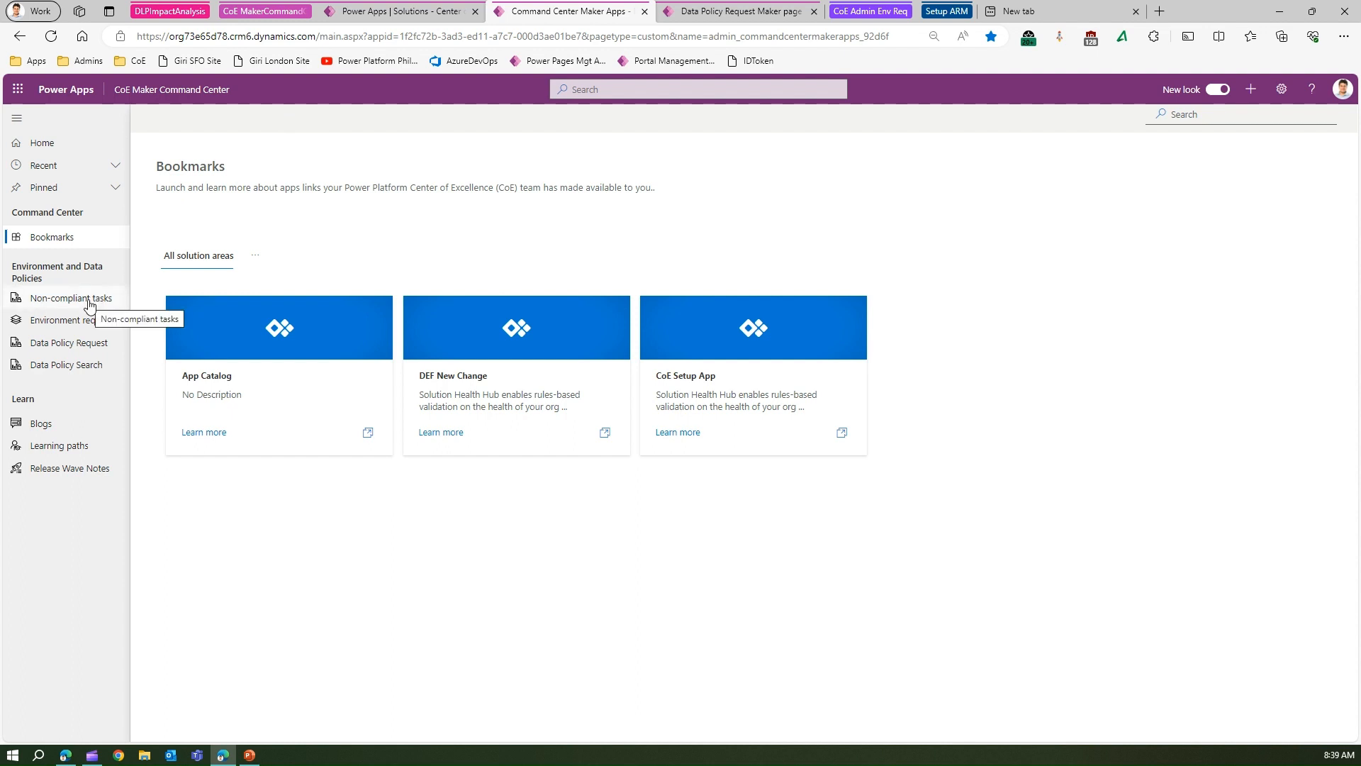
# Step through Non-compliant tasks, Environment request and Data Policy Request pages, landing on the Shared Data Policies search.
pyautogui.click(70, 298)
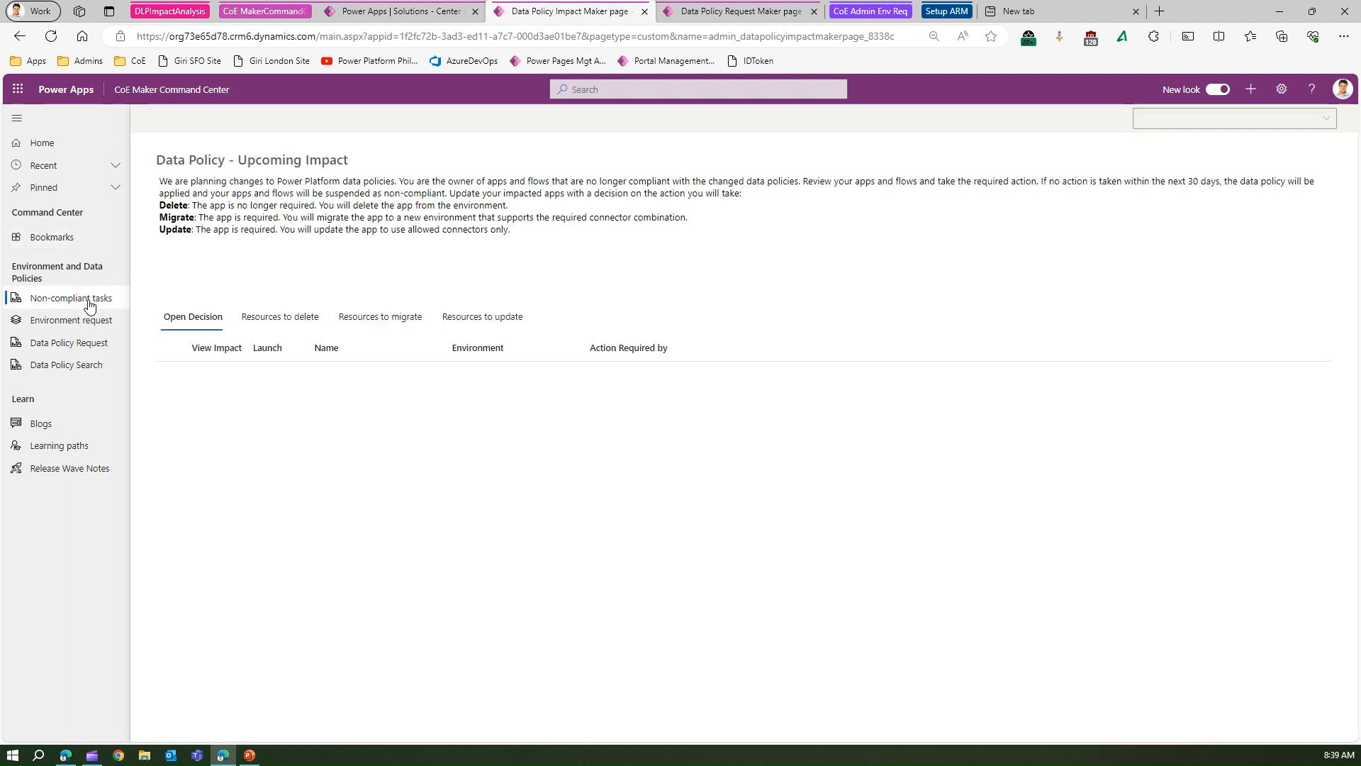
pyautogui.click(71, 319)
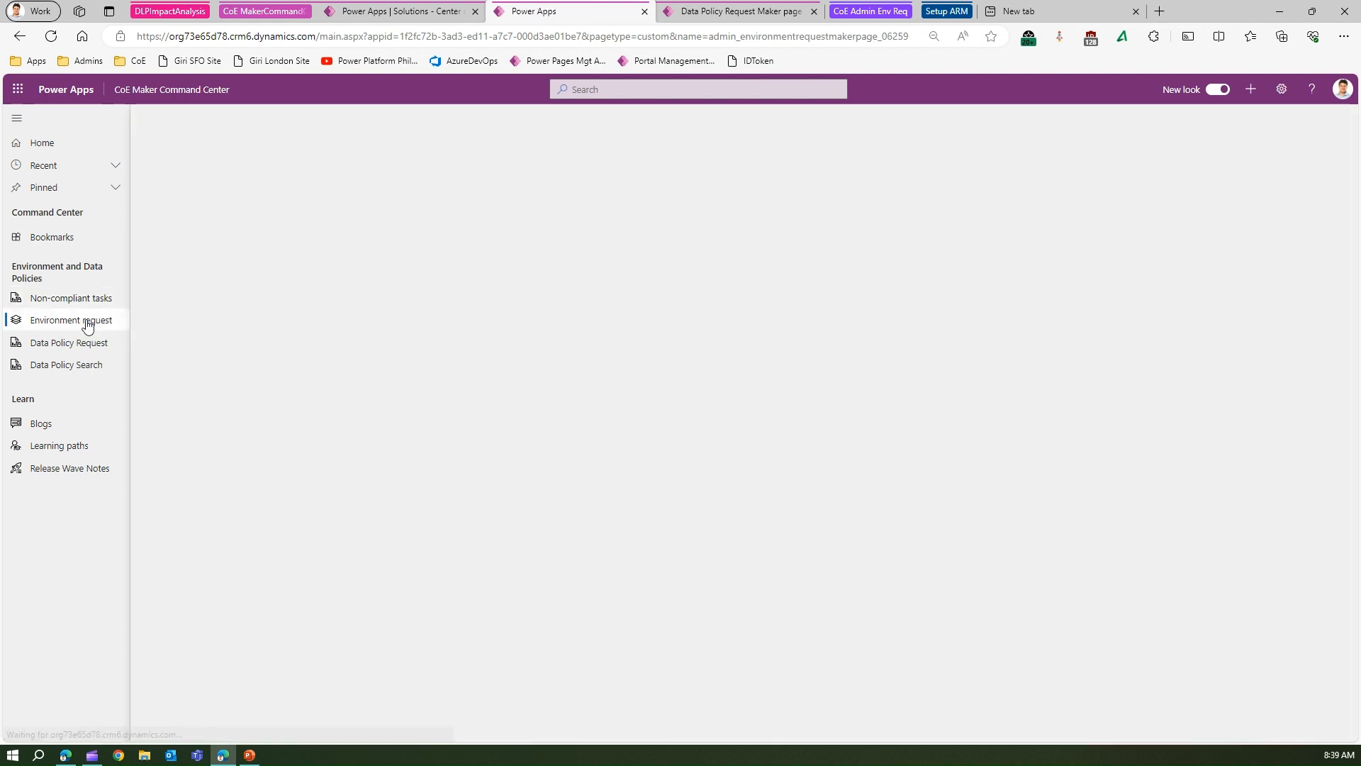
pyautogui.click(71, 319)
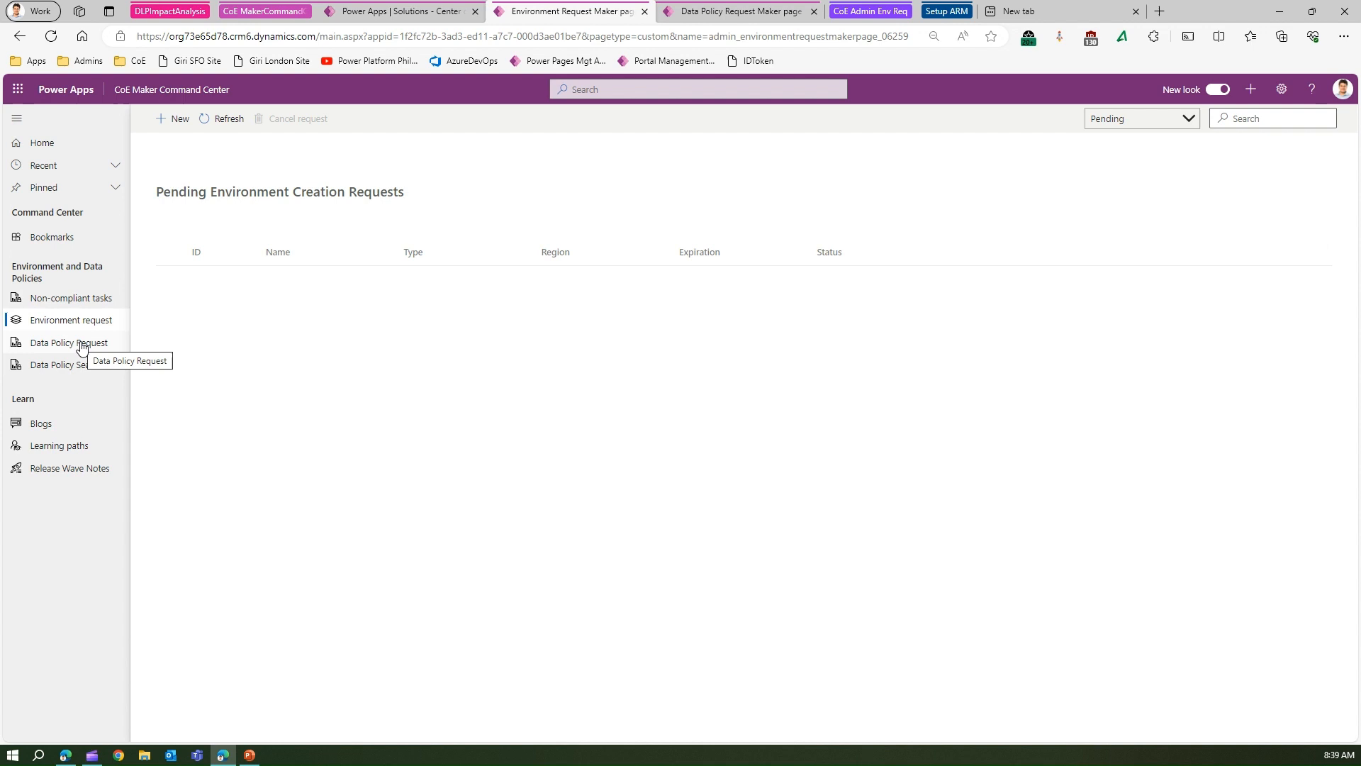
pyautogui.click(68, 341)
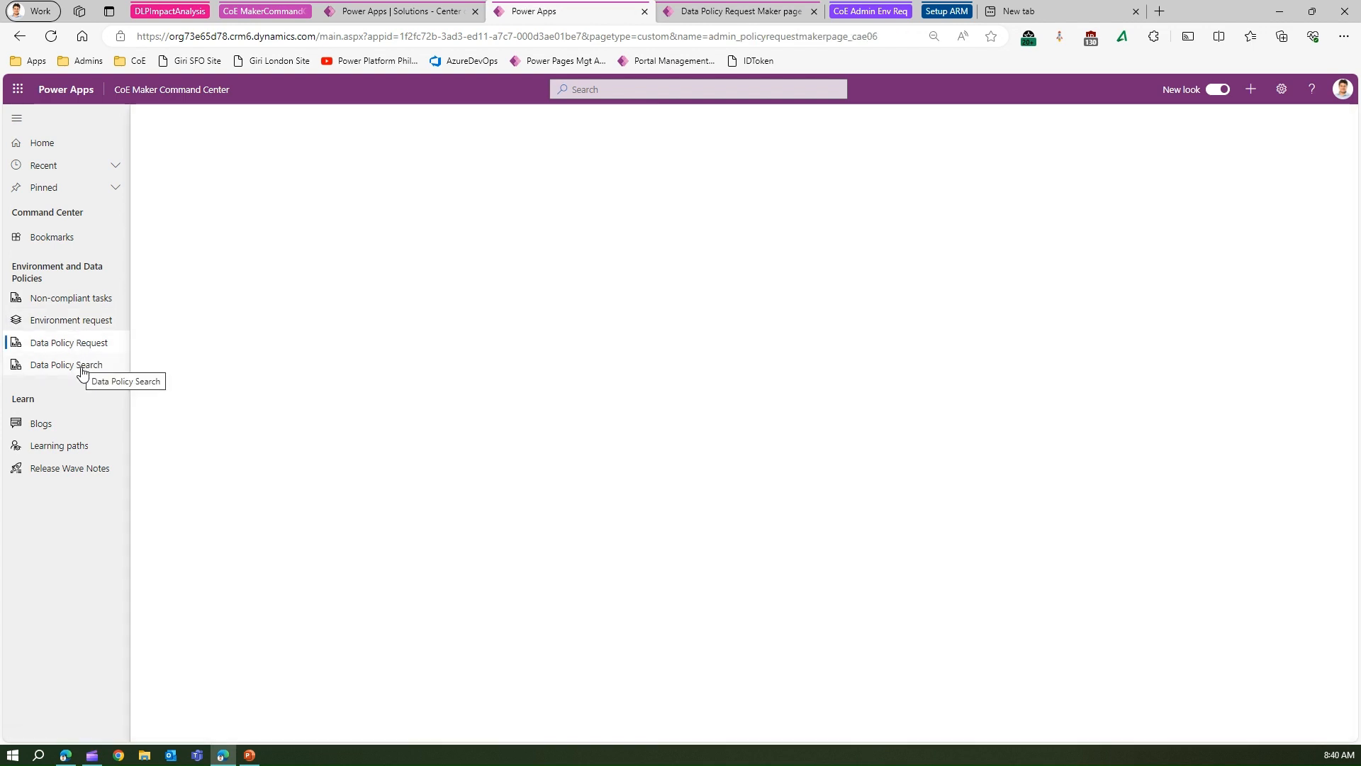
pyautogui.click(69, 342)
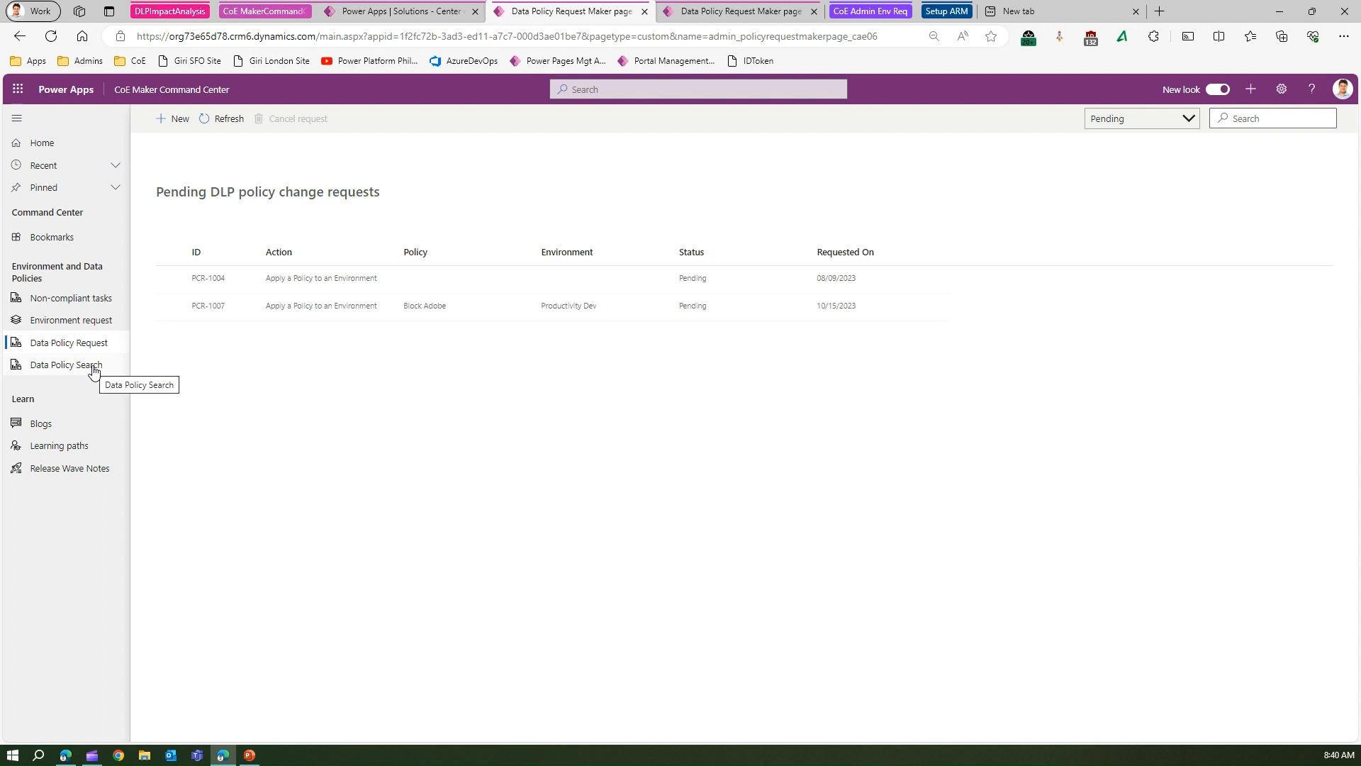
pyautogui.click(67, 365)
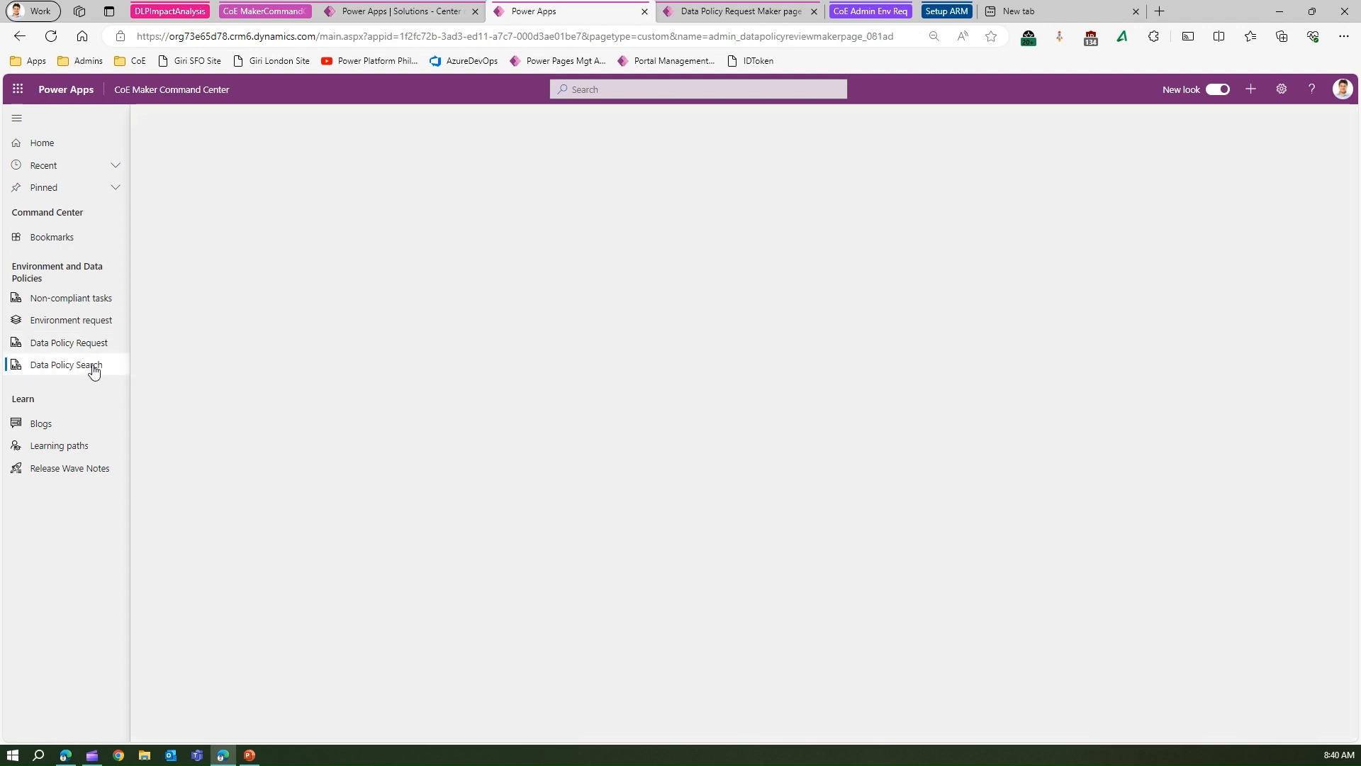
pyautogui.click(67, 364)
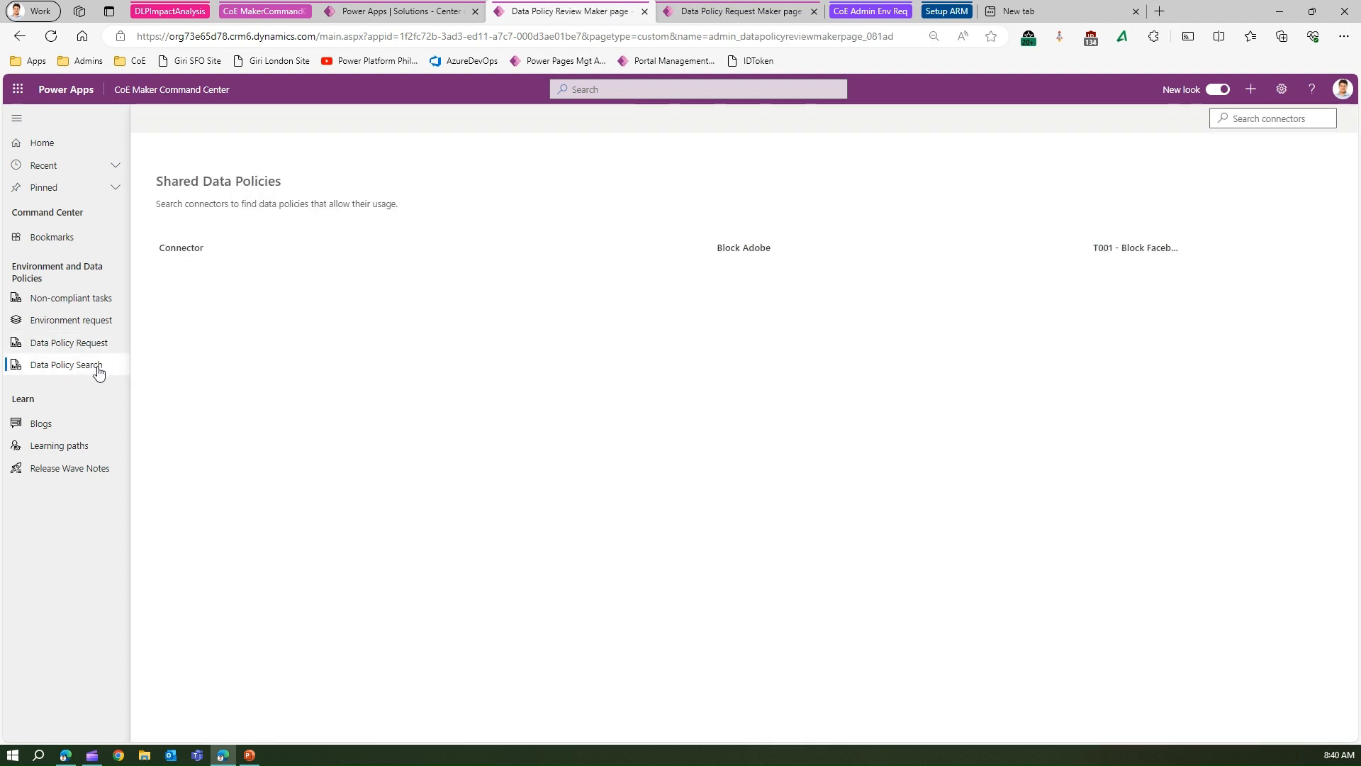
pyautogui.moveTo(57, 326)
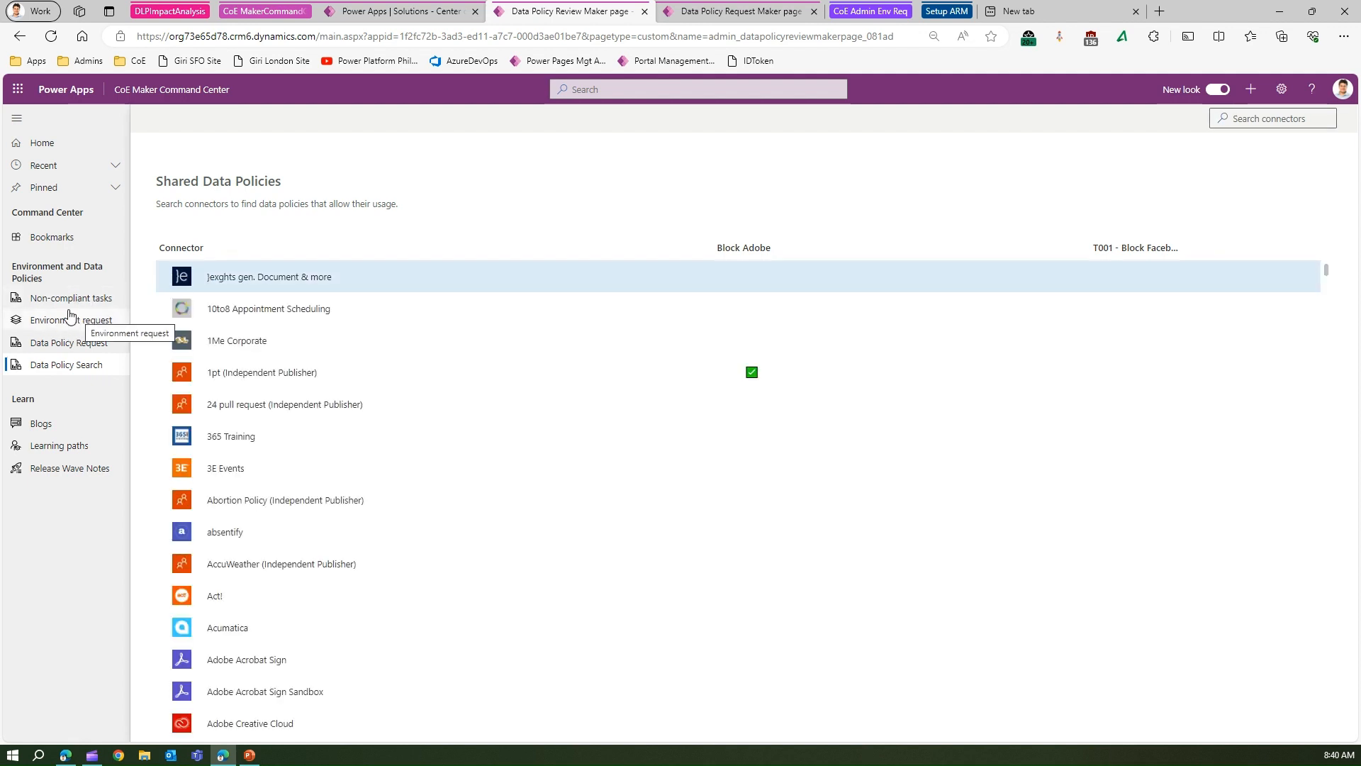
# Select the Test Env Aug 2023 request ECR-01005, start cancelling it, then back out so it stays pending.
pyautogui.click(72, 320)
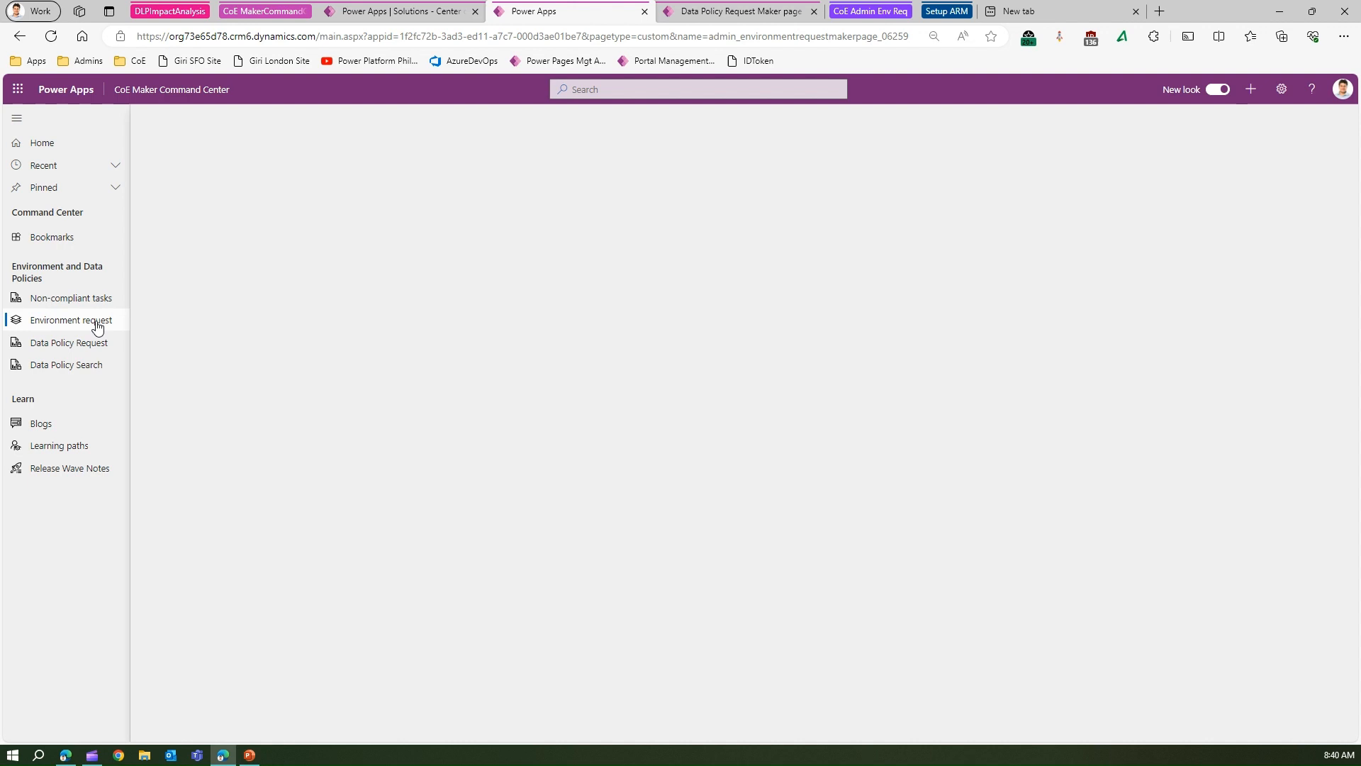
pyautogui.click(72, 319)
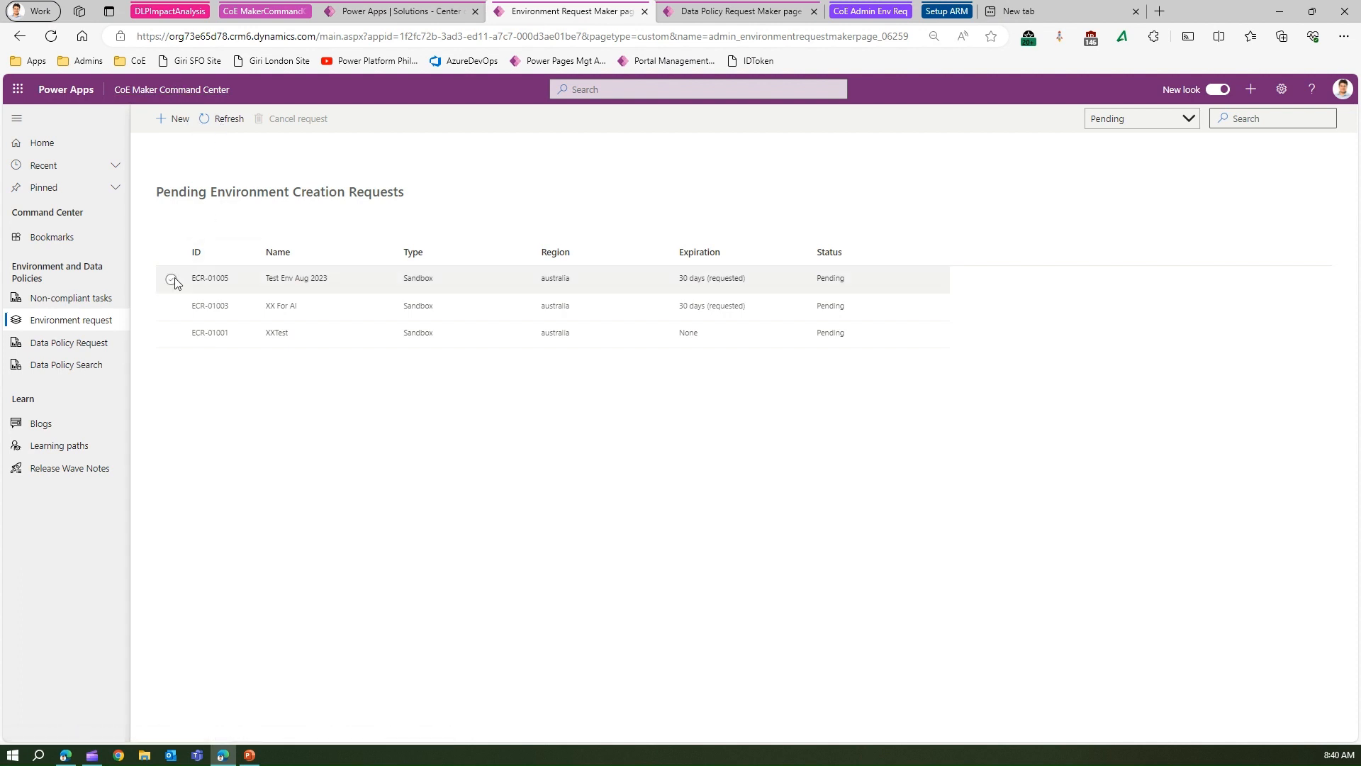
pyautogui.click(172, 277)
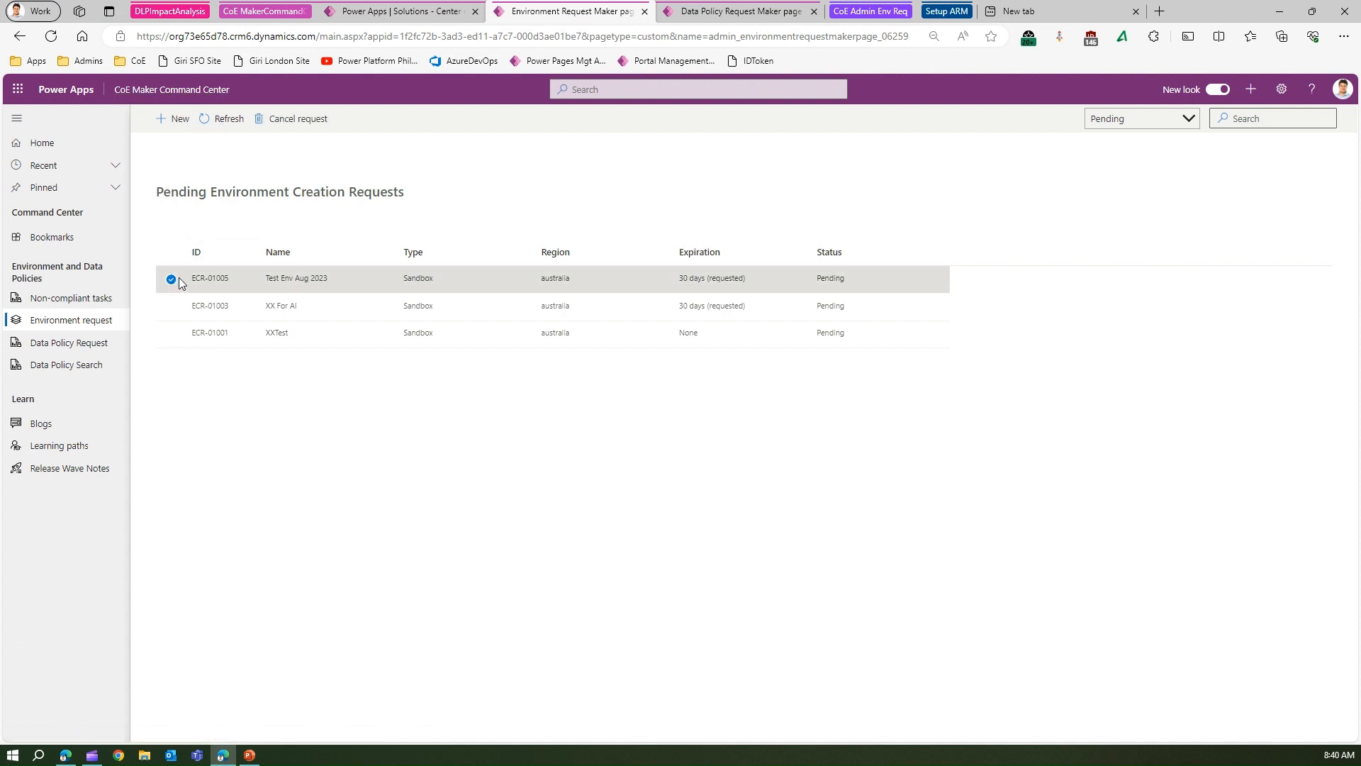
pyautogui.moveTo(201, 273)
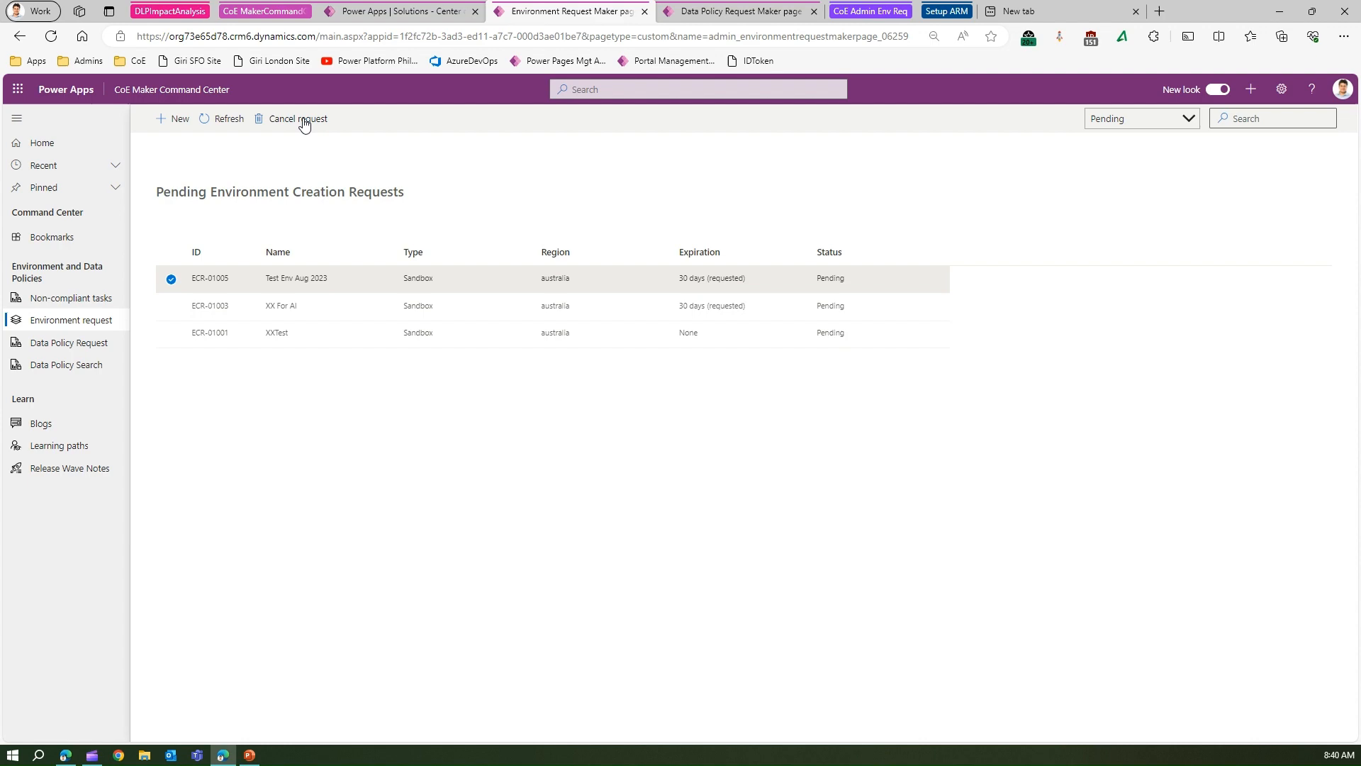
pyautogui.click(297, 118)
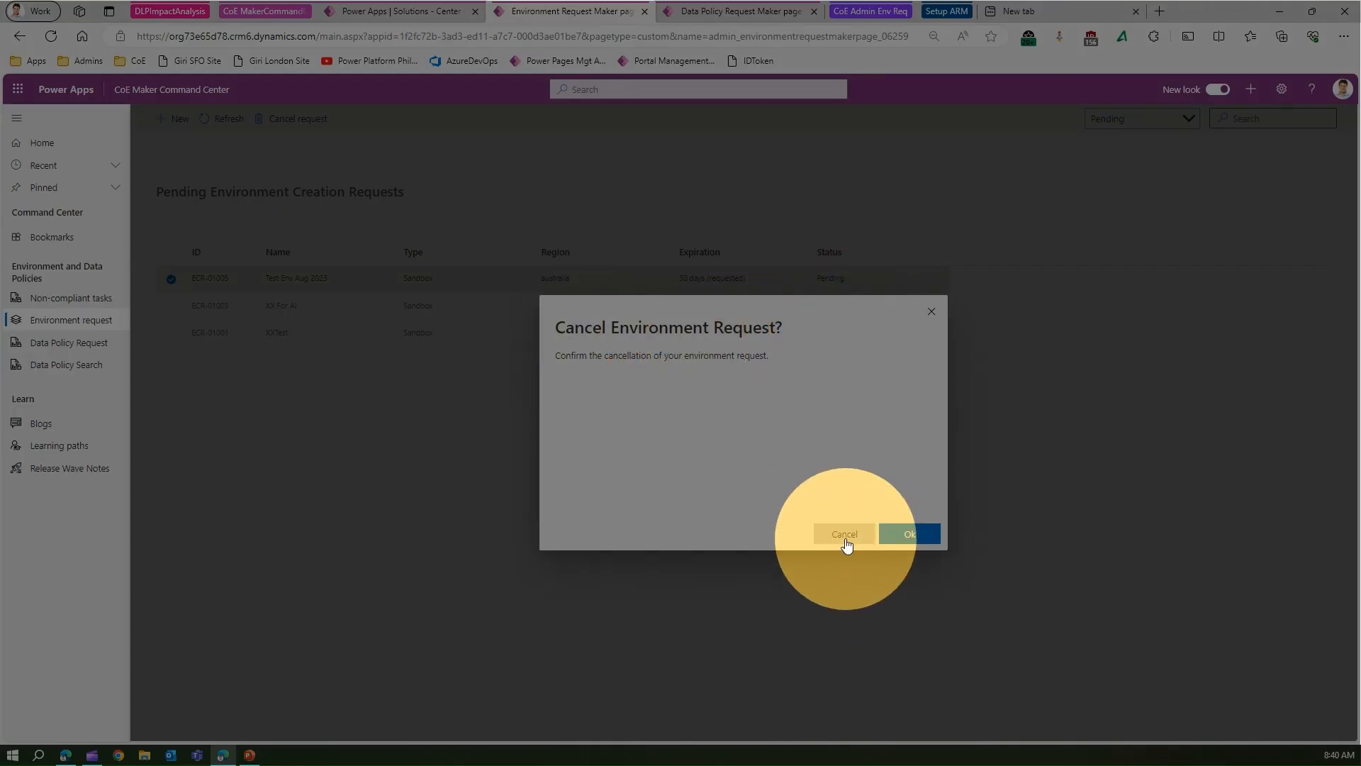
pyautogui.click(842, 533)
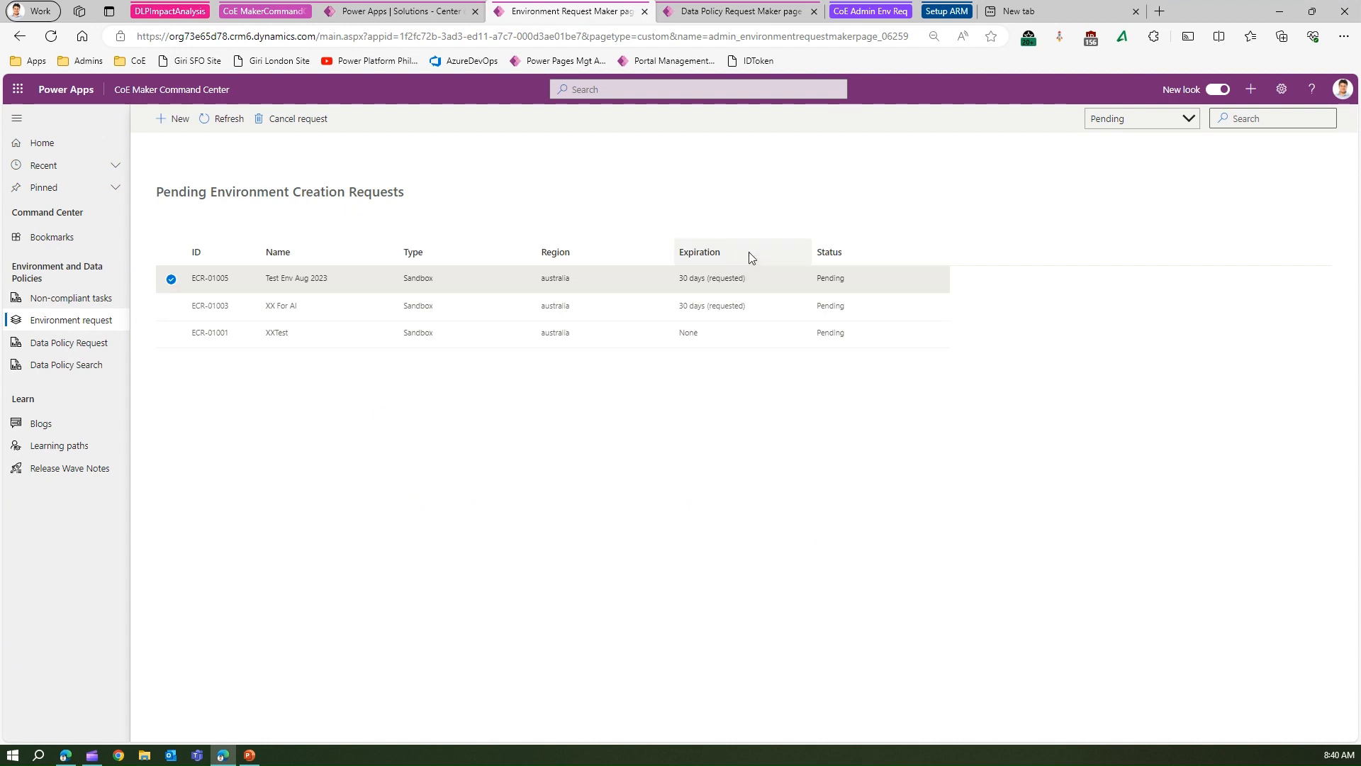
pyautogui.click(1141, 117)
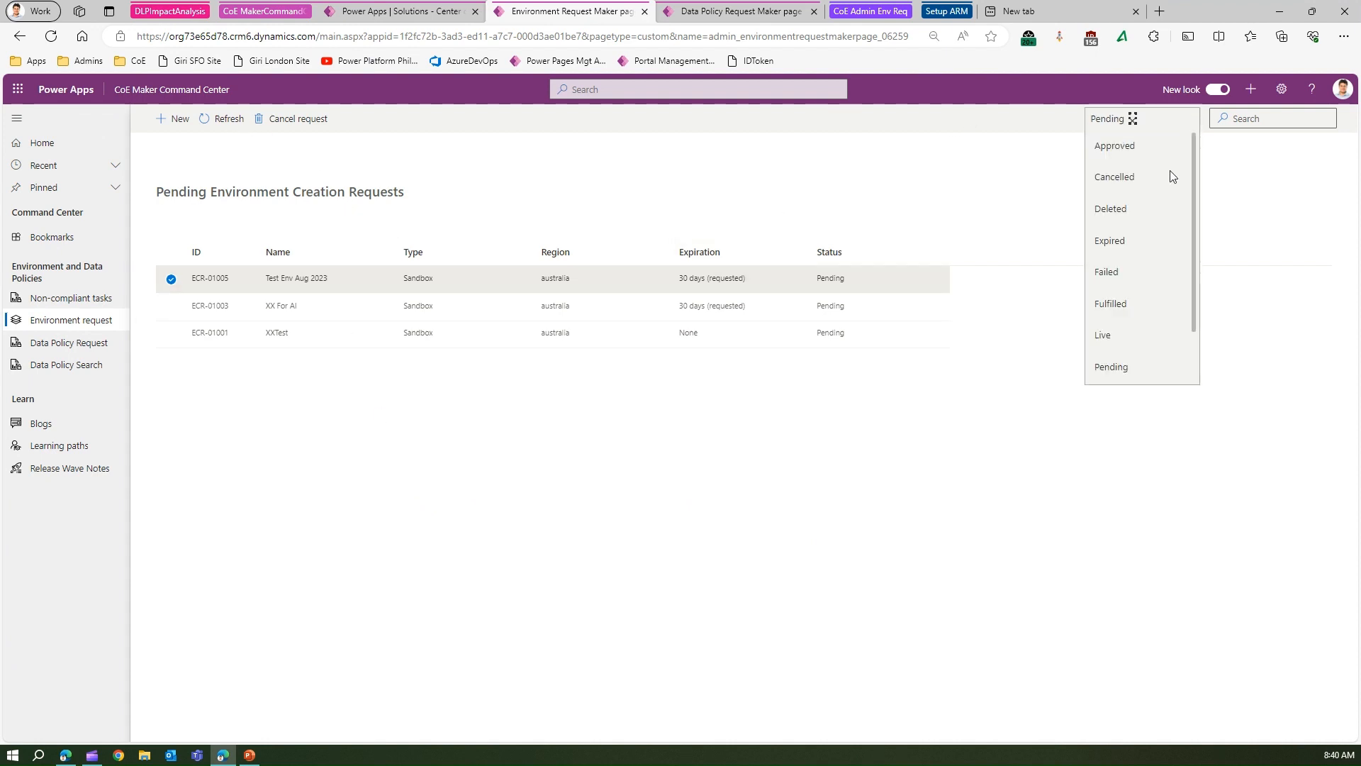
pyautogui.moveTo(1112, 274)
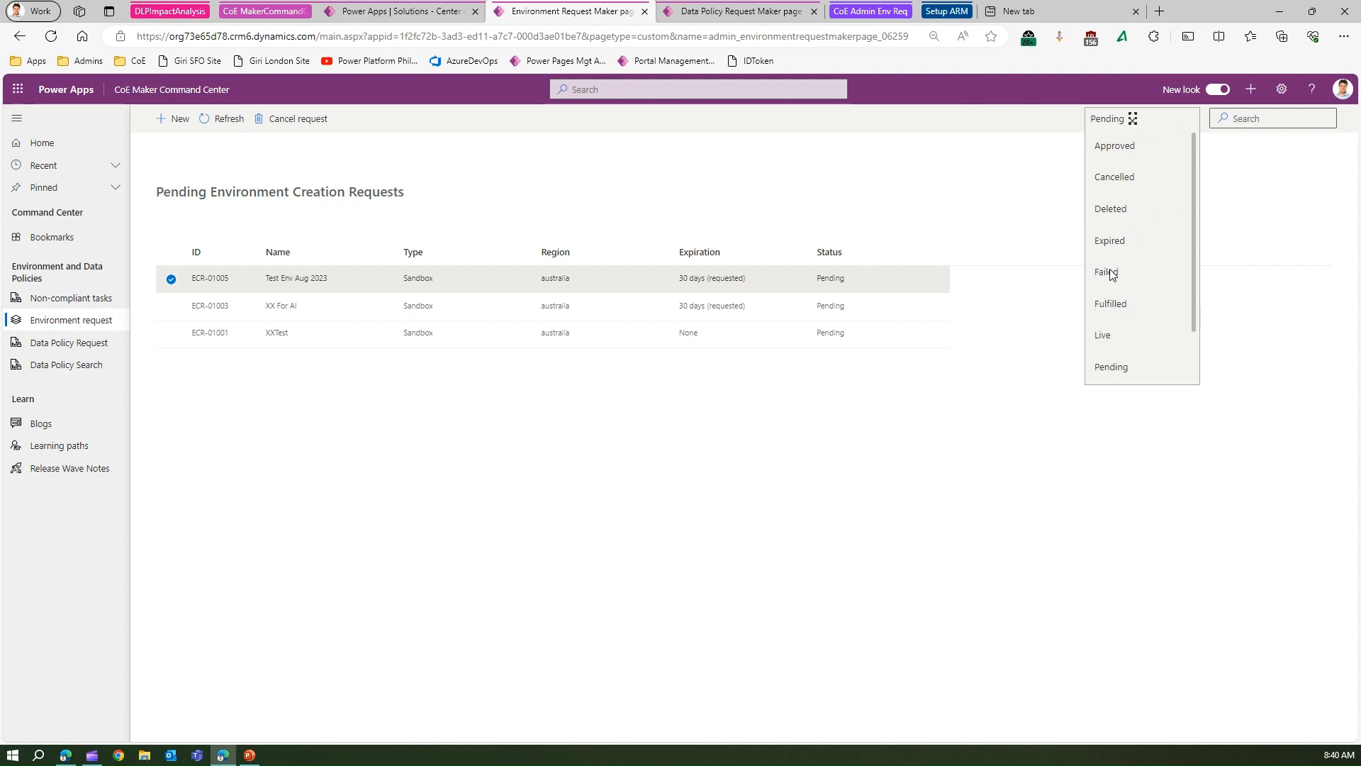
pyautogui.click(1104, 335)
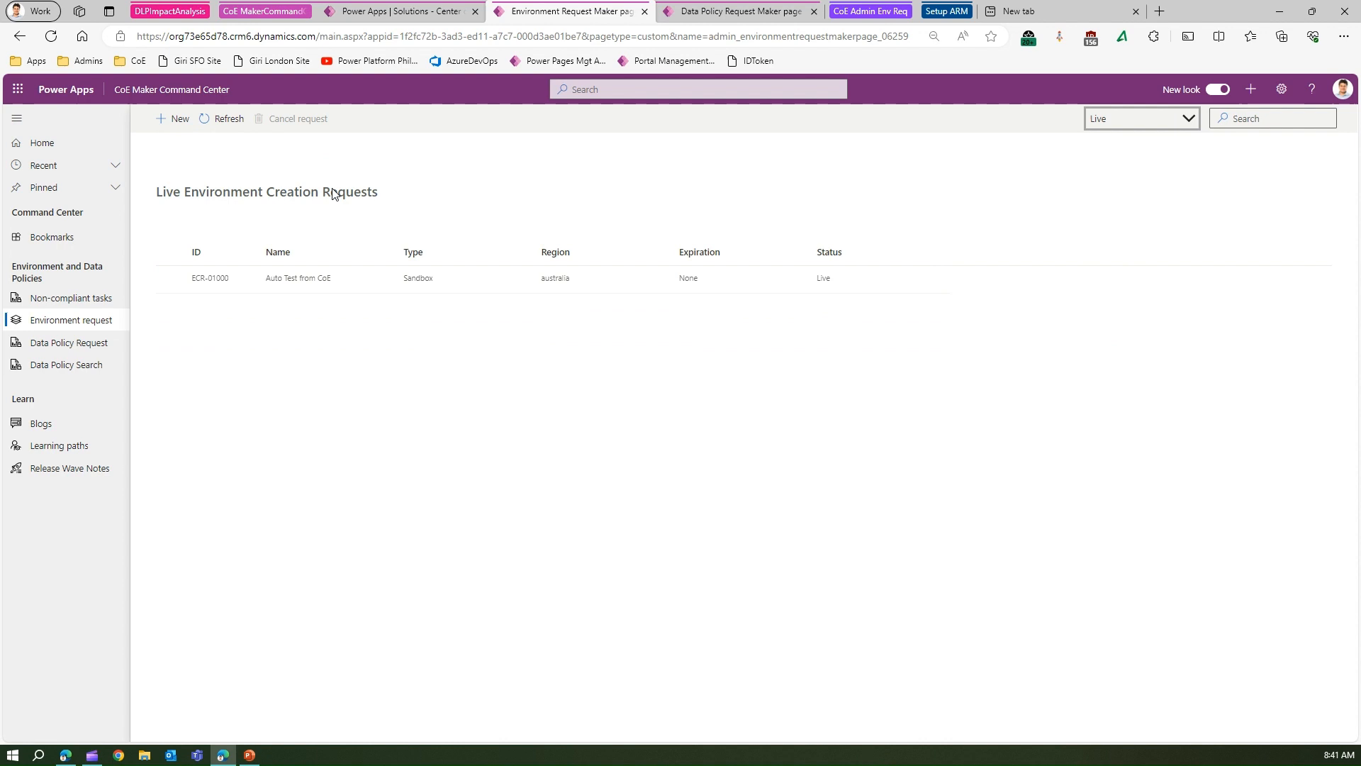
pyautogui.moveTo(273, 205)
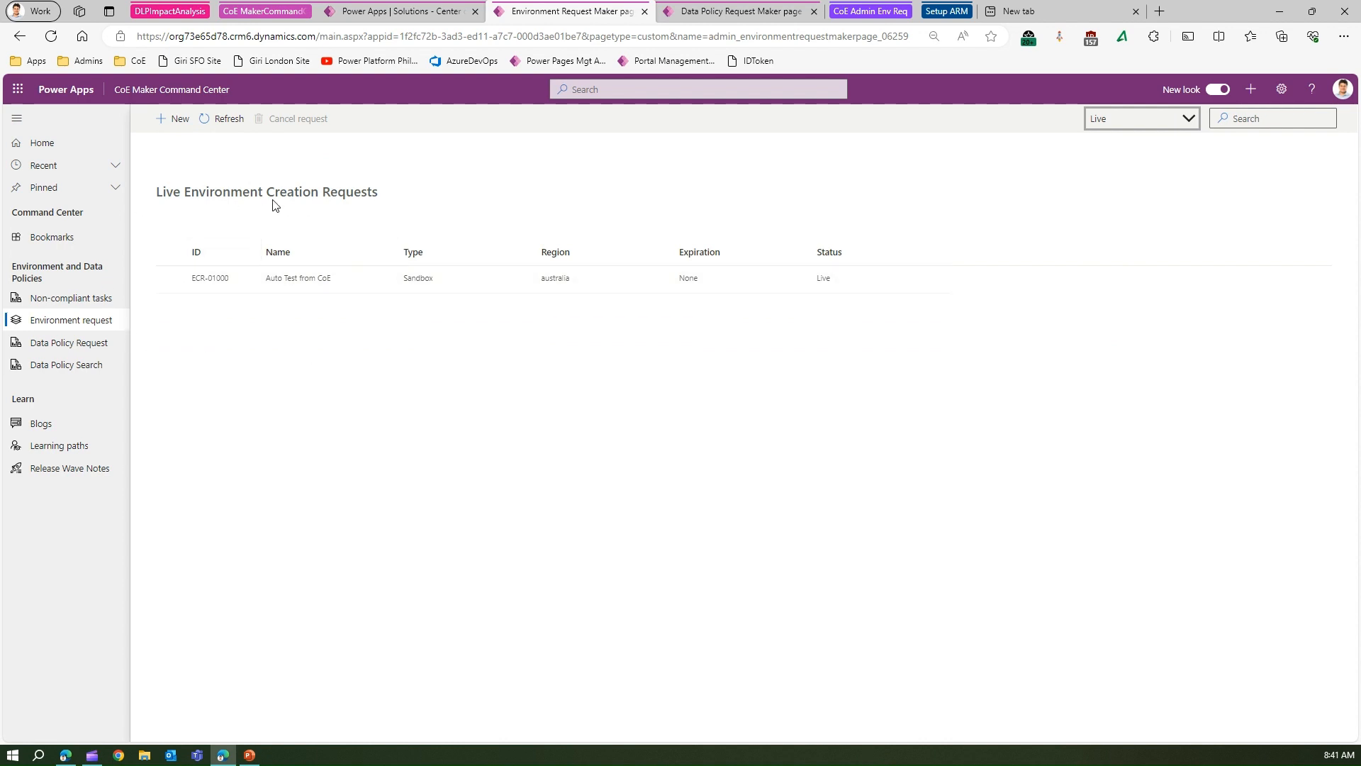
pyautogui.click(171, 278)
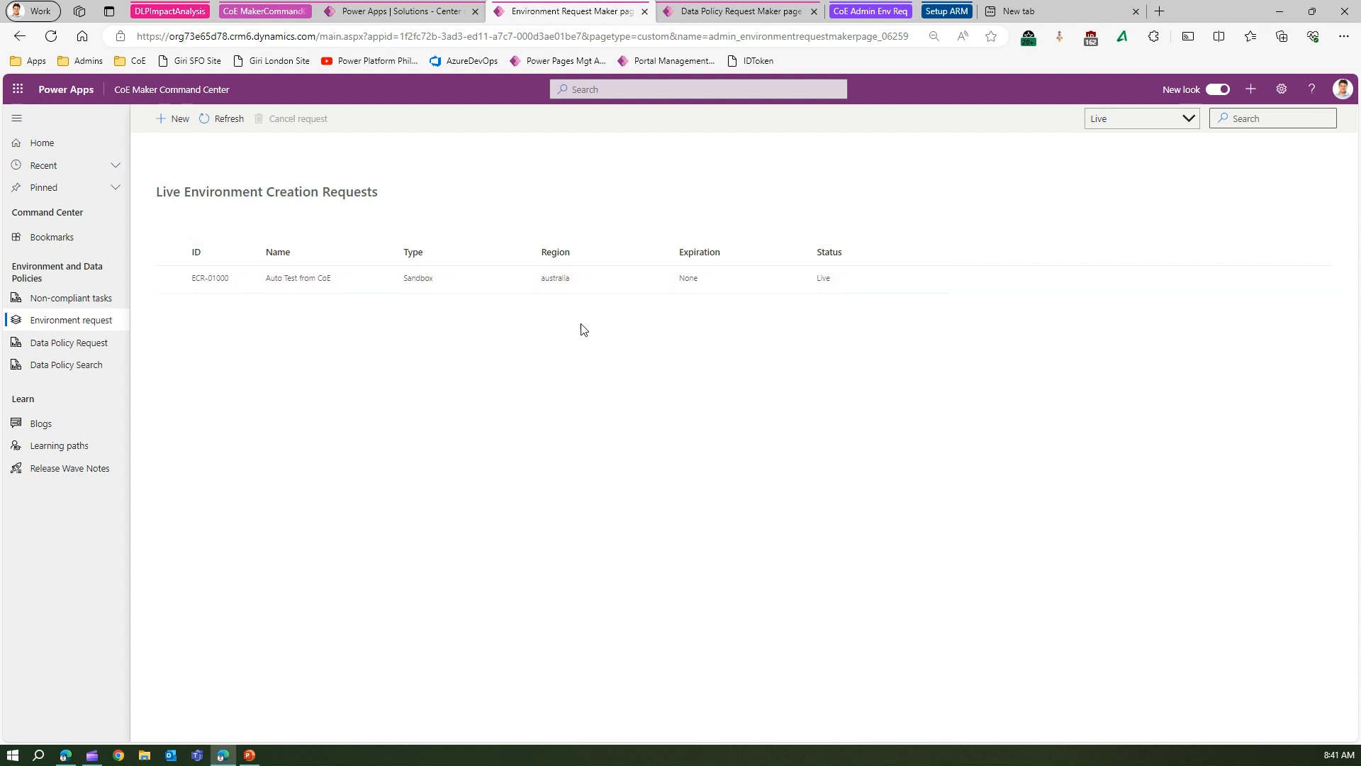
pyautogui.moveTo(95, 324)
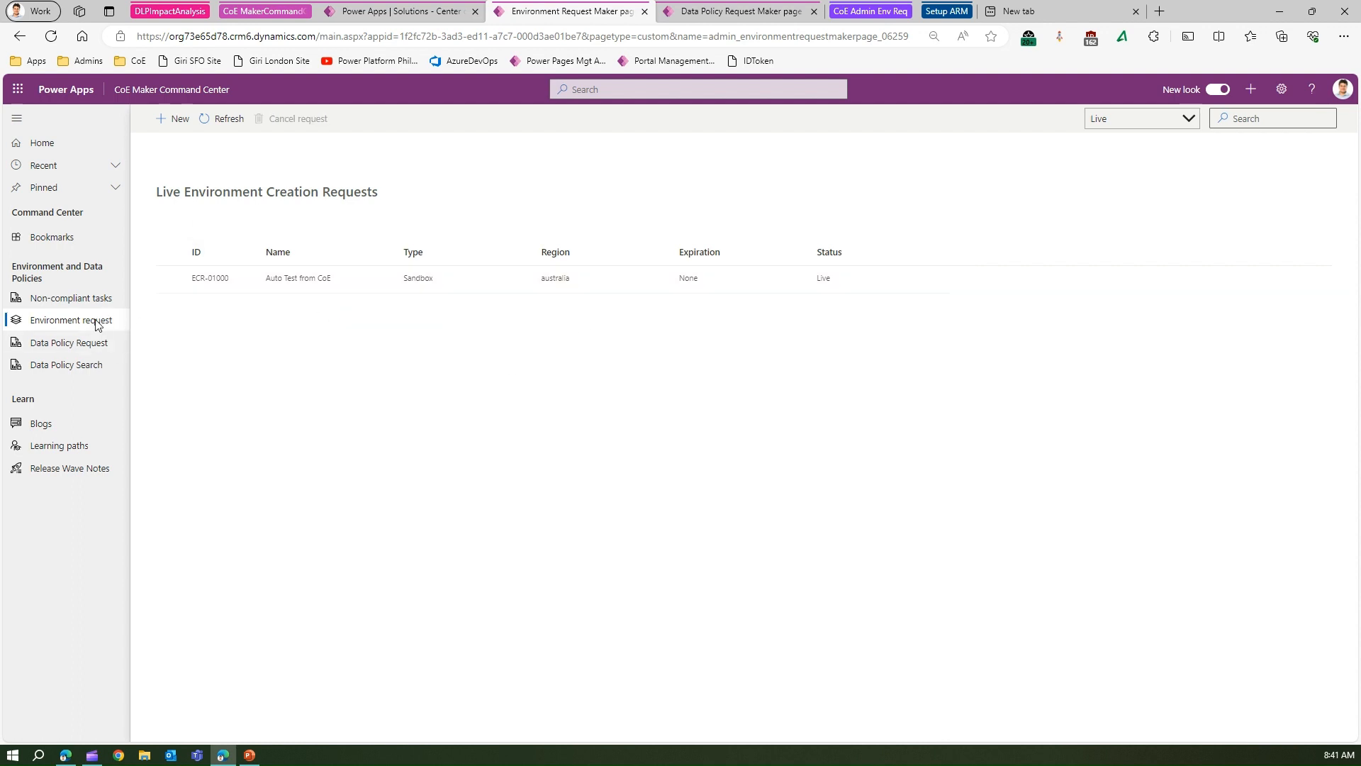
pyautogui.click(1140, 118)
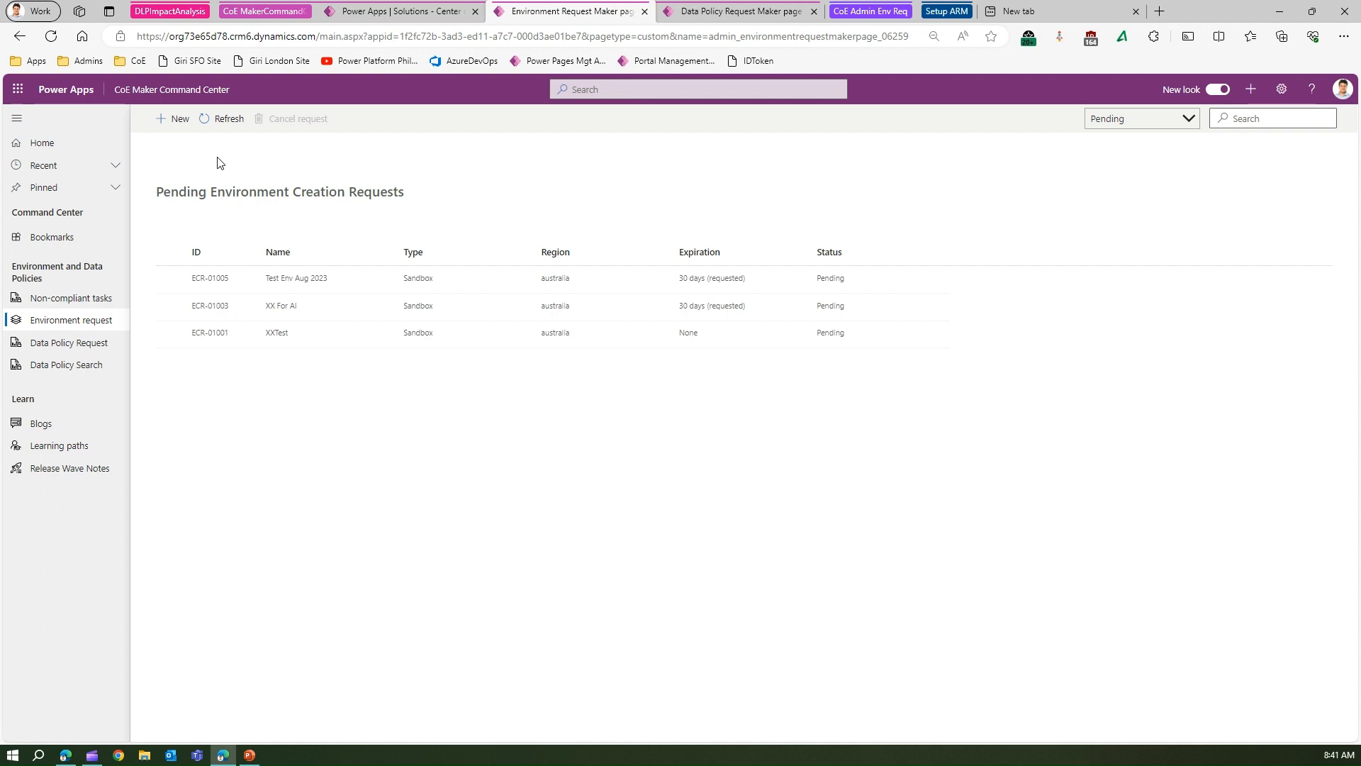
pyautogui.moveTo(119, 346)
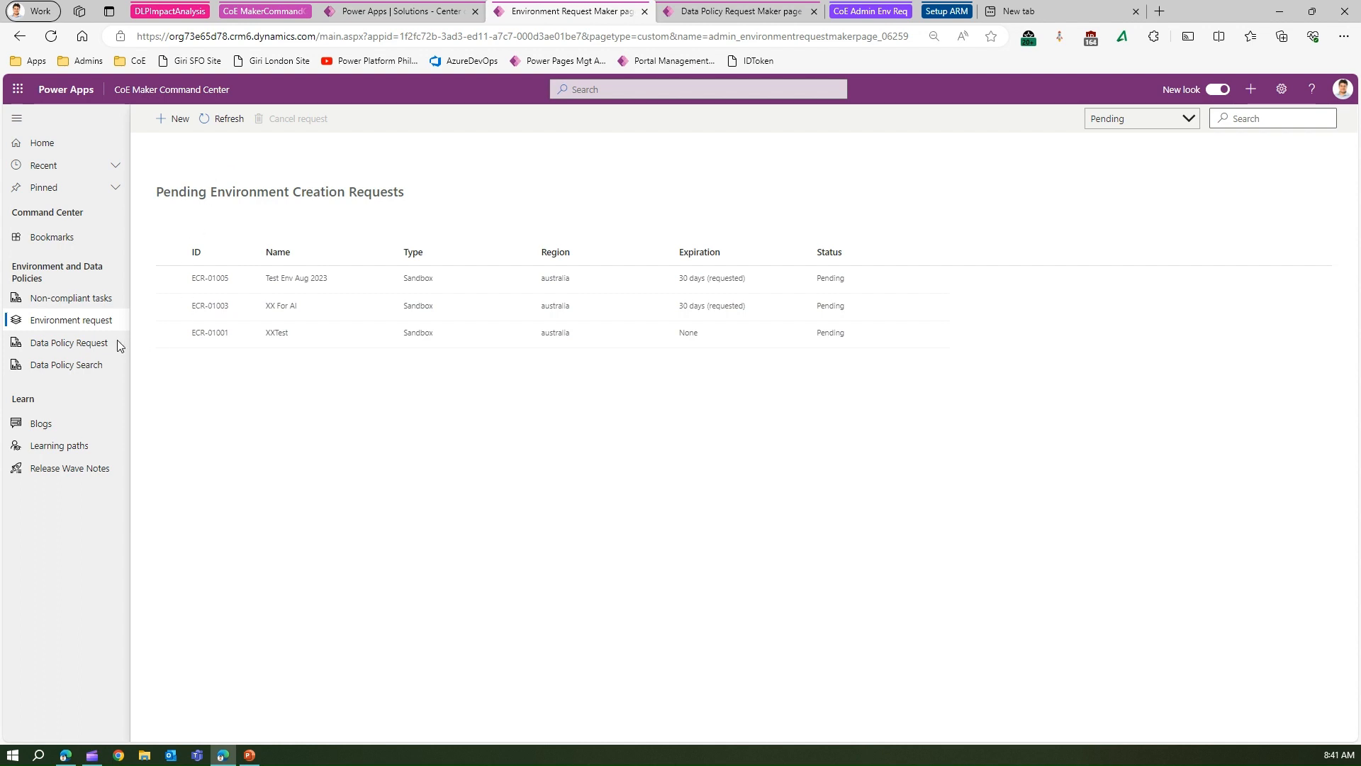
pyautogui.moveTo(86, 309)
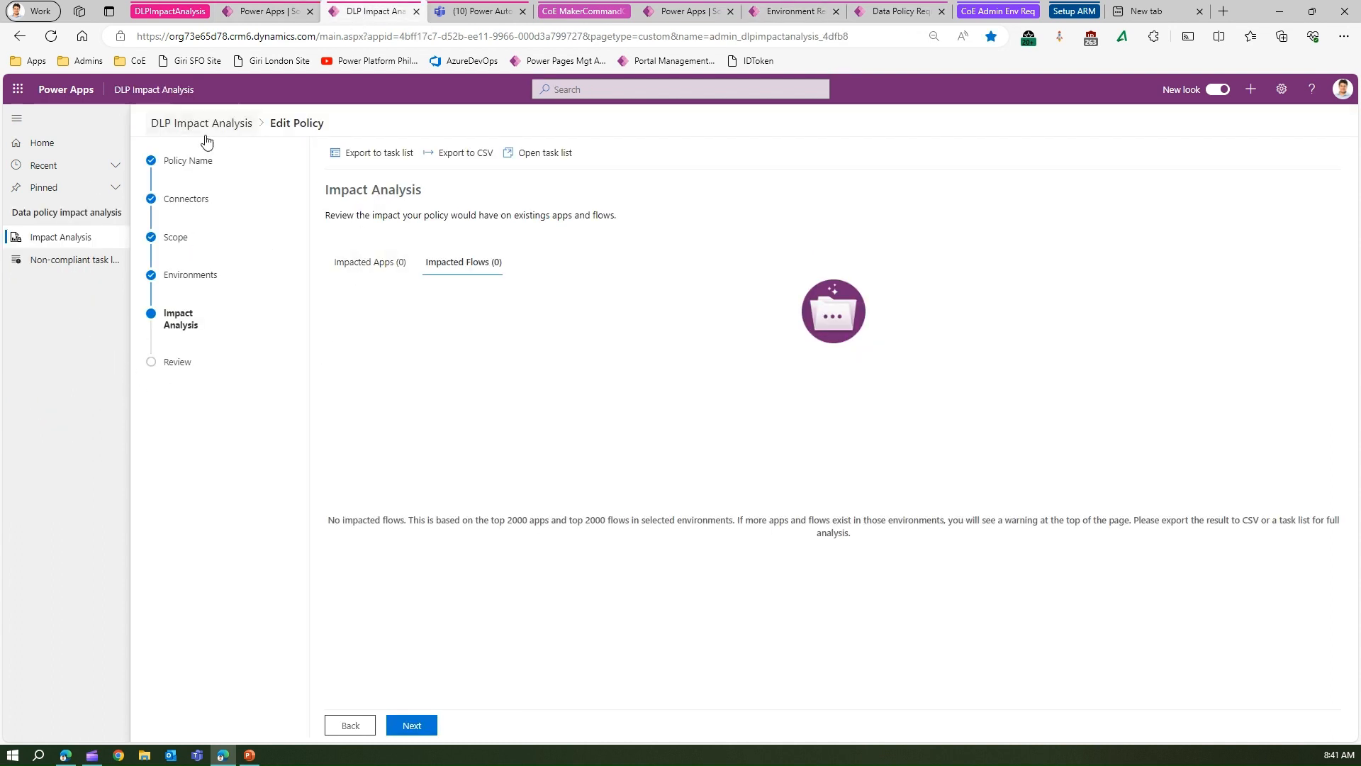
pyautogui.moveTo(354, 348)
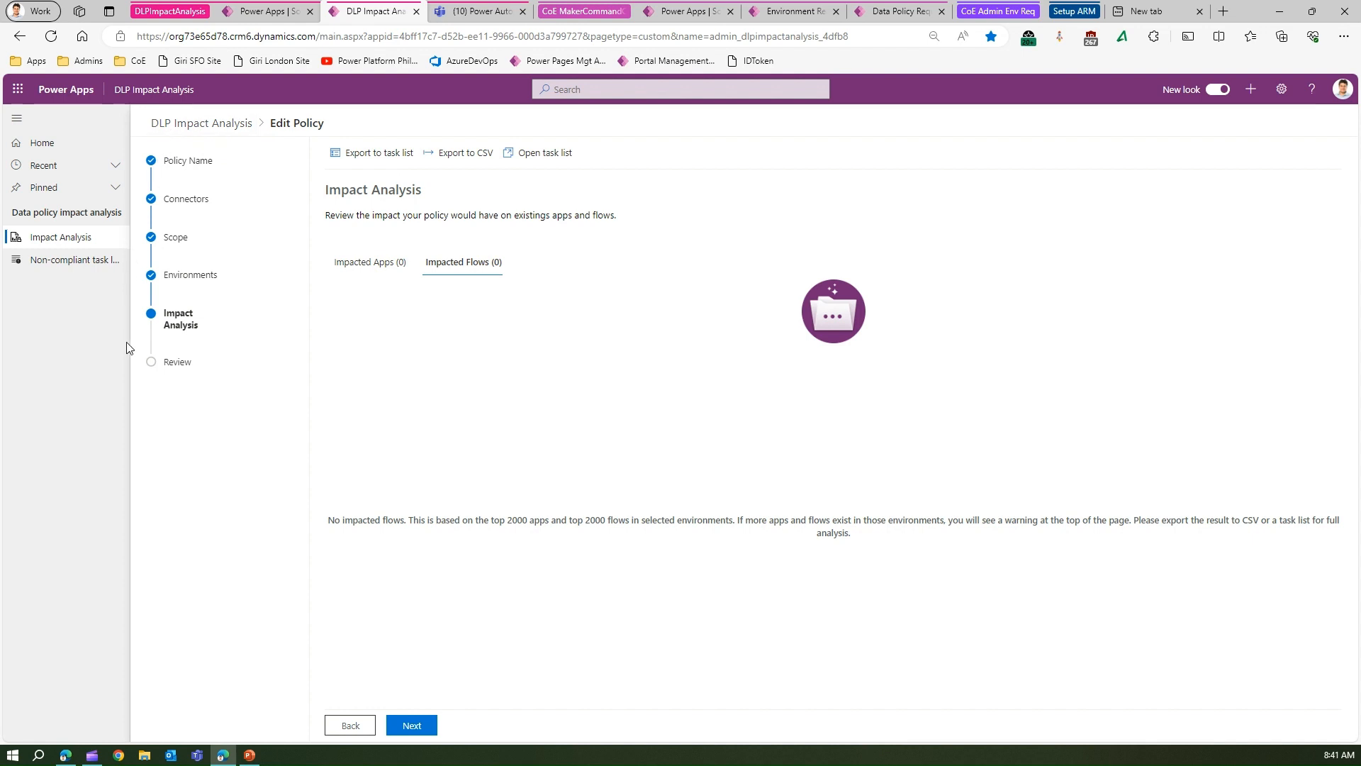
pyautogui.moveTo(346, 415)
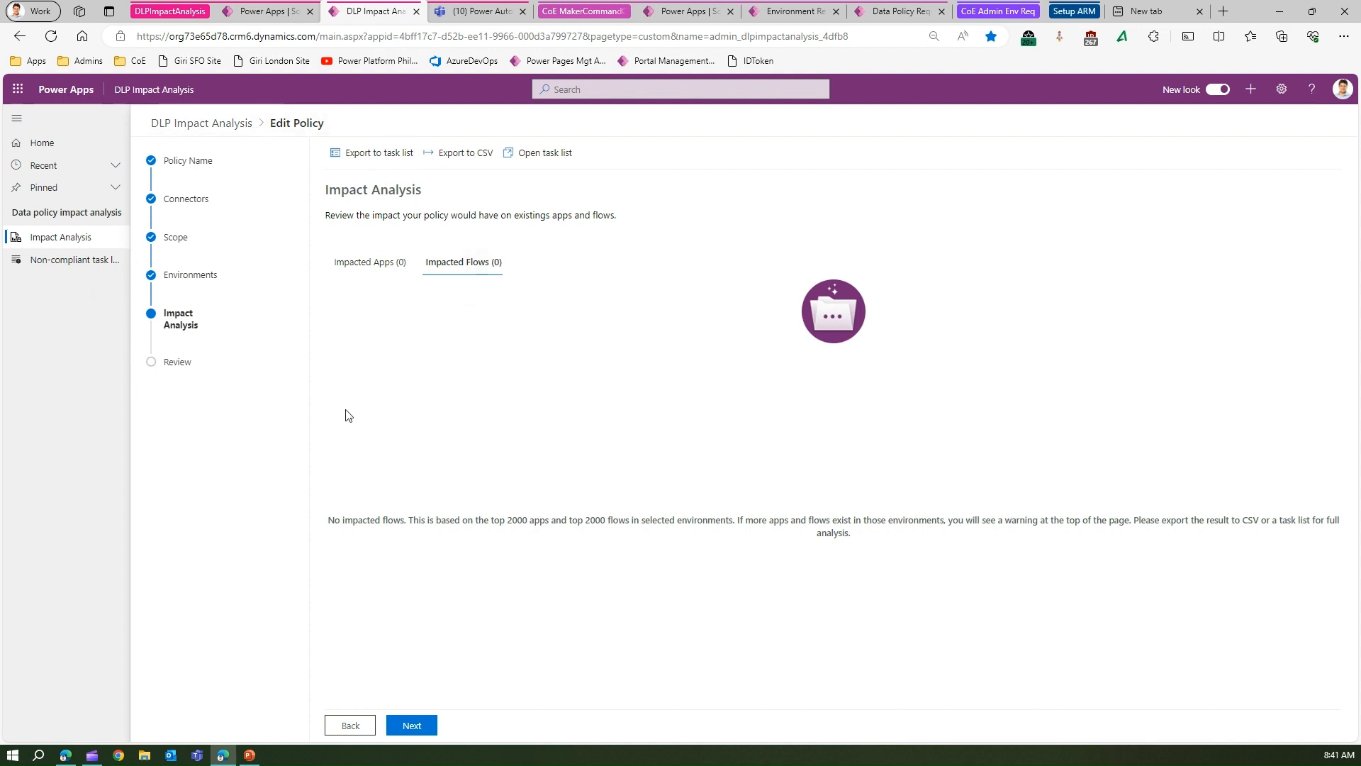
pyautogui.moveTo(332, 381)
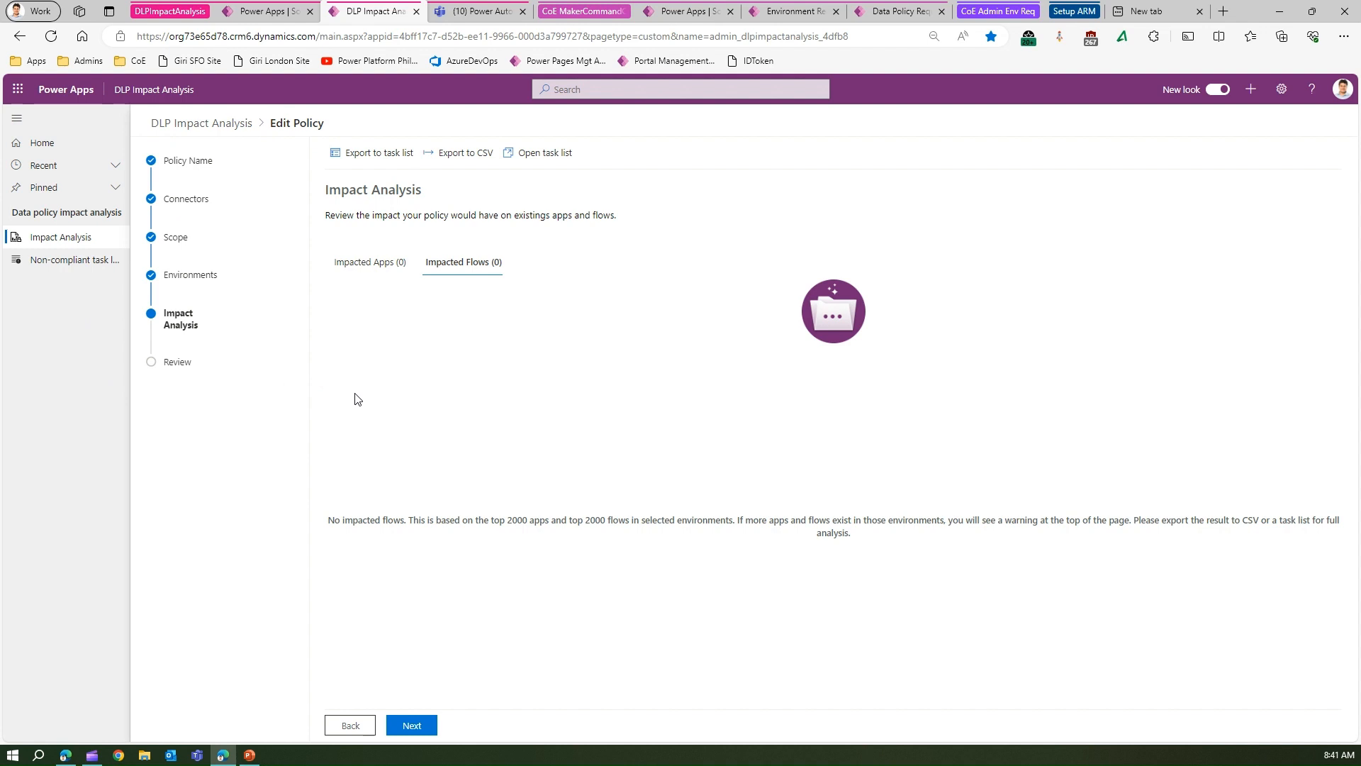
pyautogui.moveTo(389, 396)
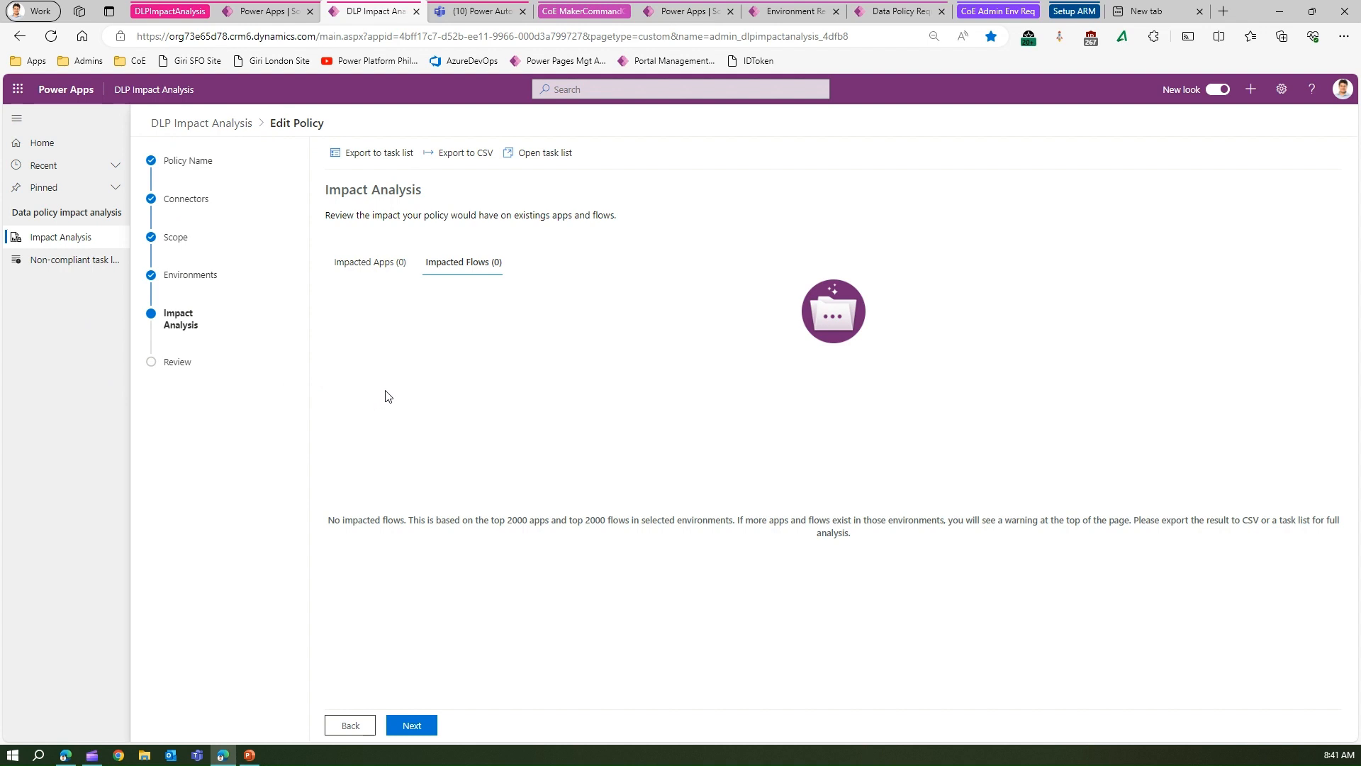
pyautogui.moveTo(394, 389)
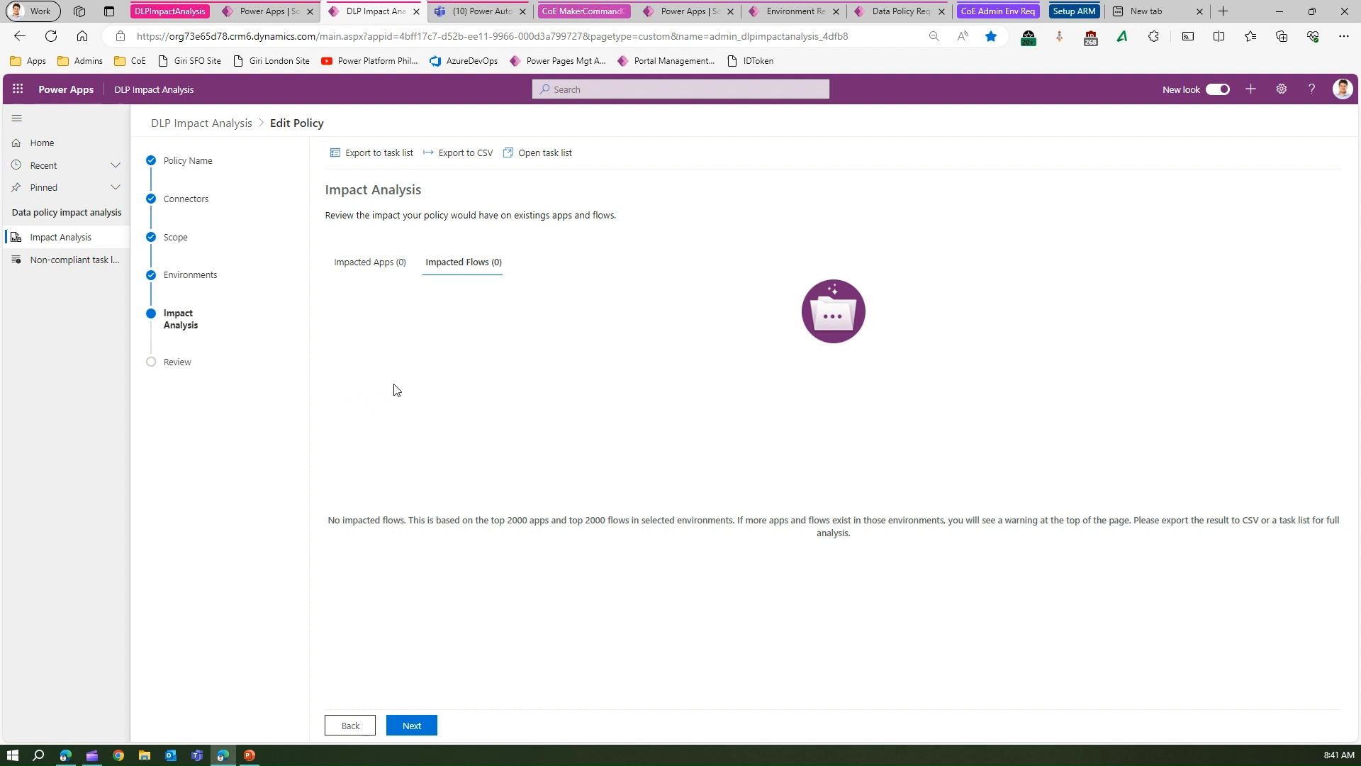
pyautogui.moveTo(76, 258)
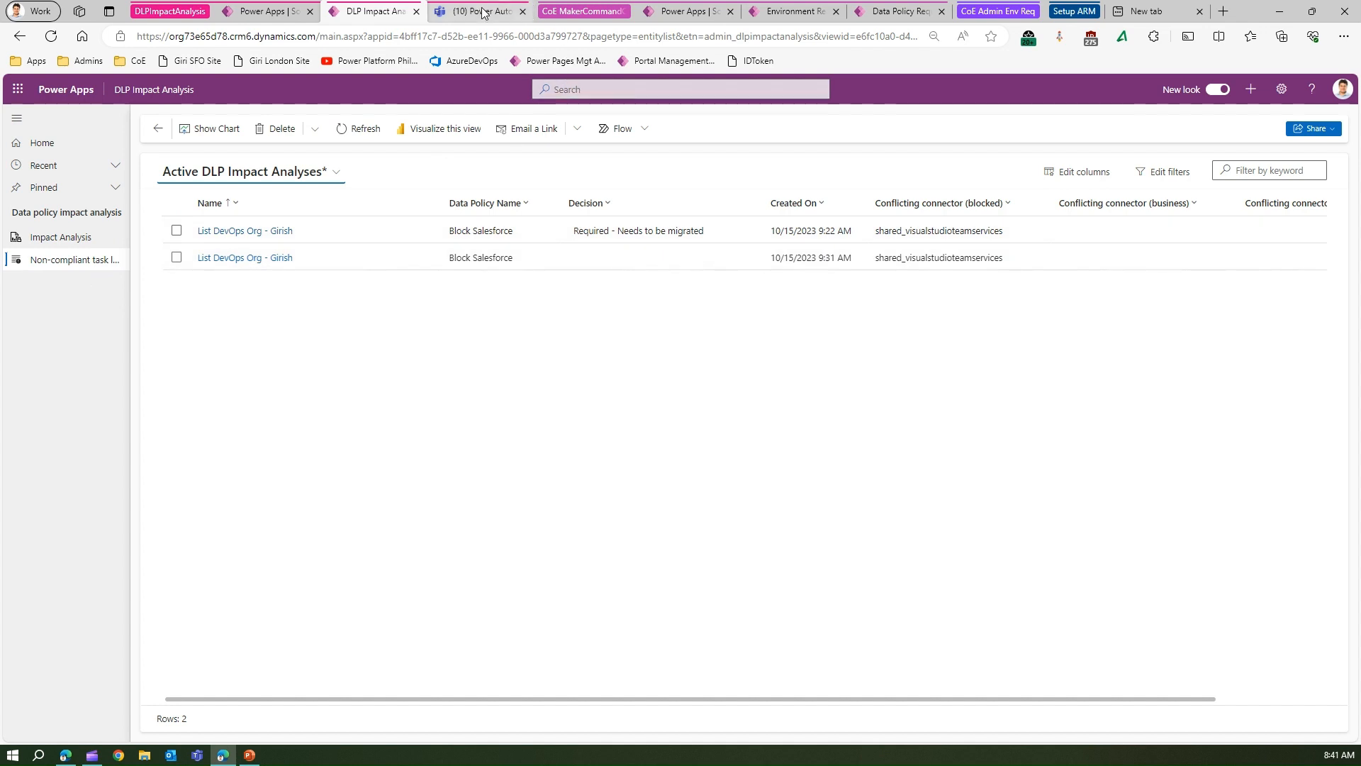
# Switch to the Teams Power Automate chat and view today's card confirming the decision response was sent.
pyautogui.click(481, 10)
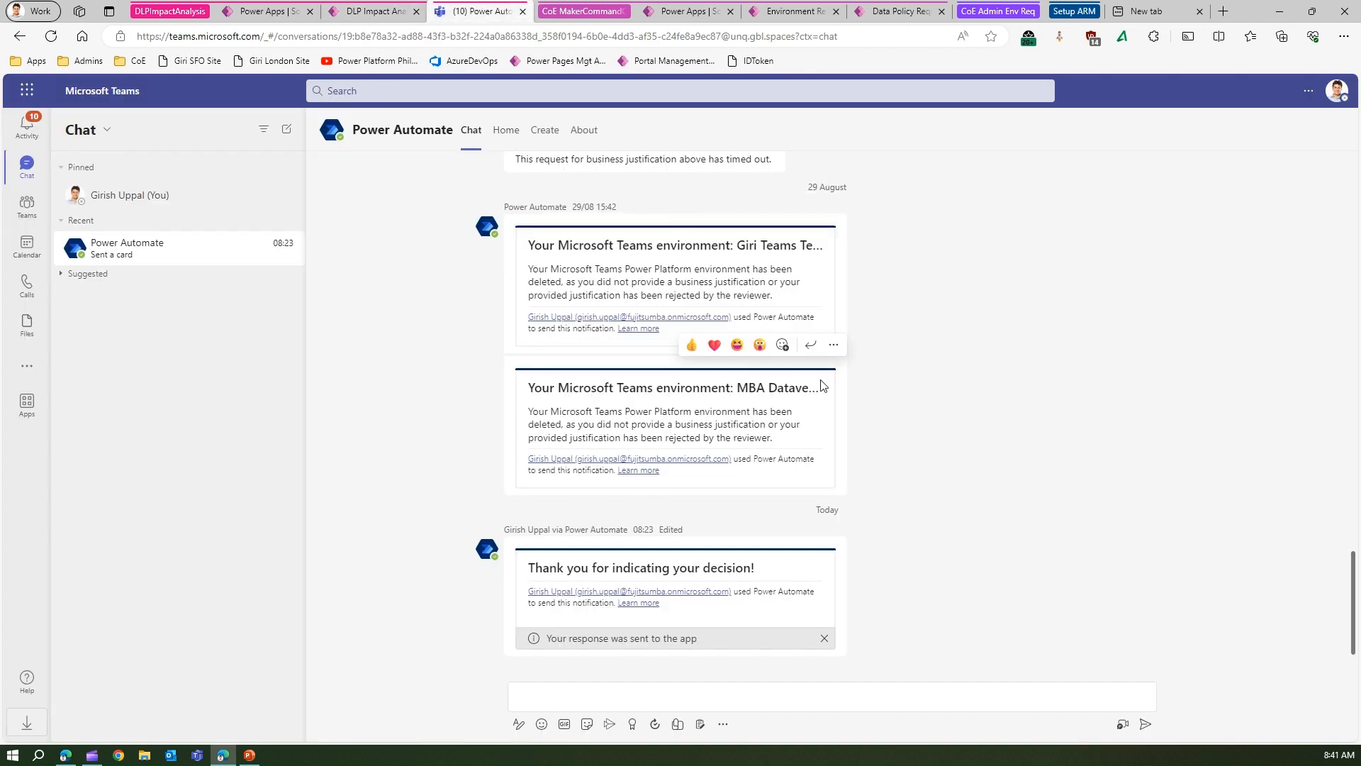
pyautogui.moveTo(854, 626)
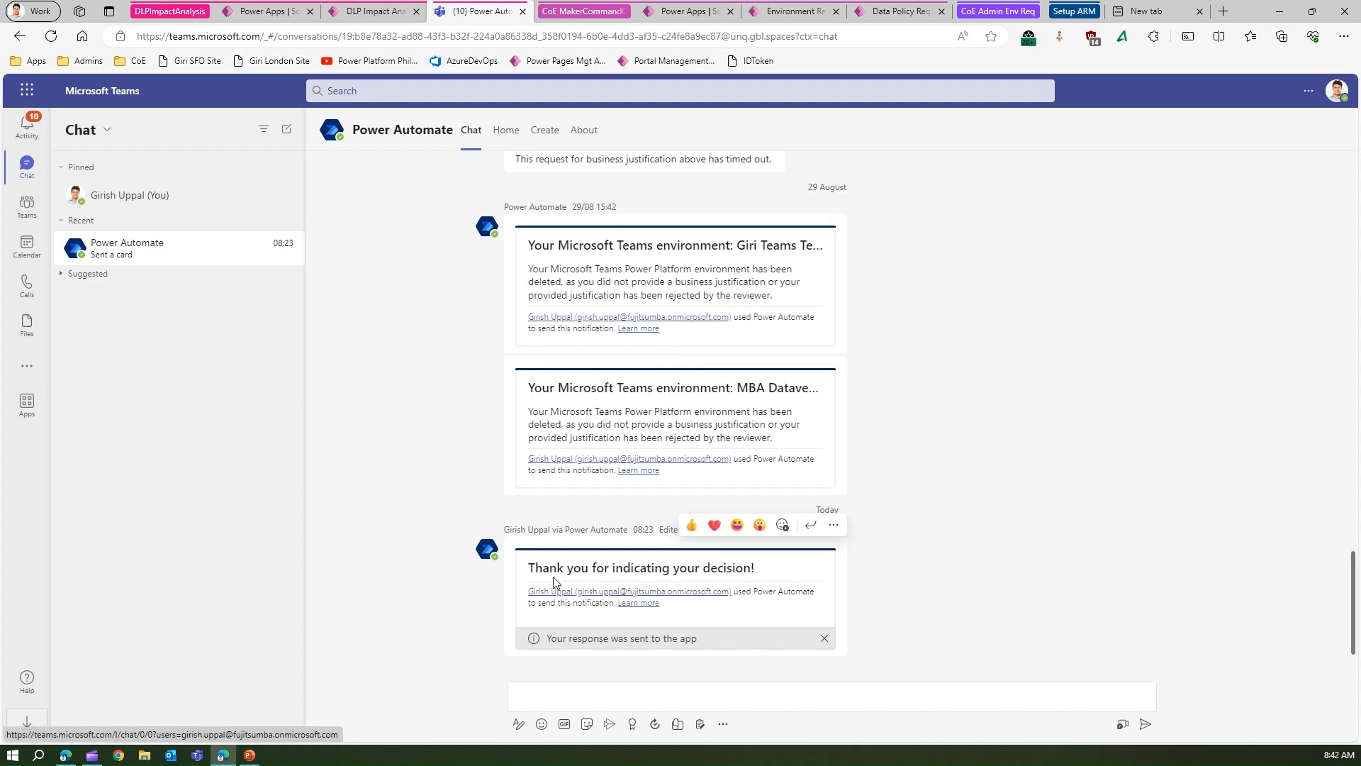
pyautogui.click(603, 609)
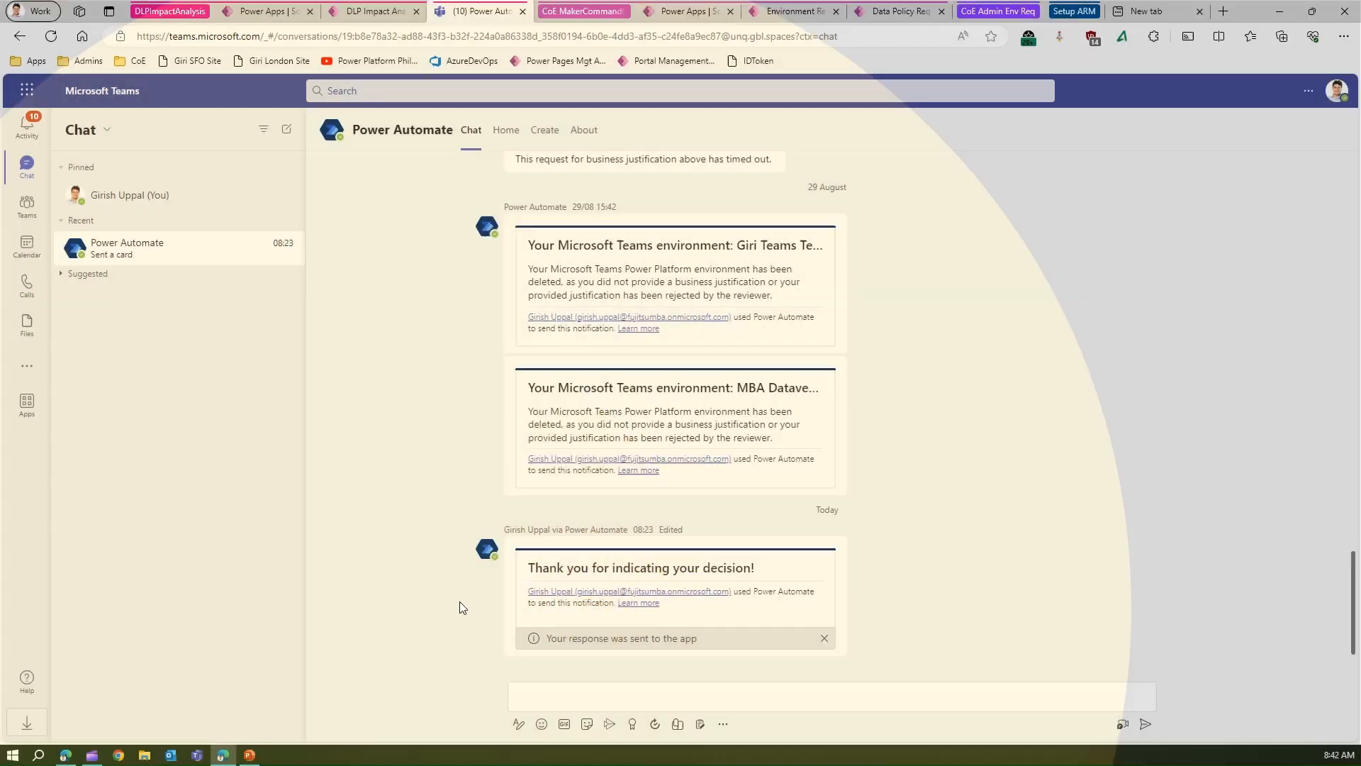
# Return to Active DLP Impact Analyses and open the List DevOps Org - Girish record needing migration.
pyautogui.click(372, 10)
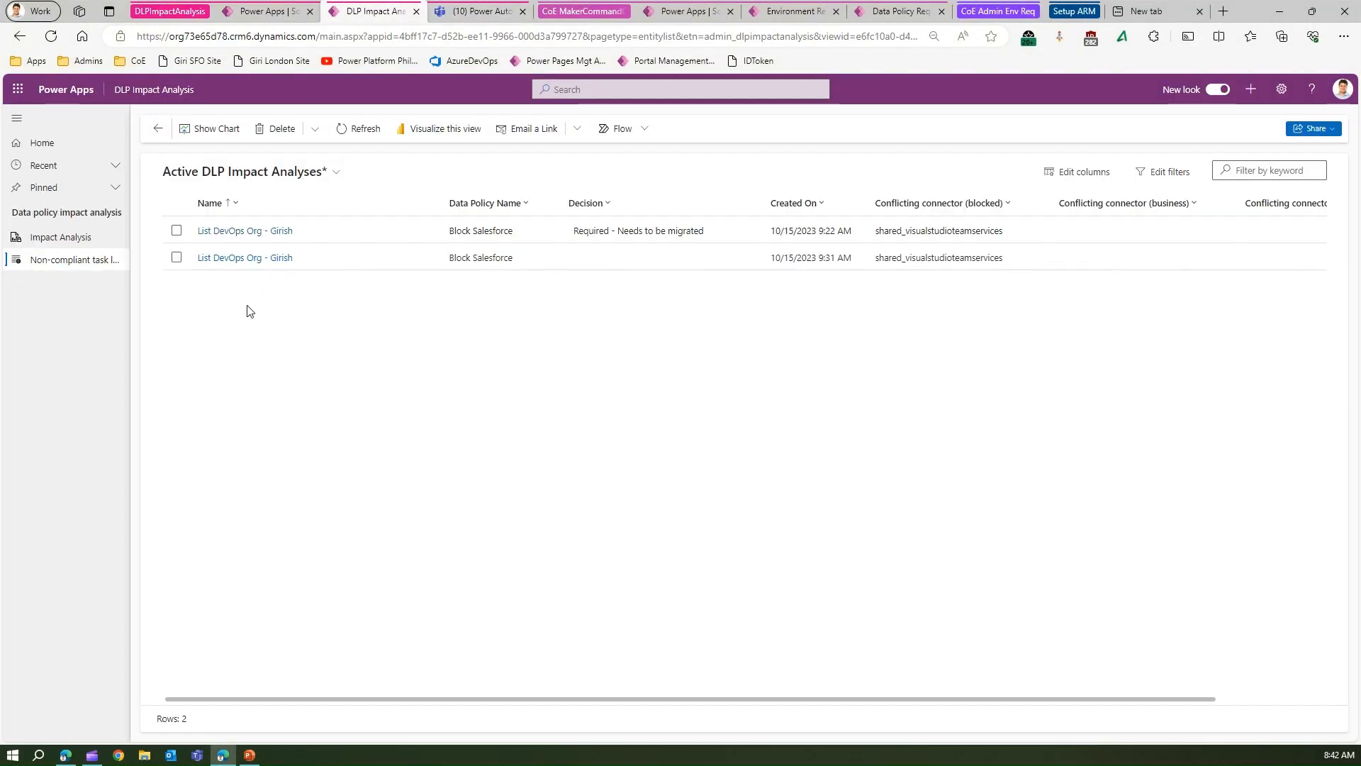
pyautogui.click(176, 230)
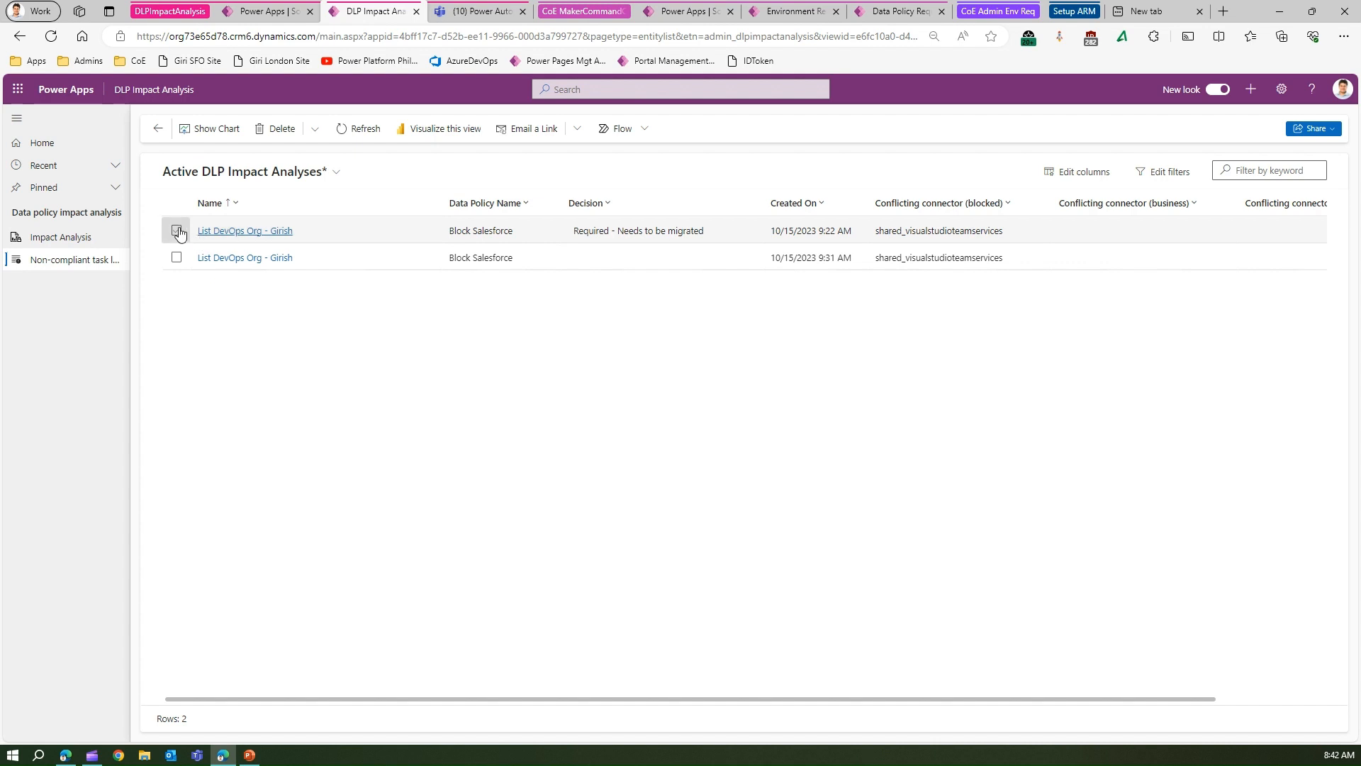
pyautogui.click(176, 230)
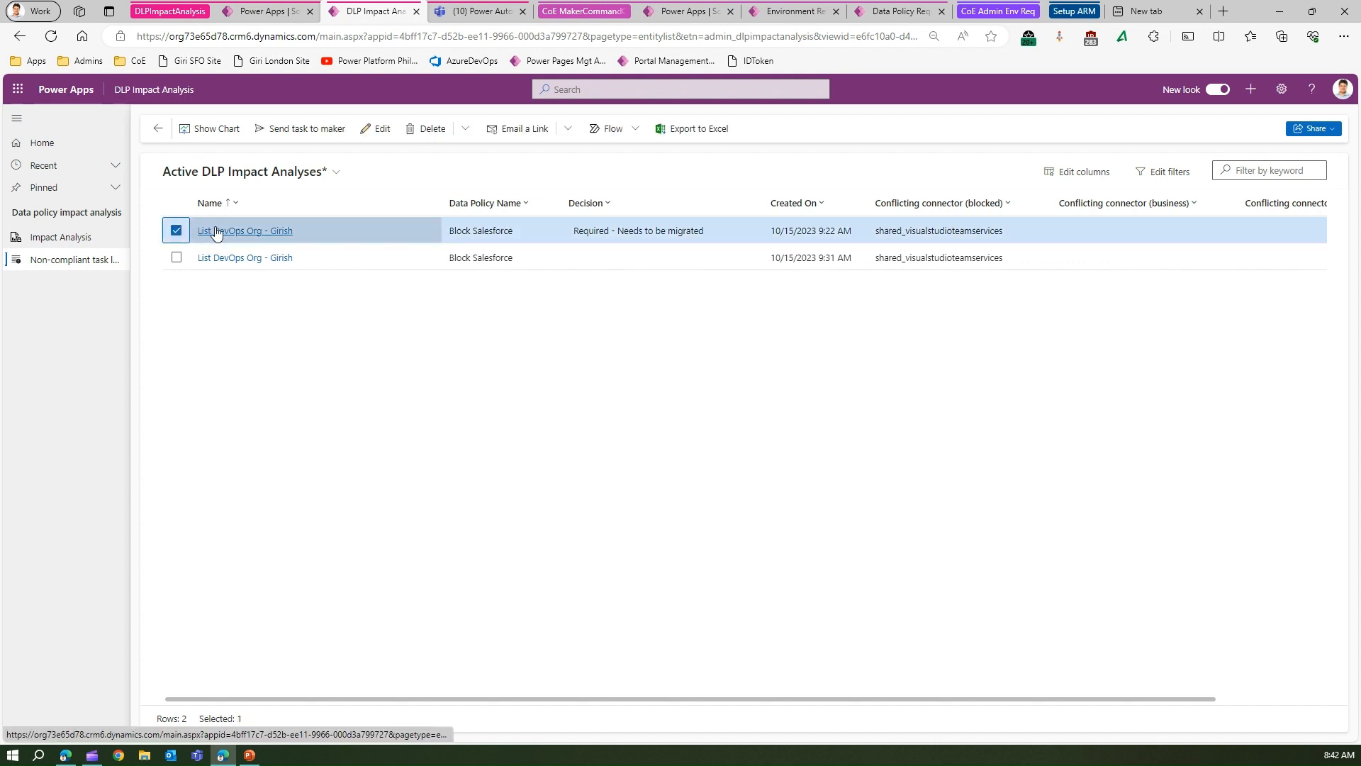
pyautogui.click(245, 230)
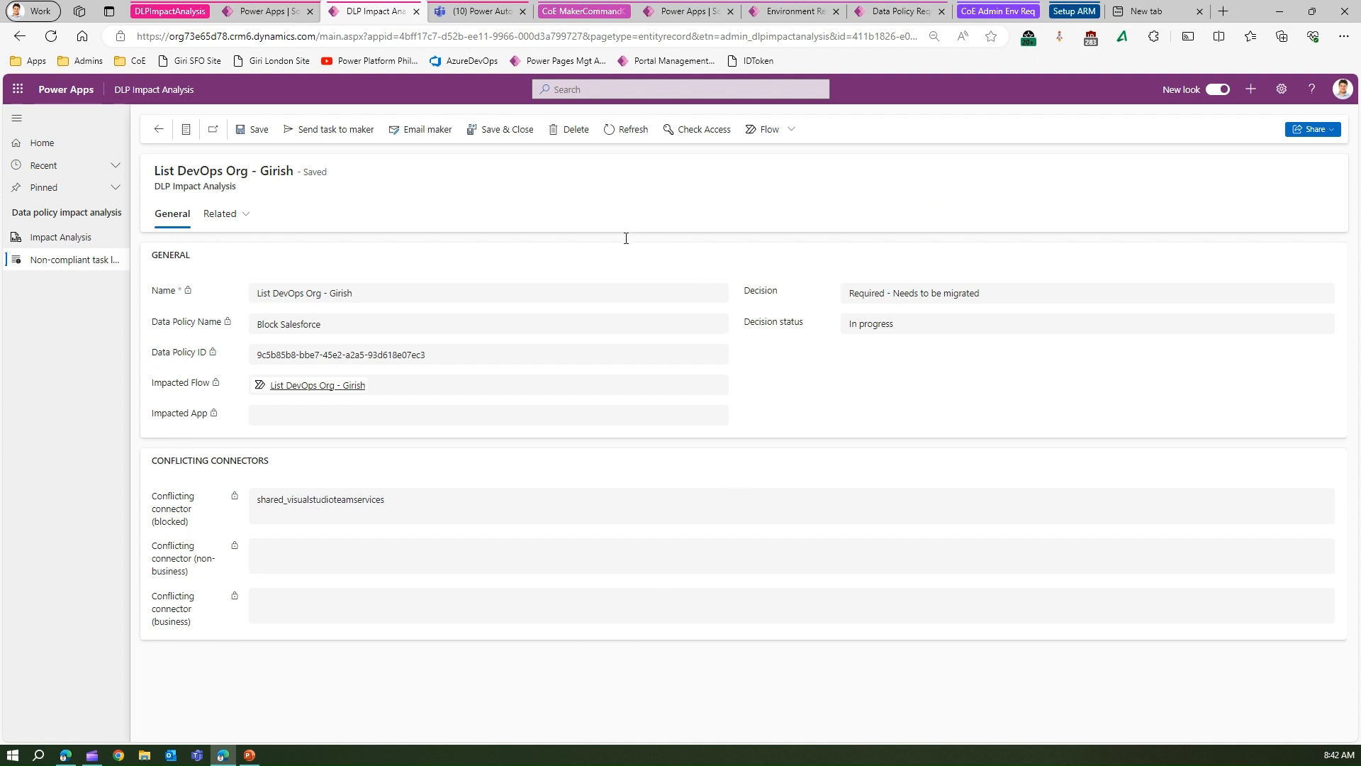
pyautogui.moveTo(630, 252)
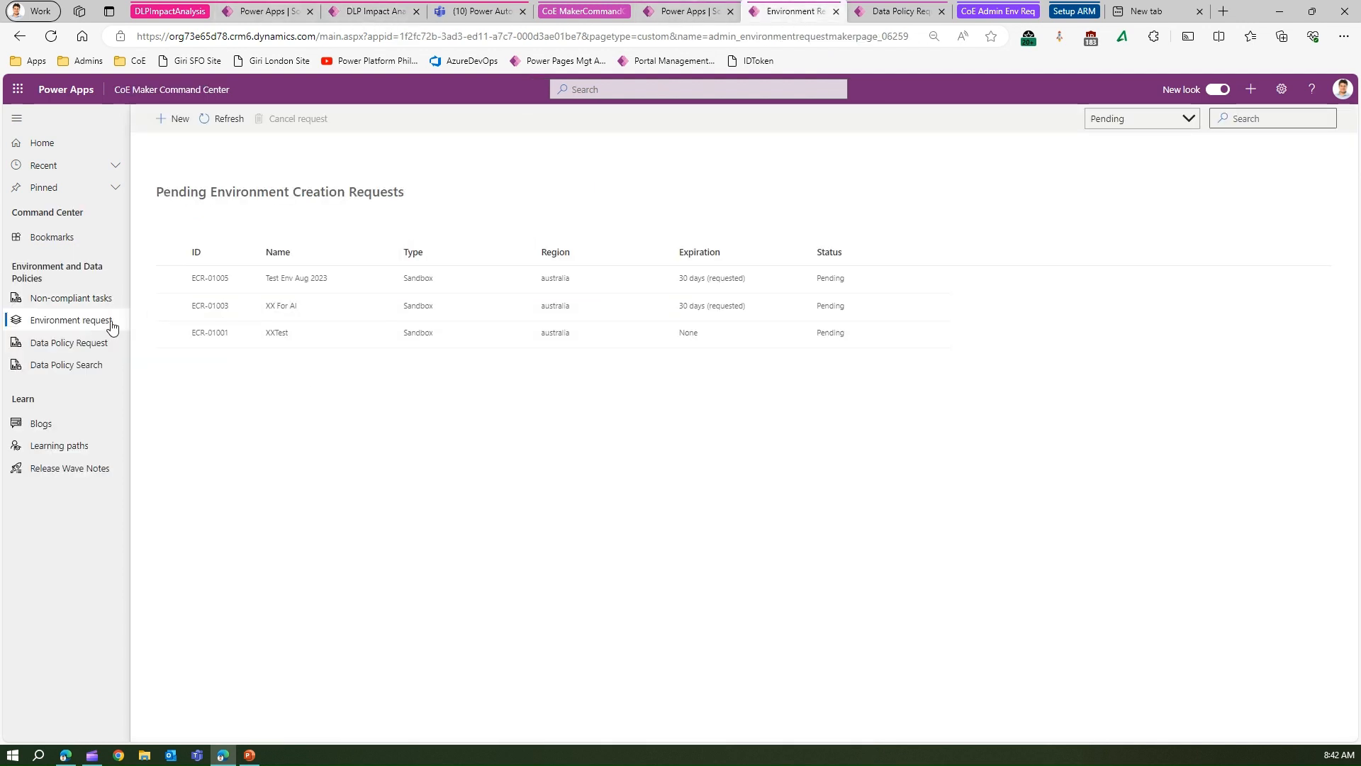
pyautogui.moveTo(73, 297)
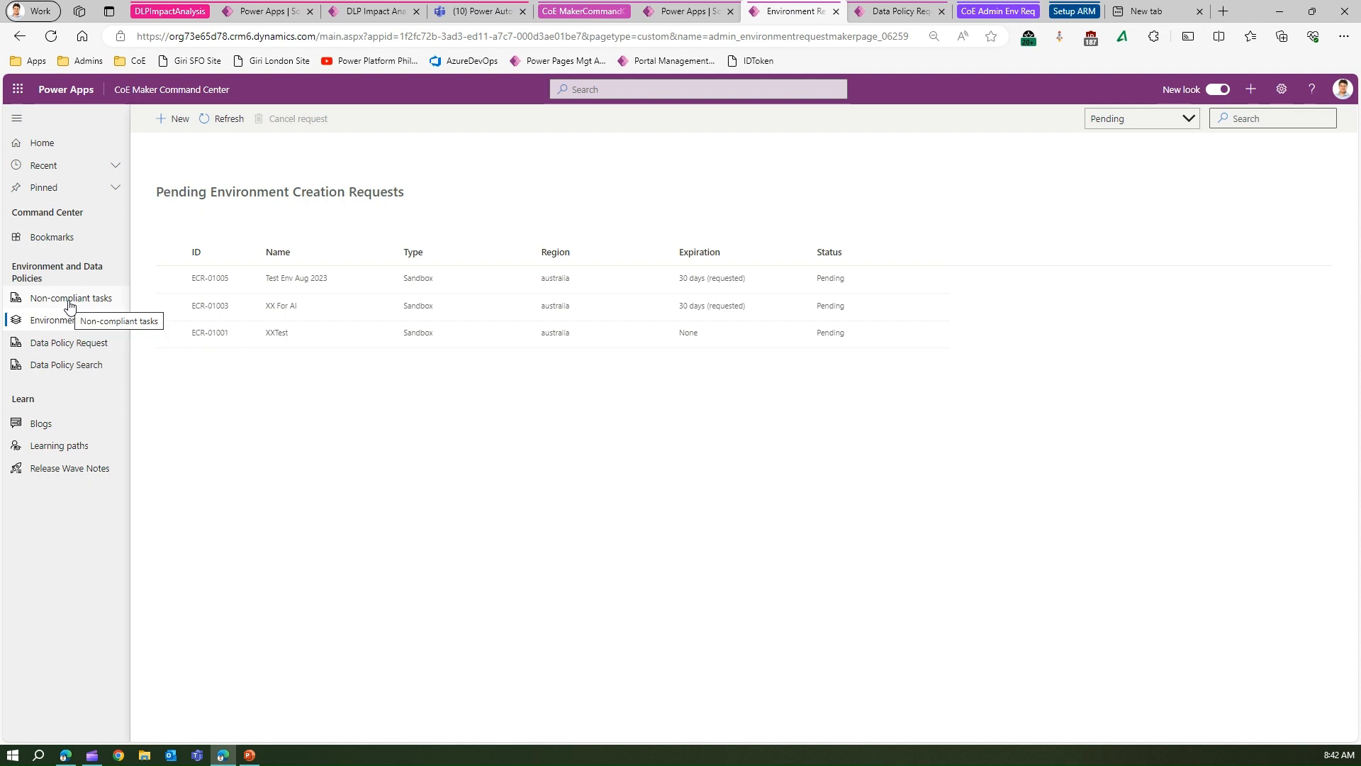
# On Data Policy - Upcoming Impact, view the impact of List DevOps Org - Girish showing its blocked Azure DevOps connector.
pyautogui.click(72, 298)
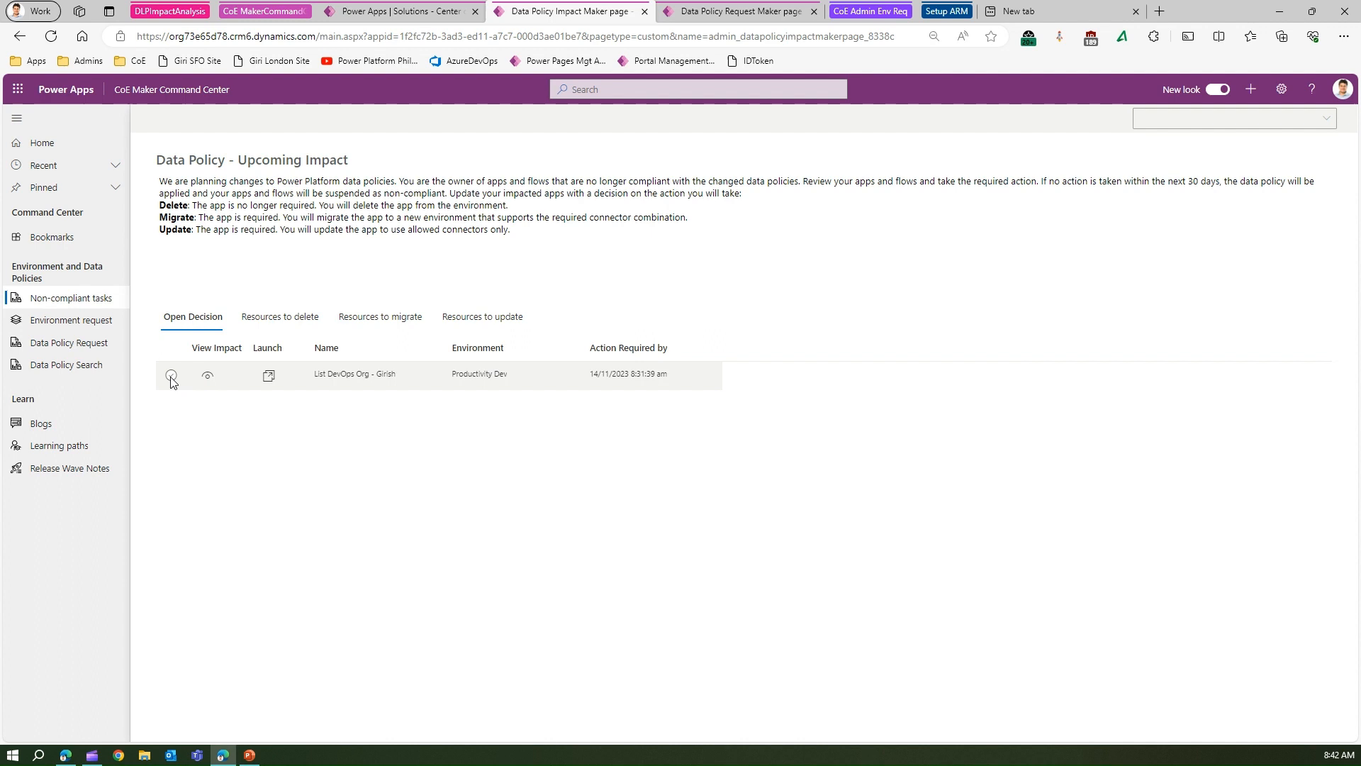
pyautogui.click(380, 316)
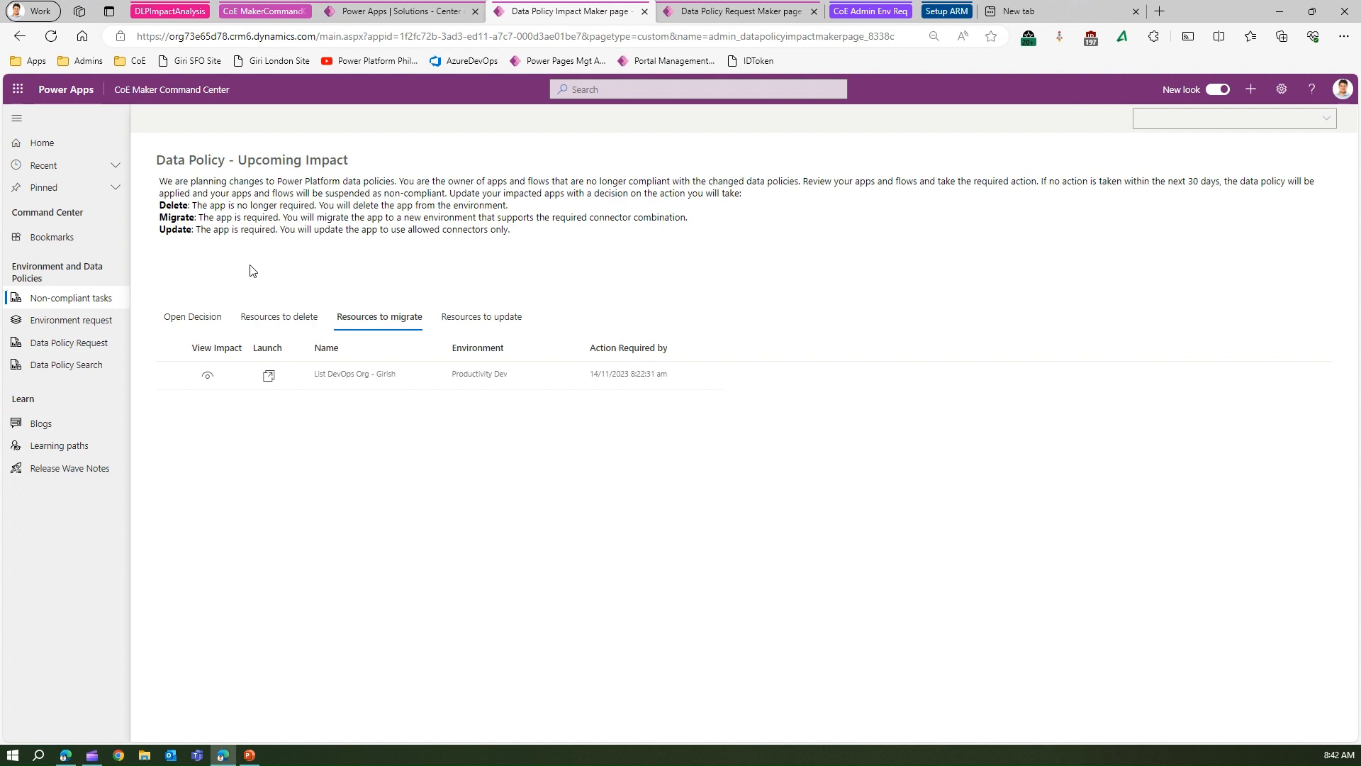
pyautogui.moveTo(254, 270)
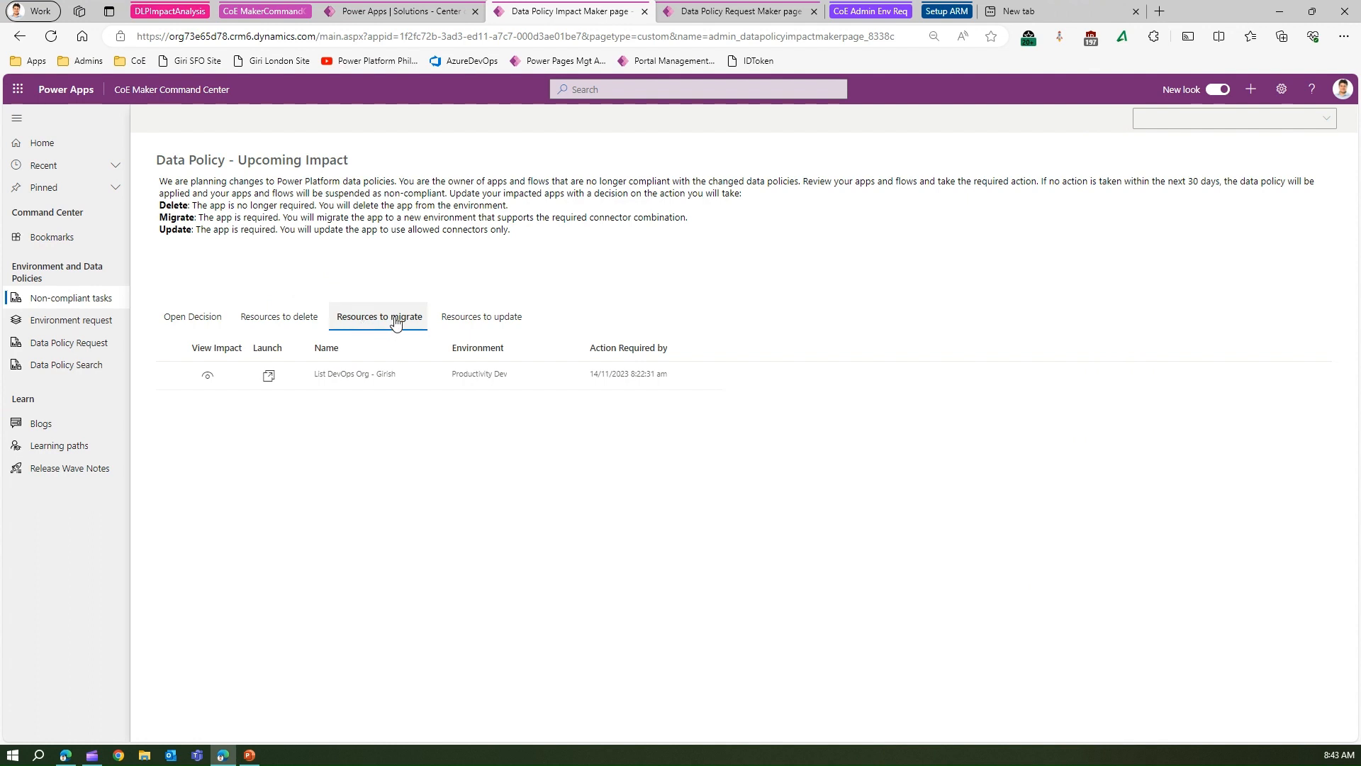
pyautogui.moveTo(350, 322)
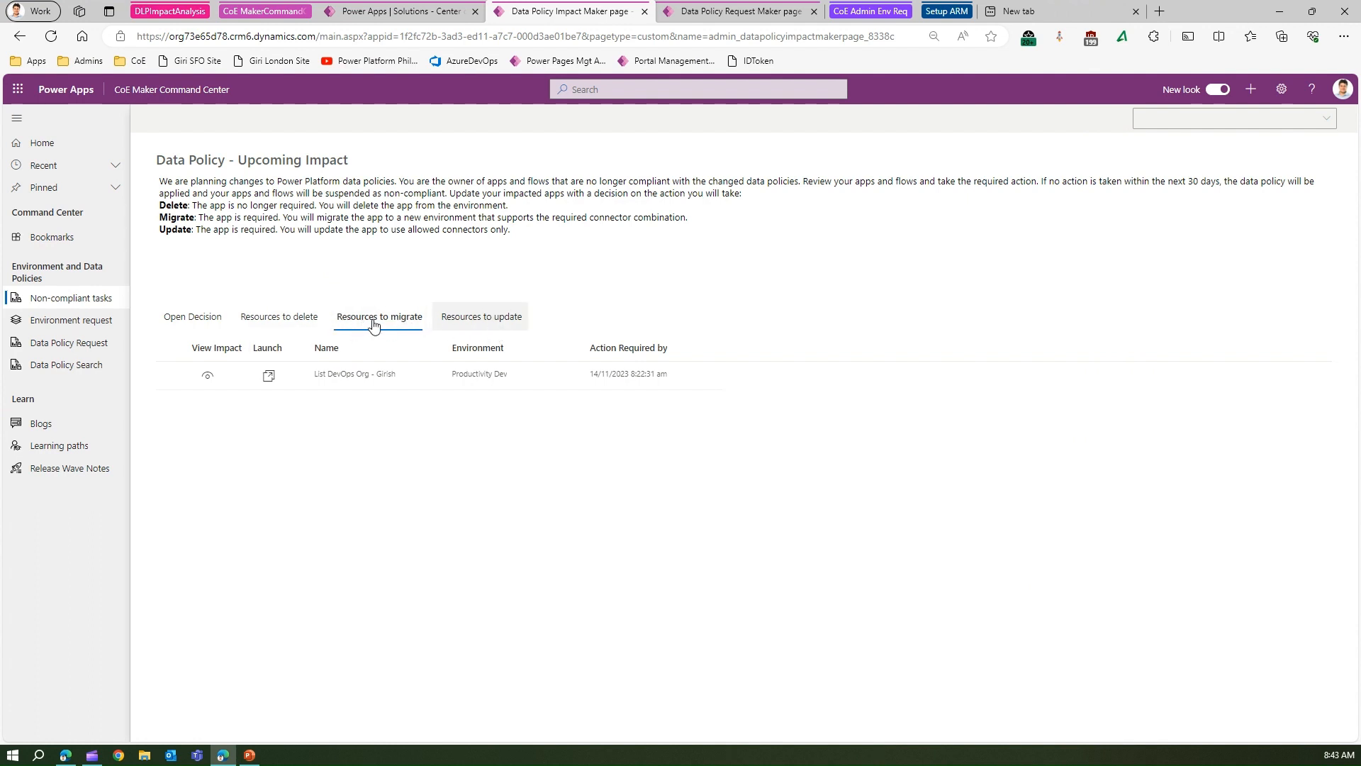
pyautogui.click(172, 373)
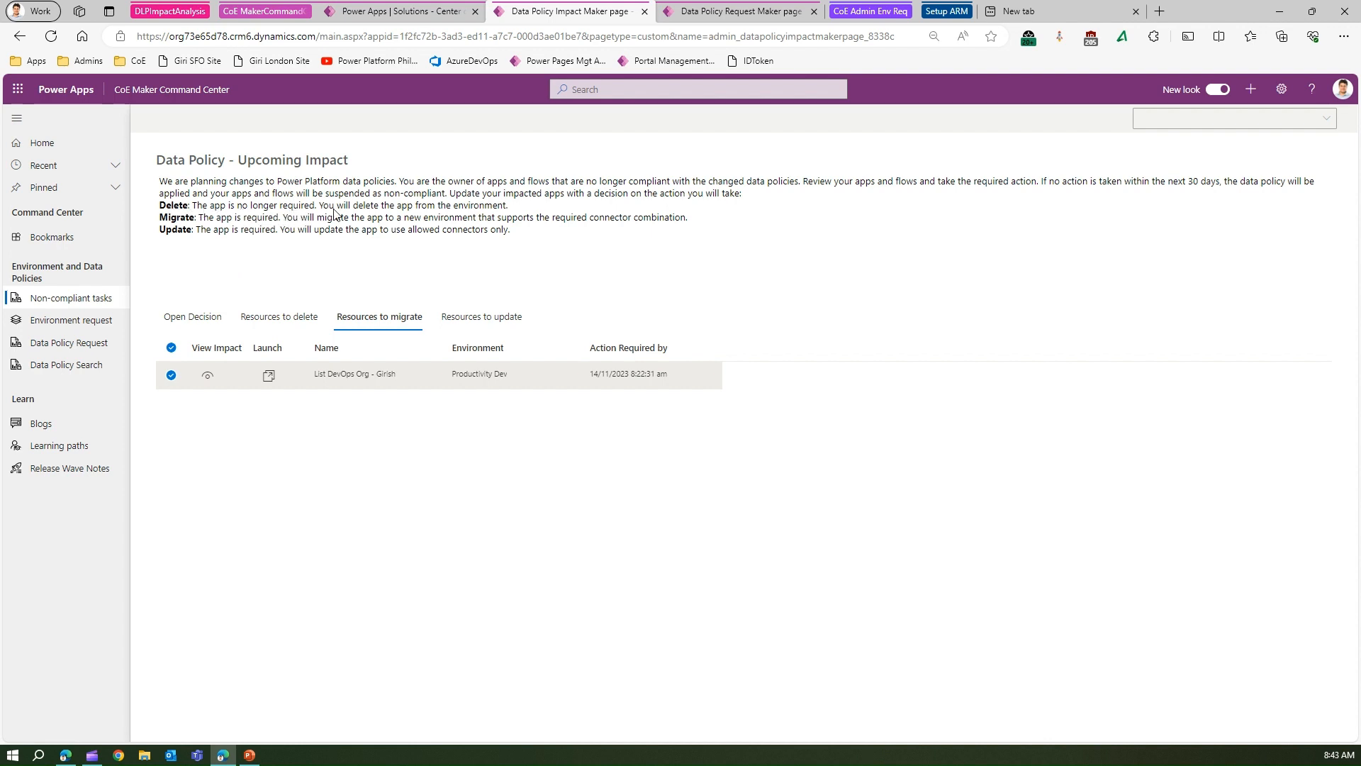
pyautogui.moveTo(504, 215)
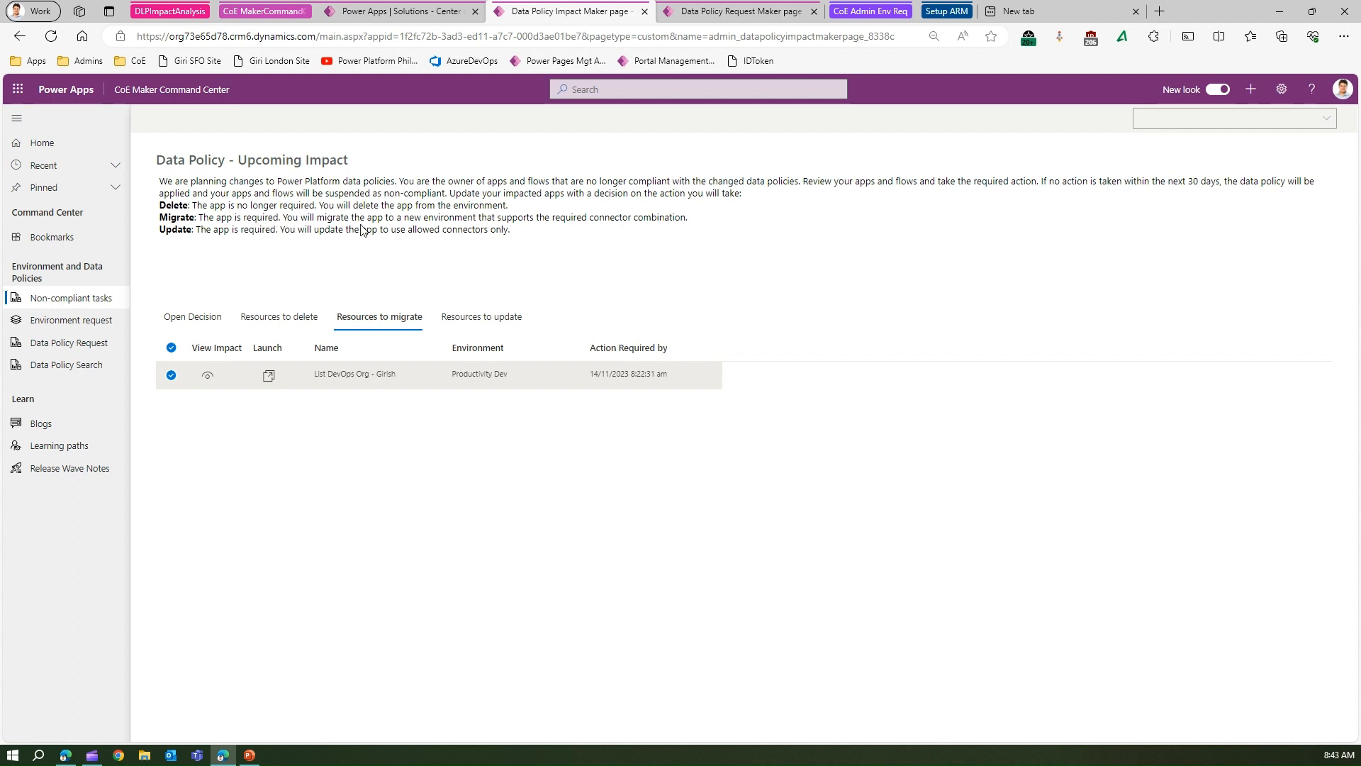
pyautogui.moveTo(459, 227)
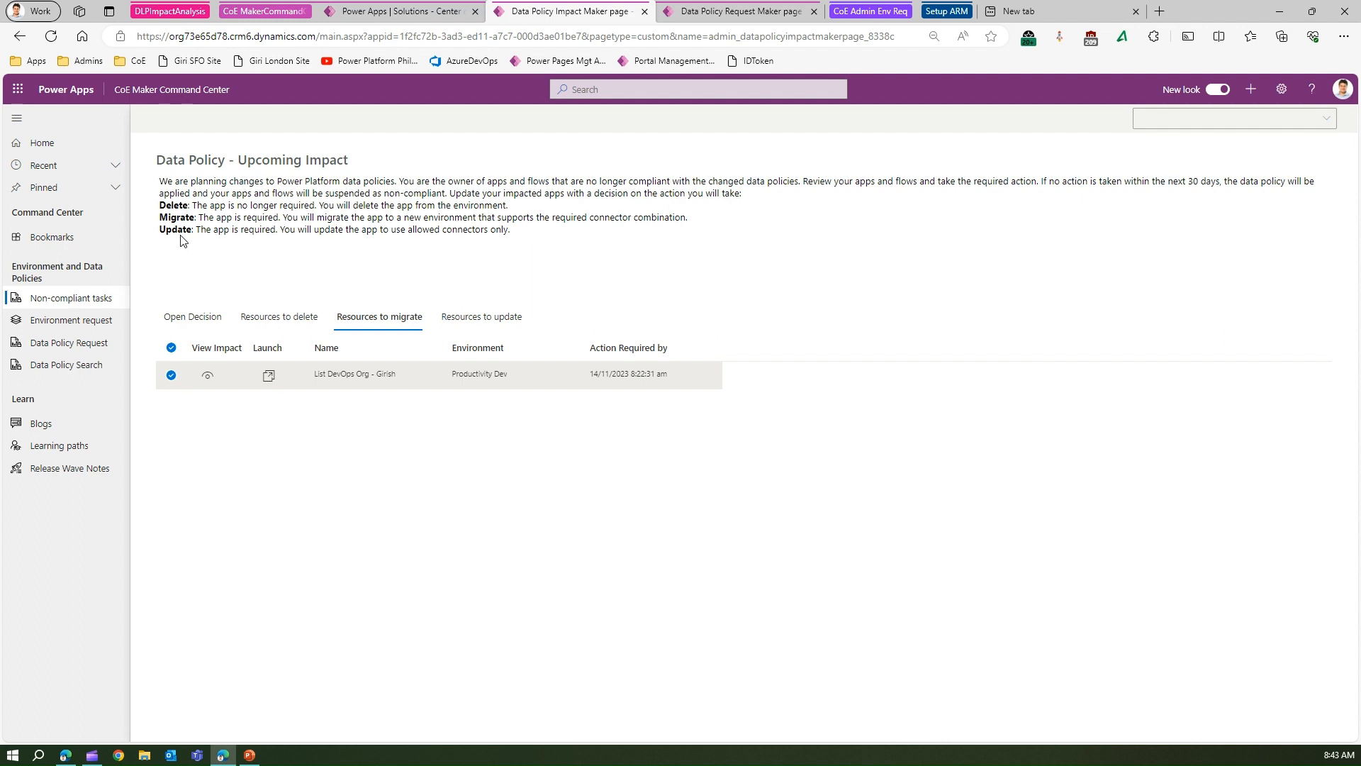
pyautogui.moveTo(371, 247)
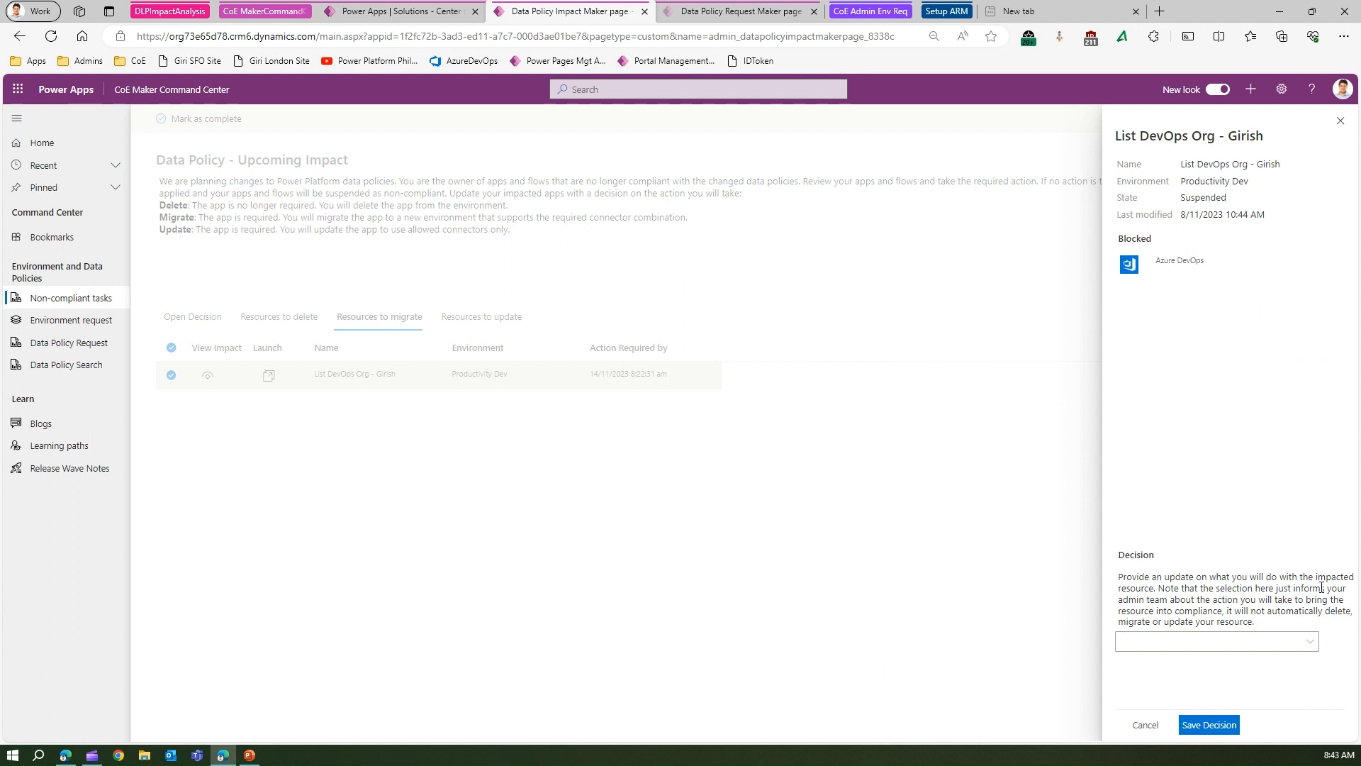
# Record a Delete decision for the List DevOps Org - Girish app and save it.
pyautogui.click(1216, 641)
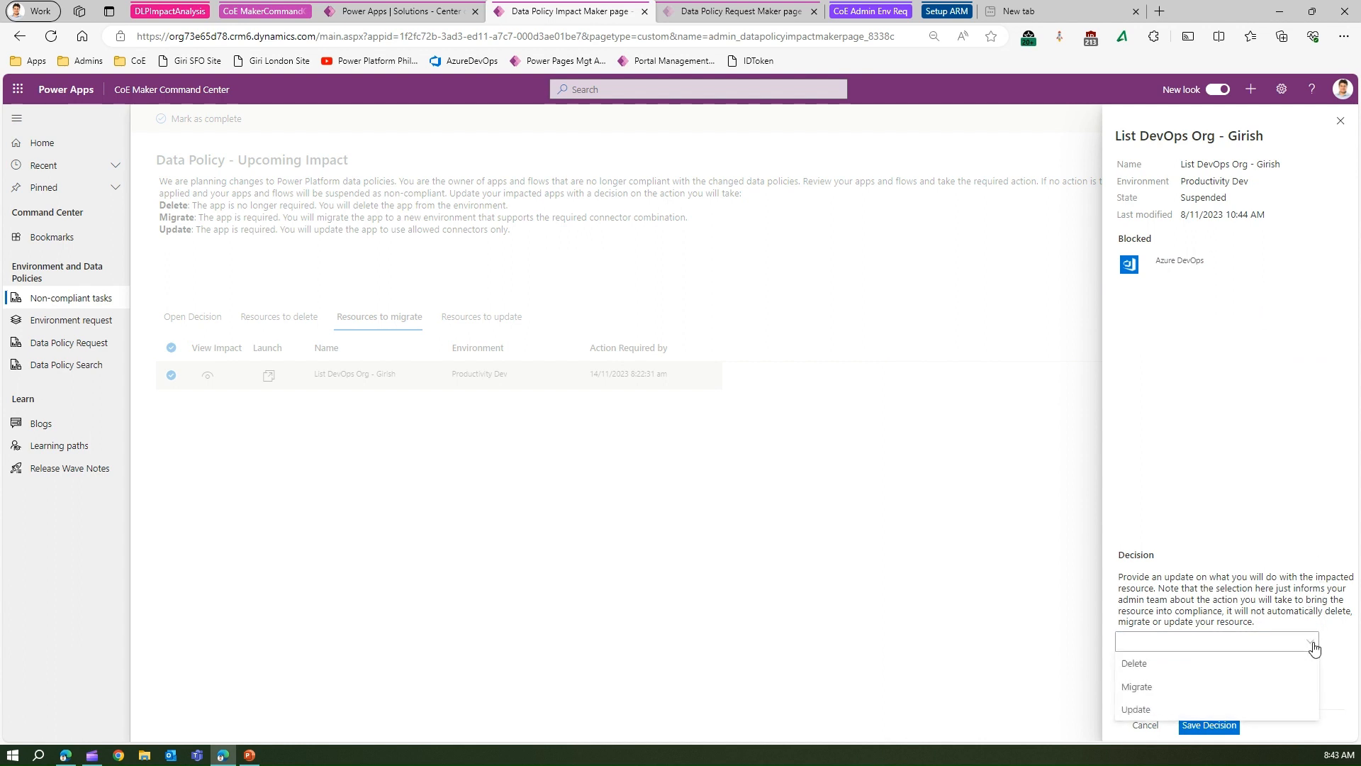
pyautogui.click(1135, 663)
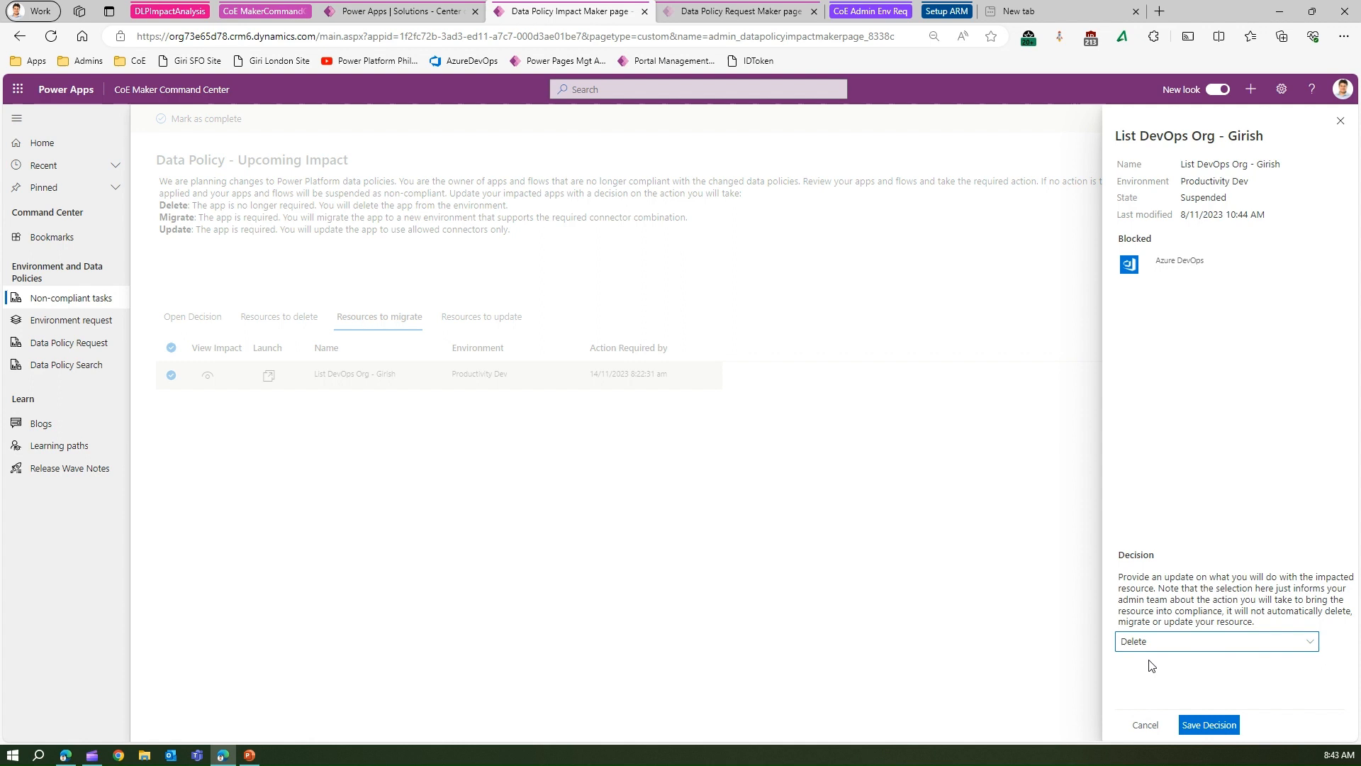
pyautogui.click(1209, 725)
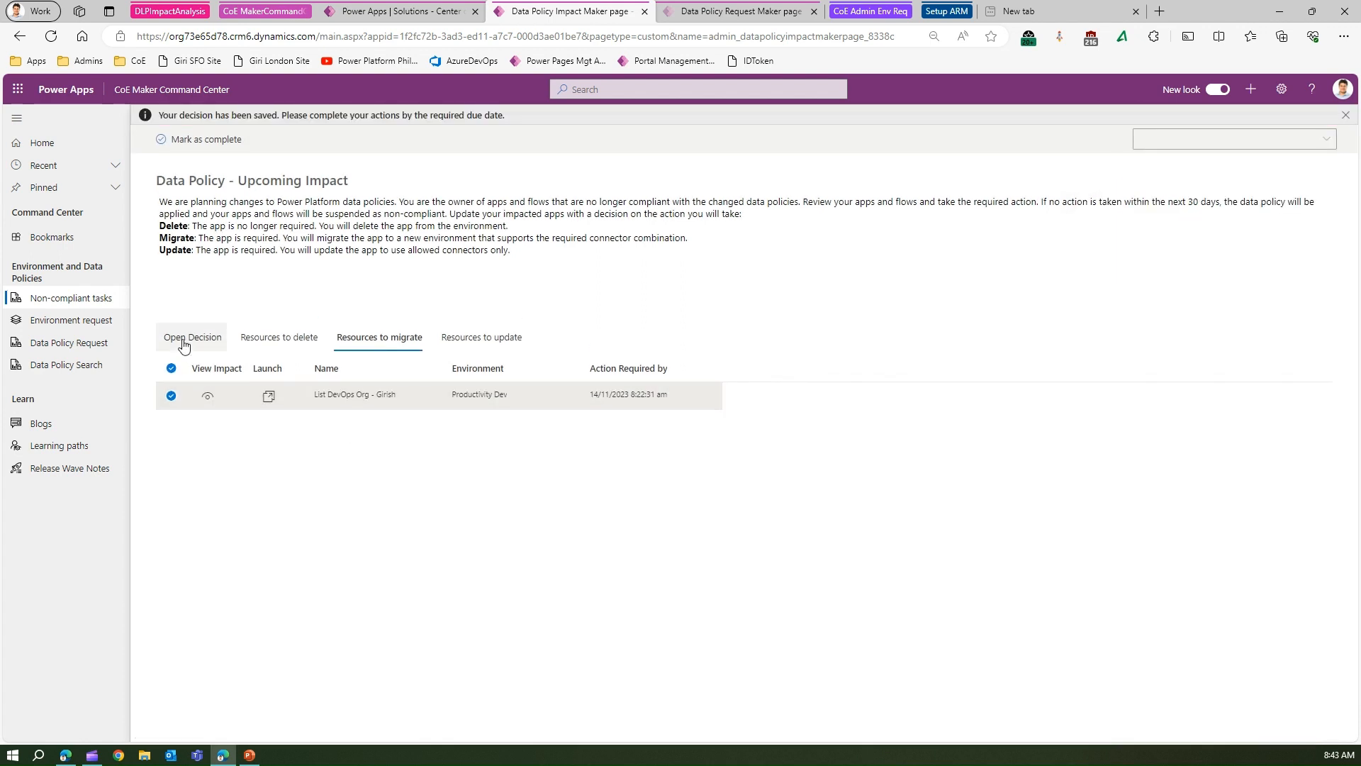
# Review the Open Decision, Resources to migrate and Resources to update lists, the last being empty.
pyautogui.click(191, 338)
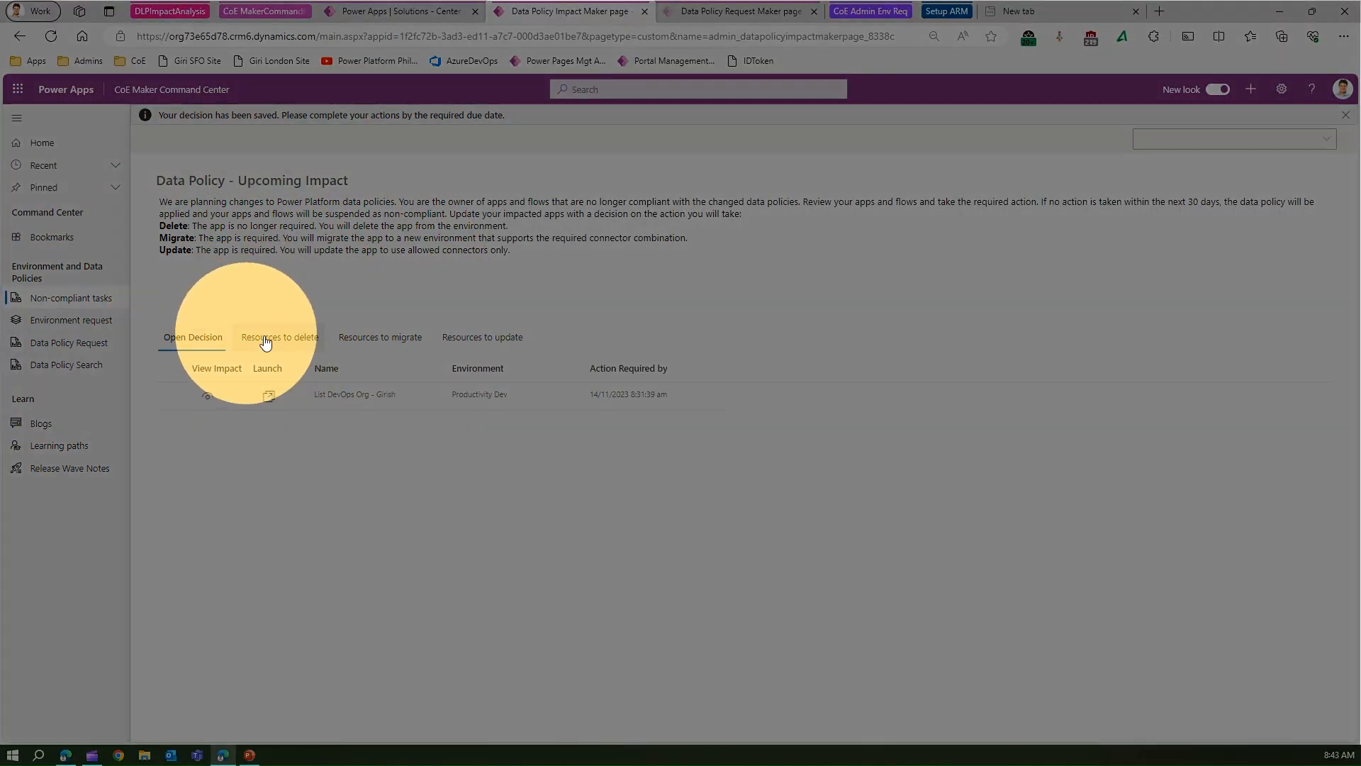
pyautogui.click(378, 337)
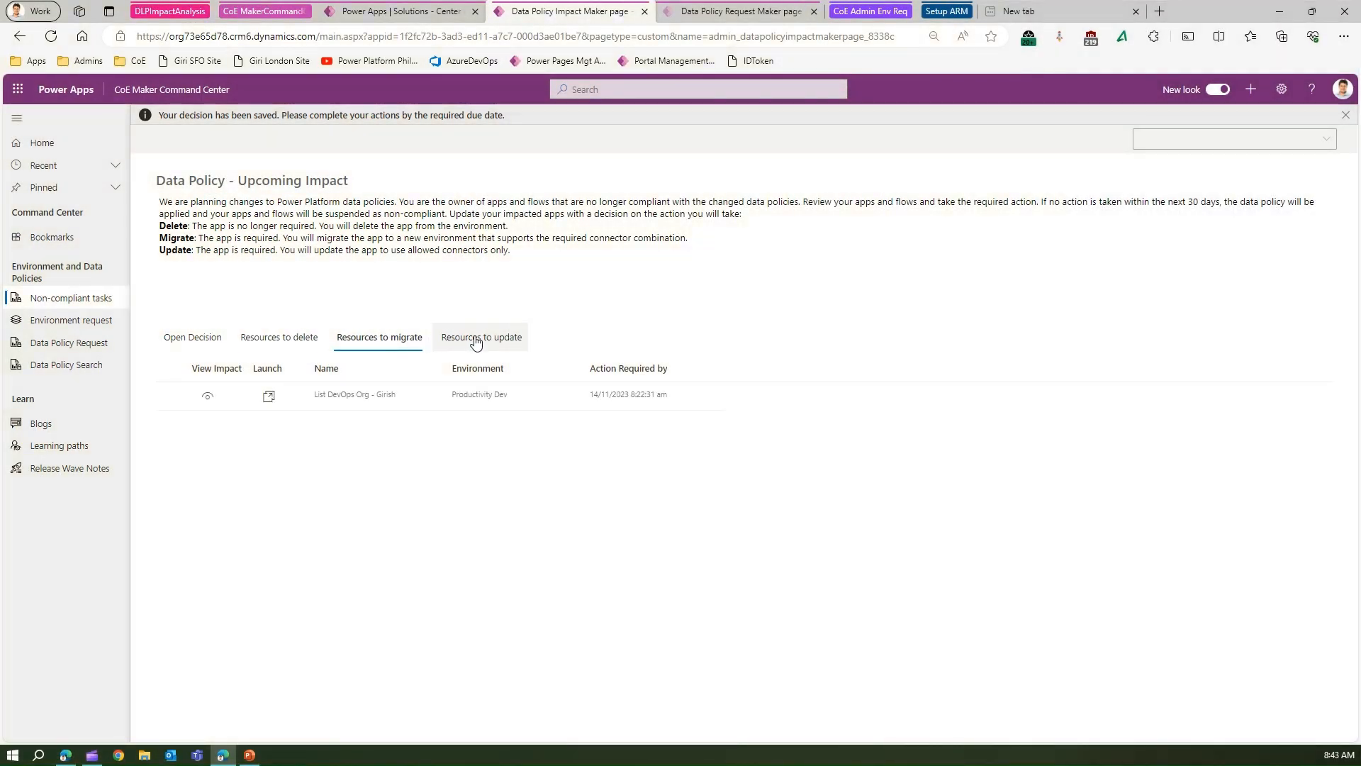
pyautogui.click(481, 337)
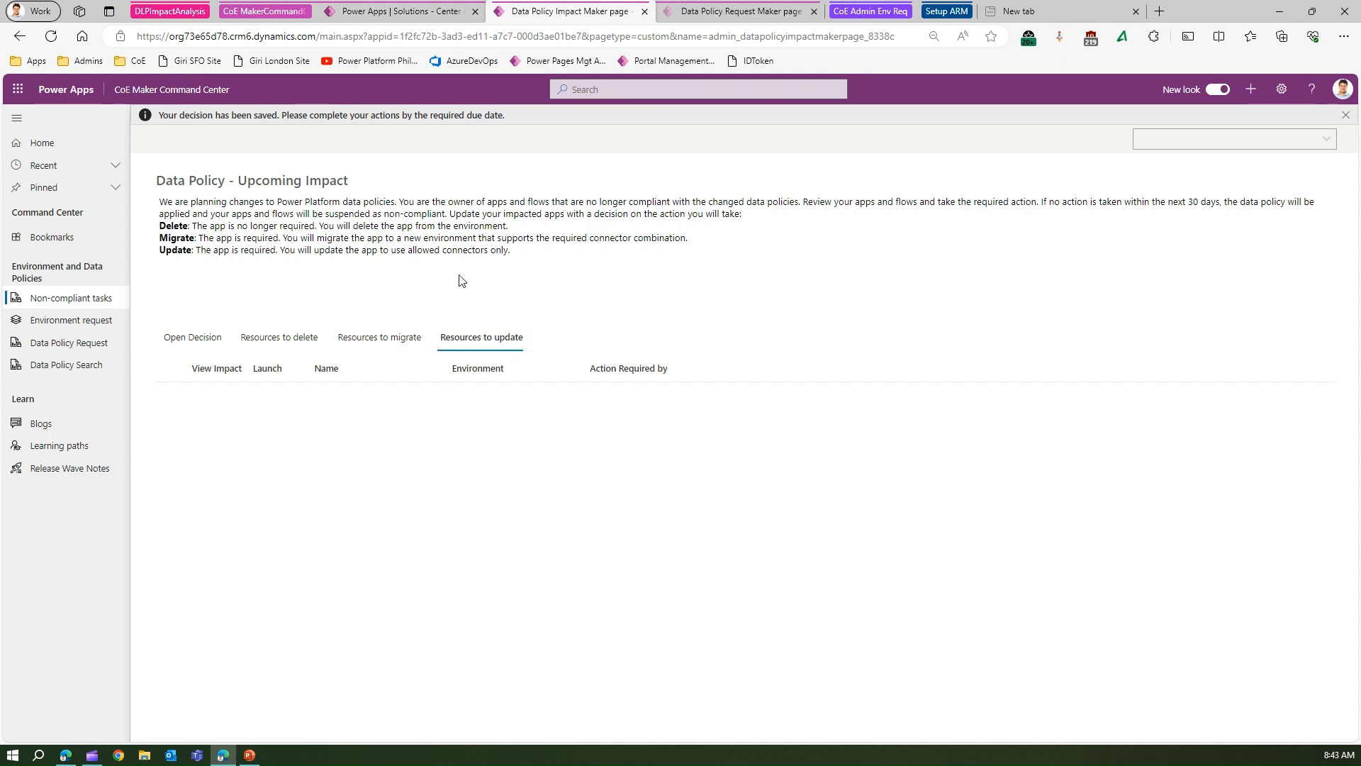
pyautogui.moveTo(119, 299)
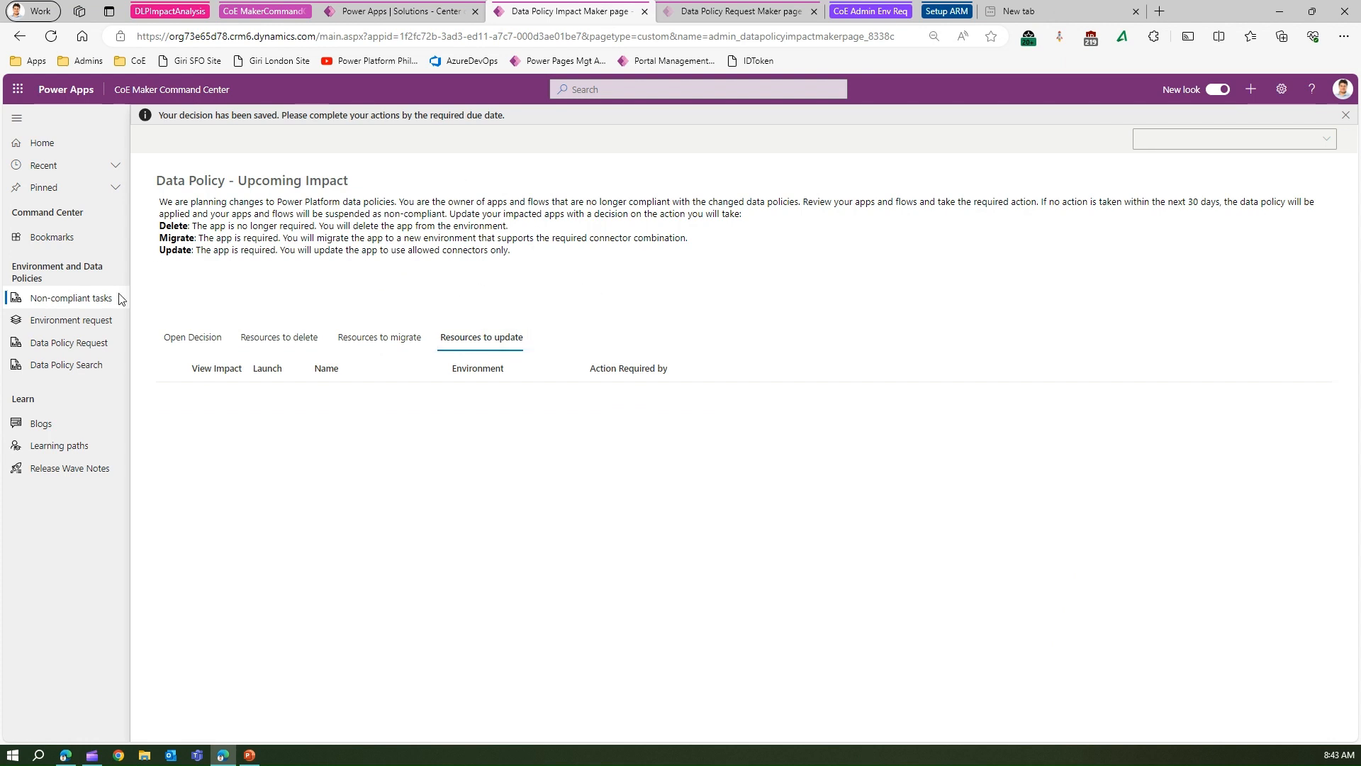
pyautogui.moveTo(779, 586)
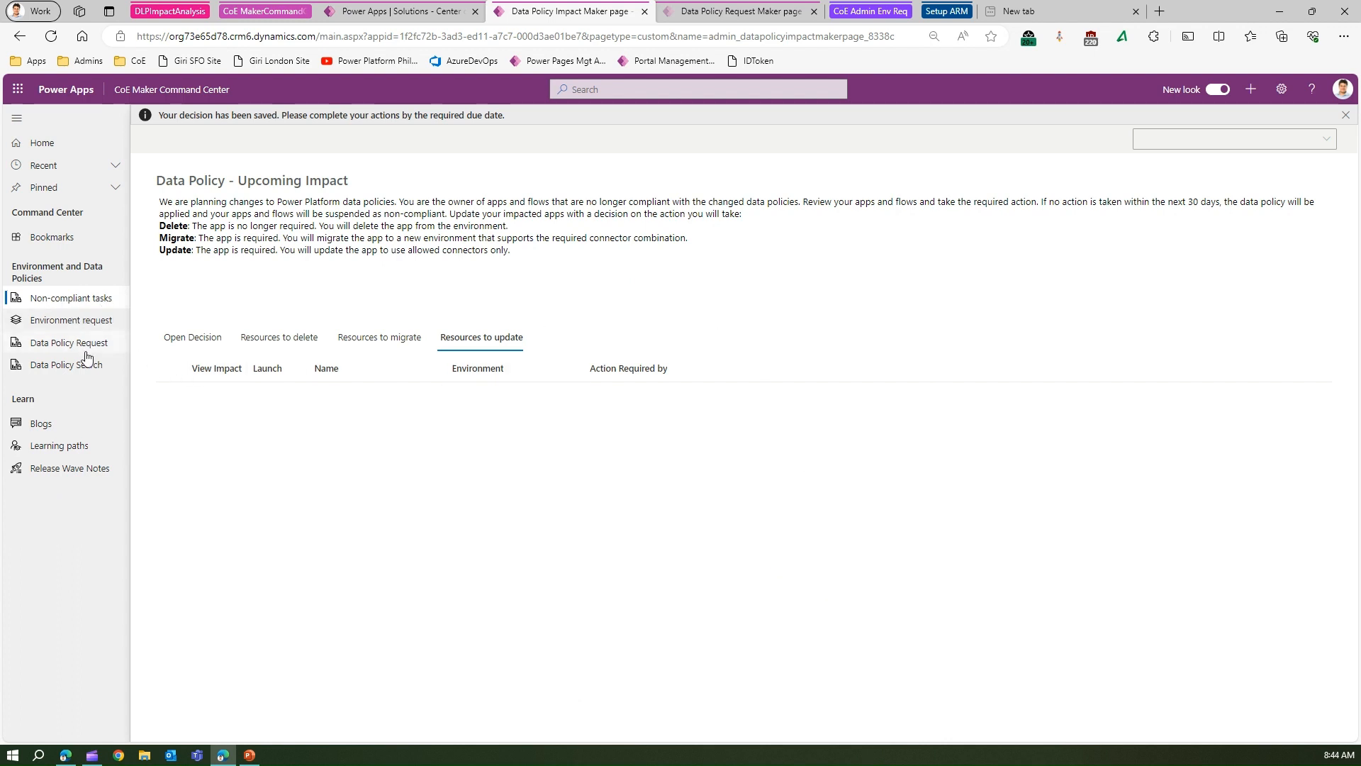
# View the data policy change requests and inspect existing requests PCR-1004 and PCR-1007.
pyautogui.click(69, 342)
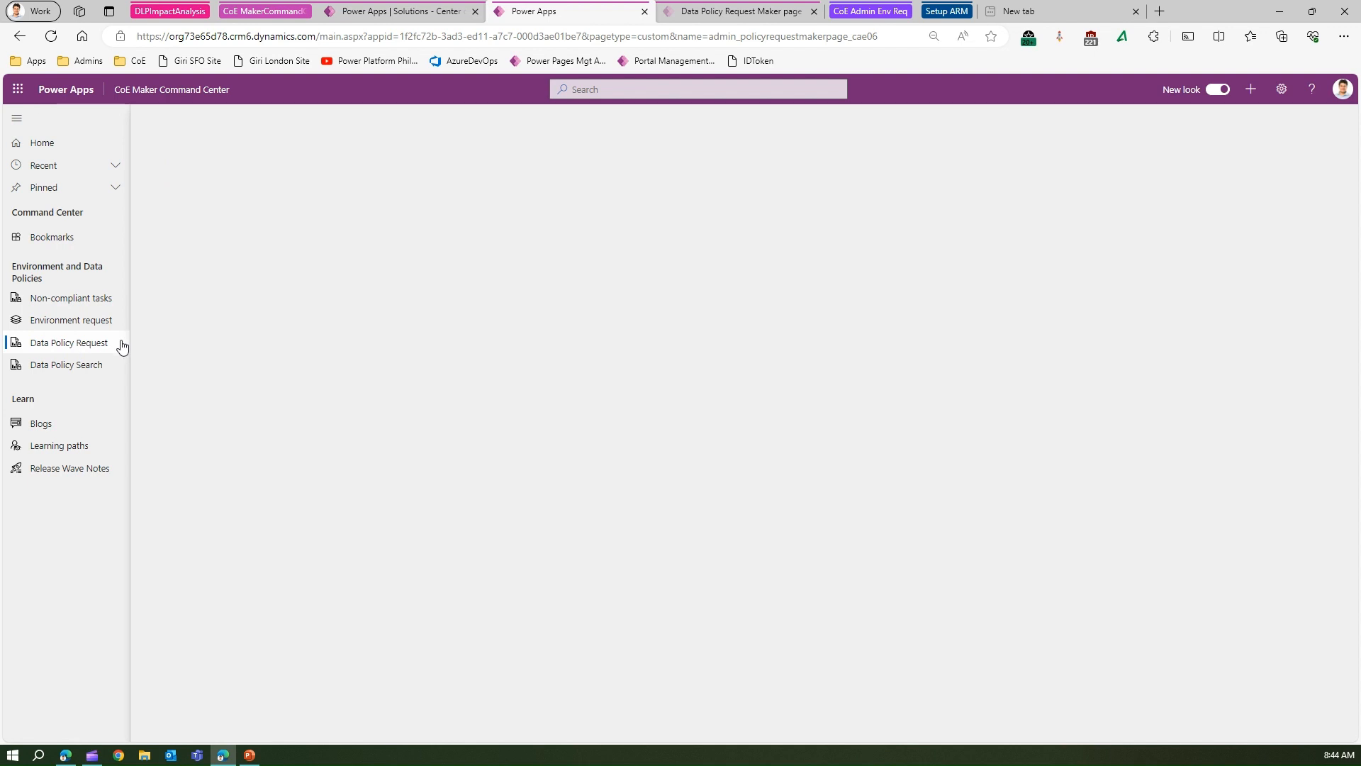
pyautogui.click(70, 341)
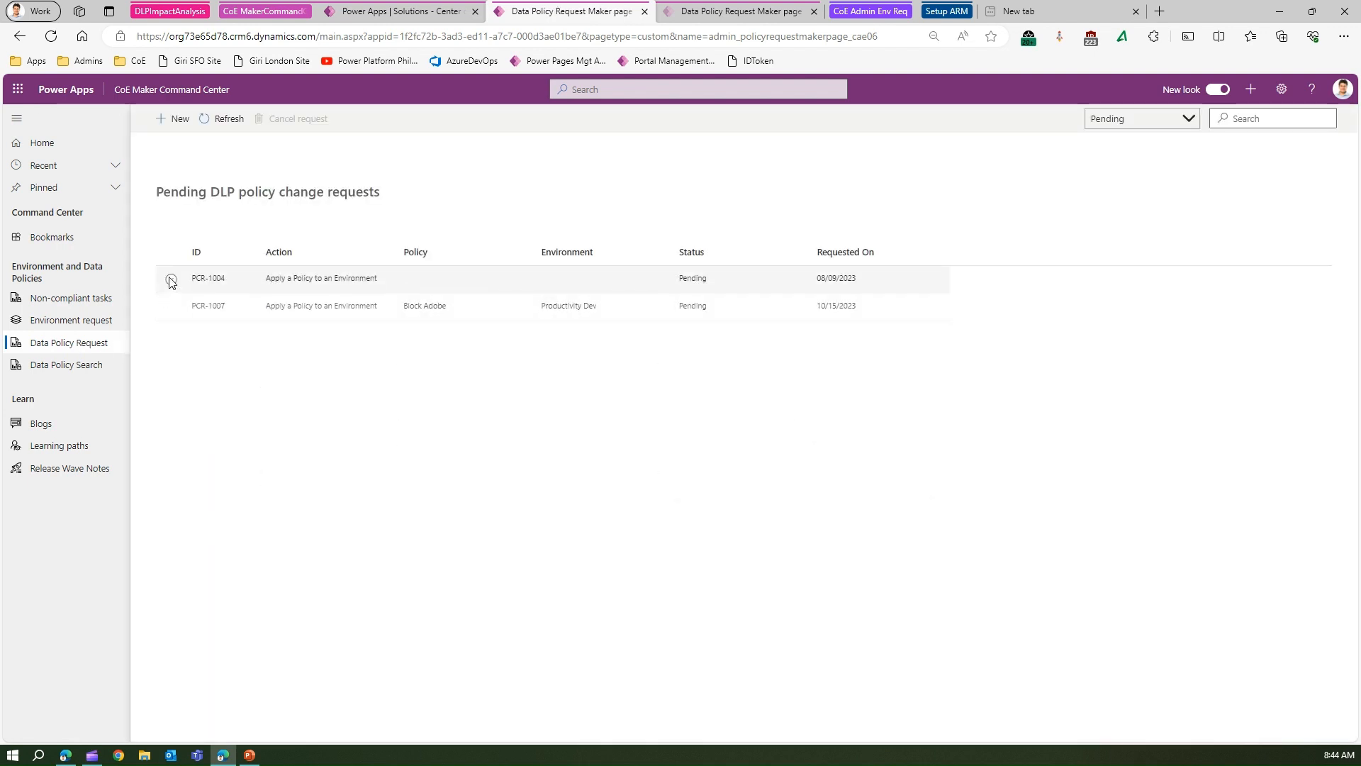
pyautogui.click(172, 278)
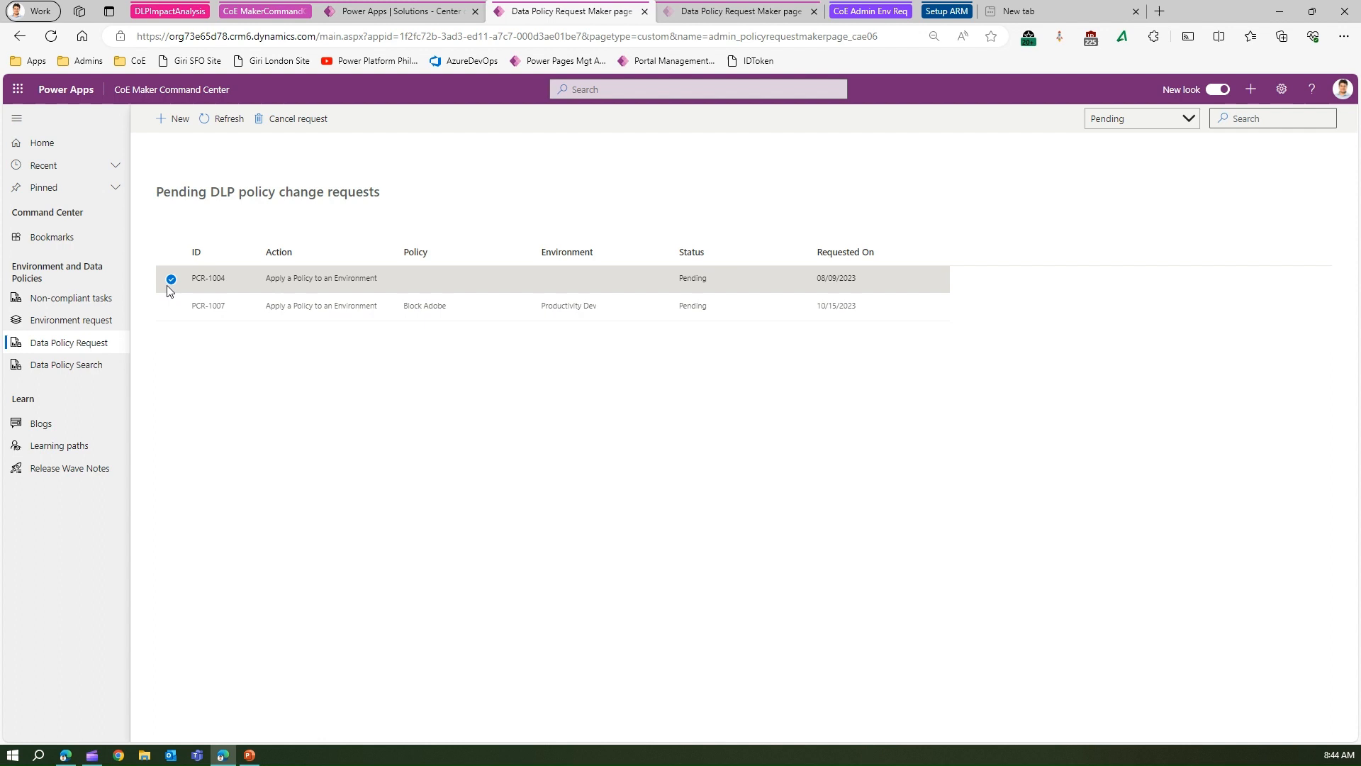
pyautogui.click(172, 308)
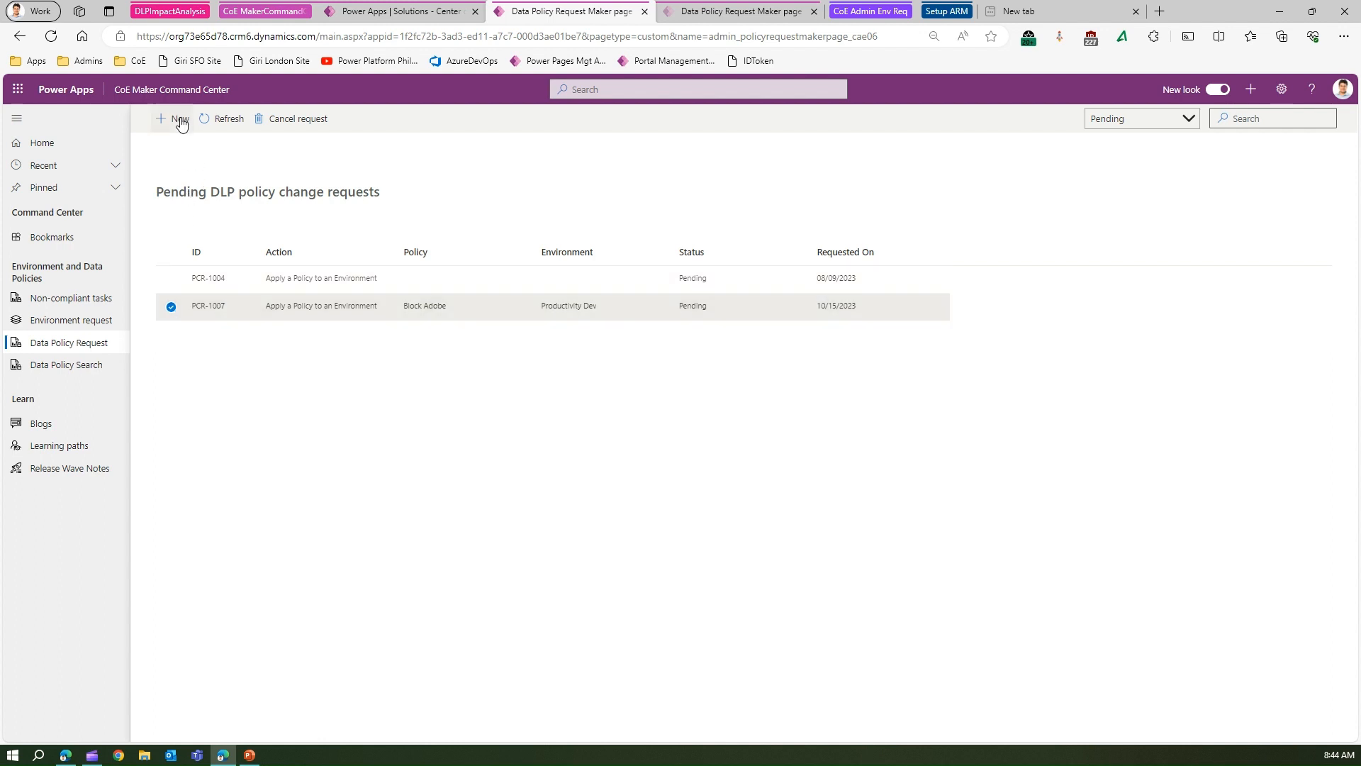
# Submit a new request applying No Social Media and Google to ALM Prod with justification 'Con', creating PCR-1008.
pyautogui.click(173, 120)
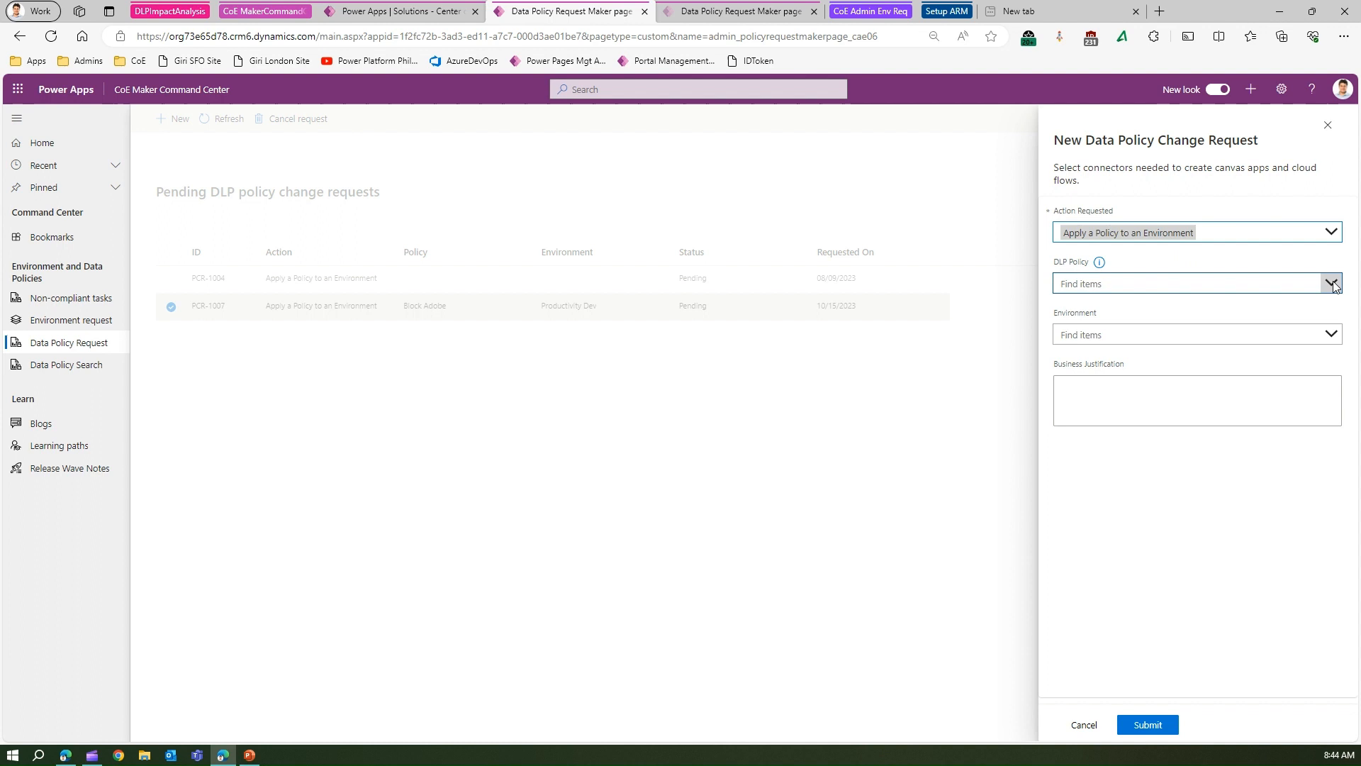
pyautogui.click(1332, 283)
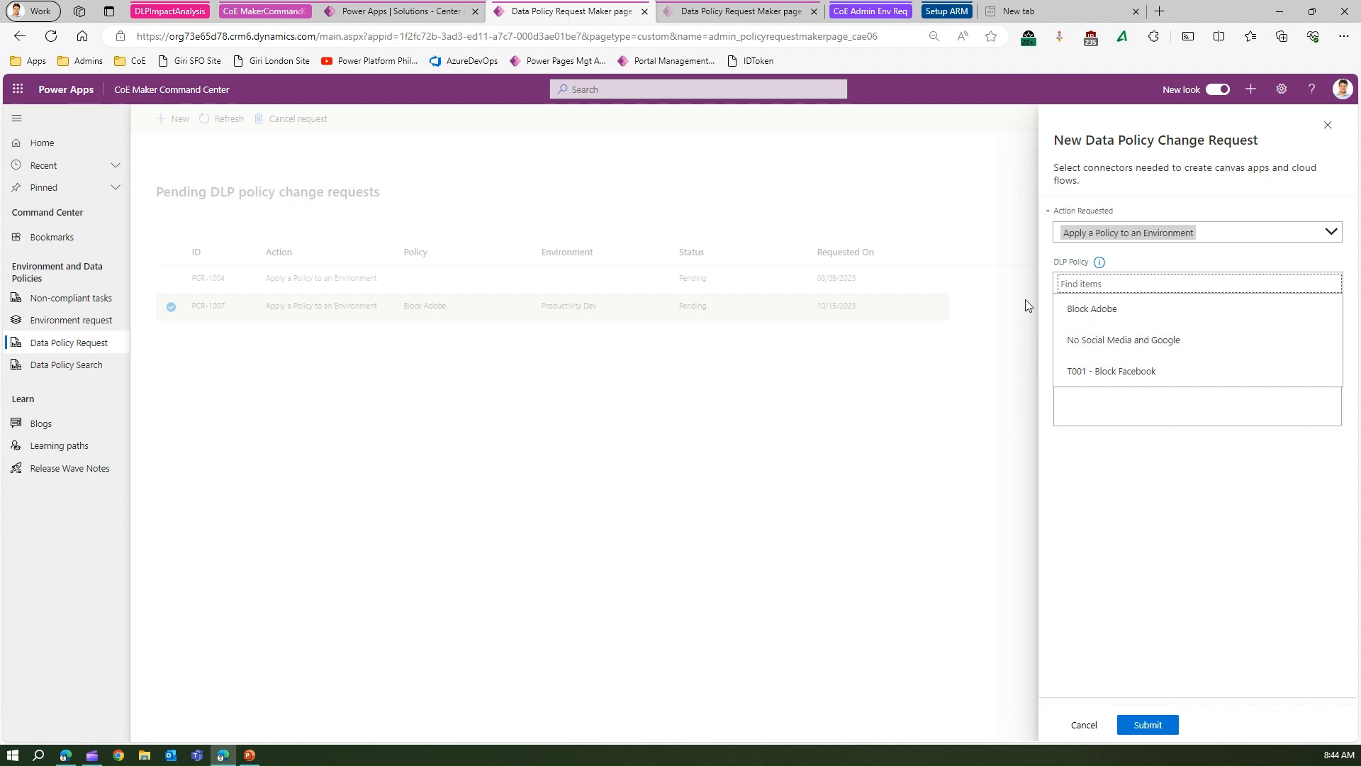
pyautogui.moveTo(1123, 308)
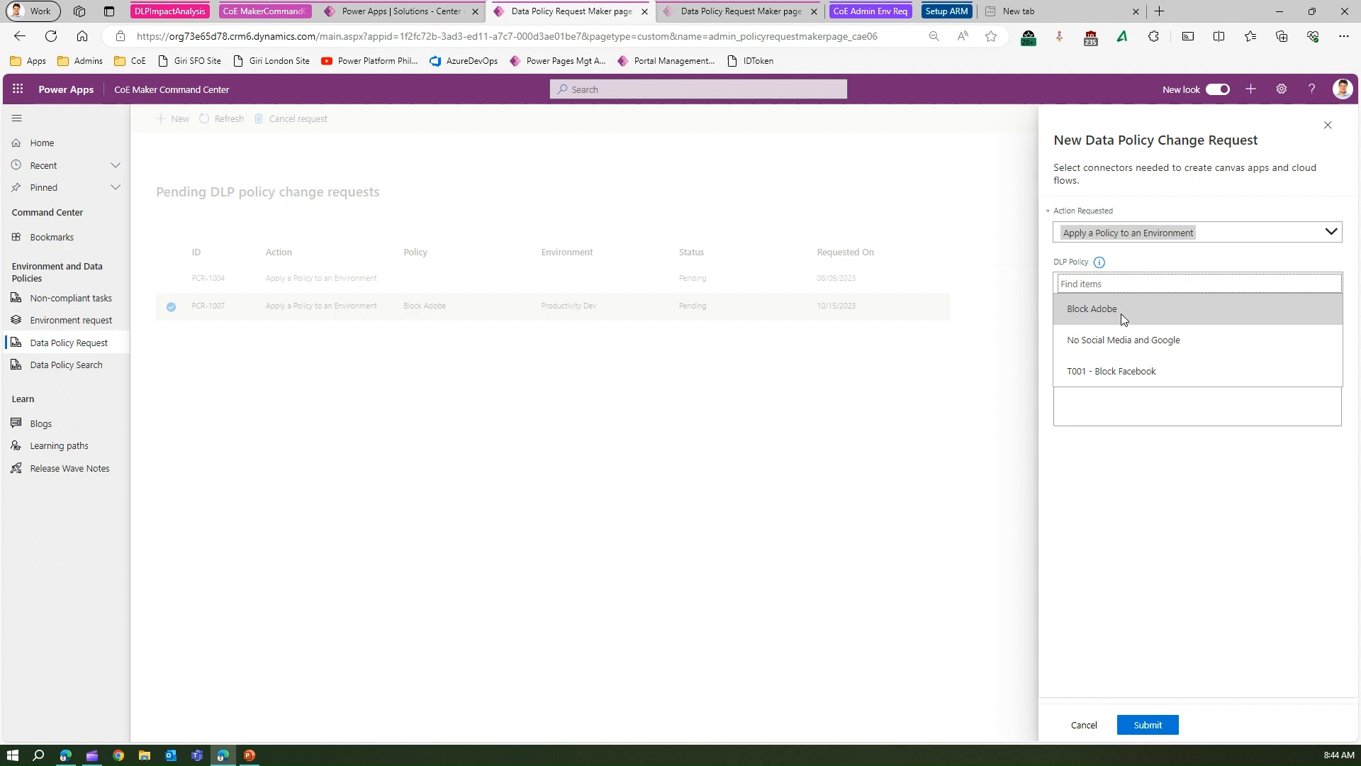
pyautogui.moveTo(1125, 323)
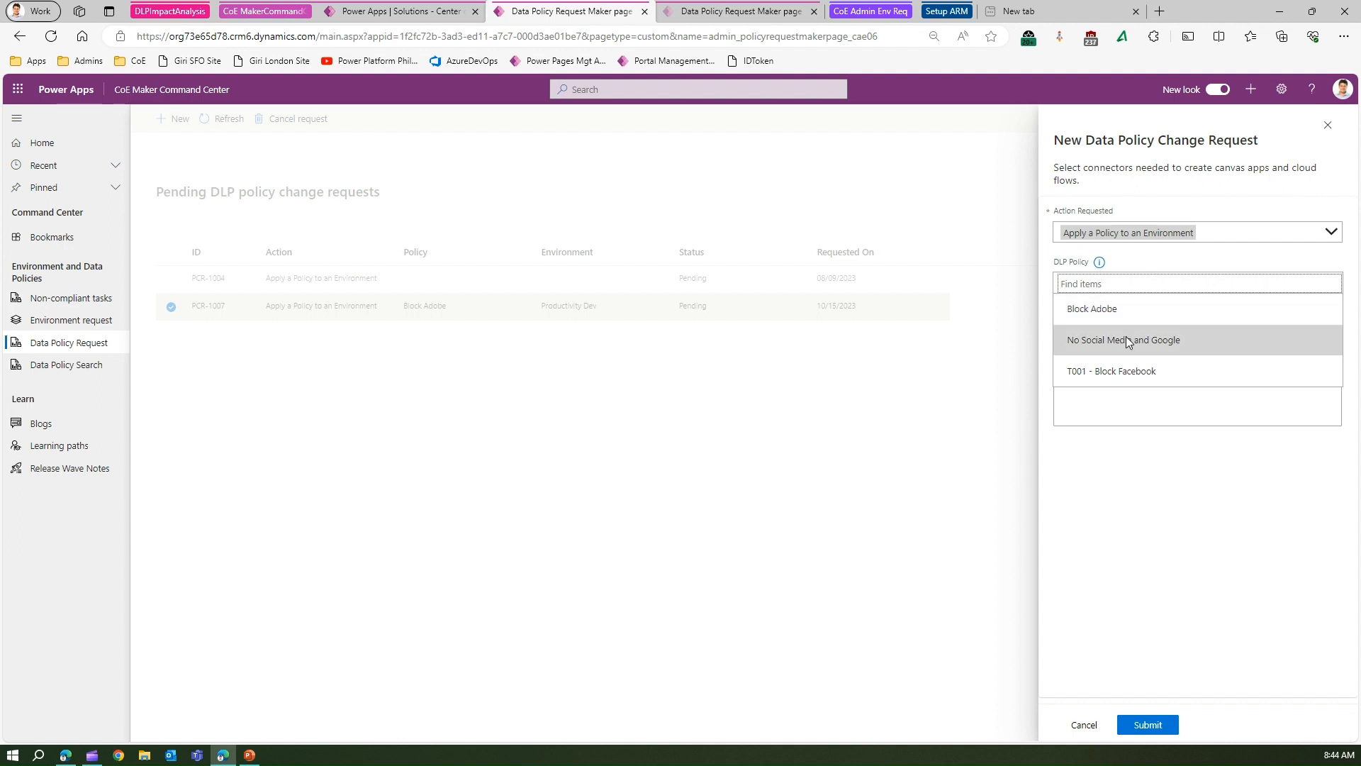
pyautogui.moveTo(1144, 346)
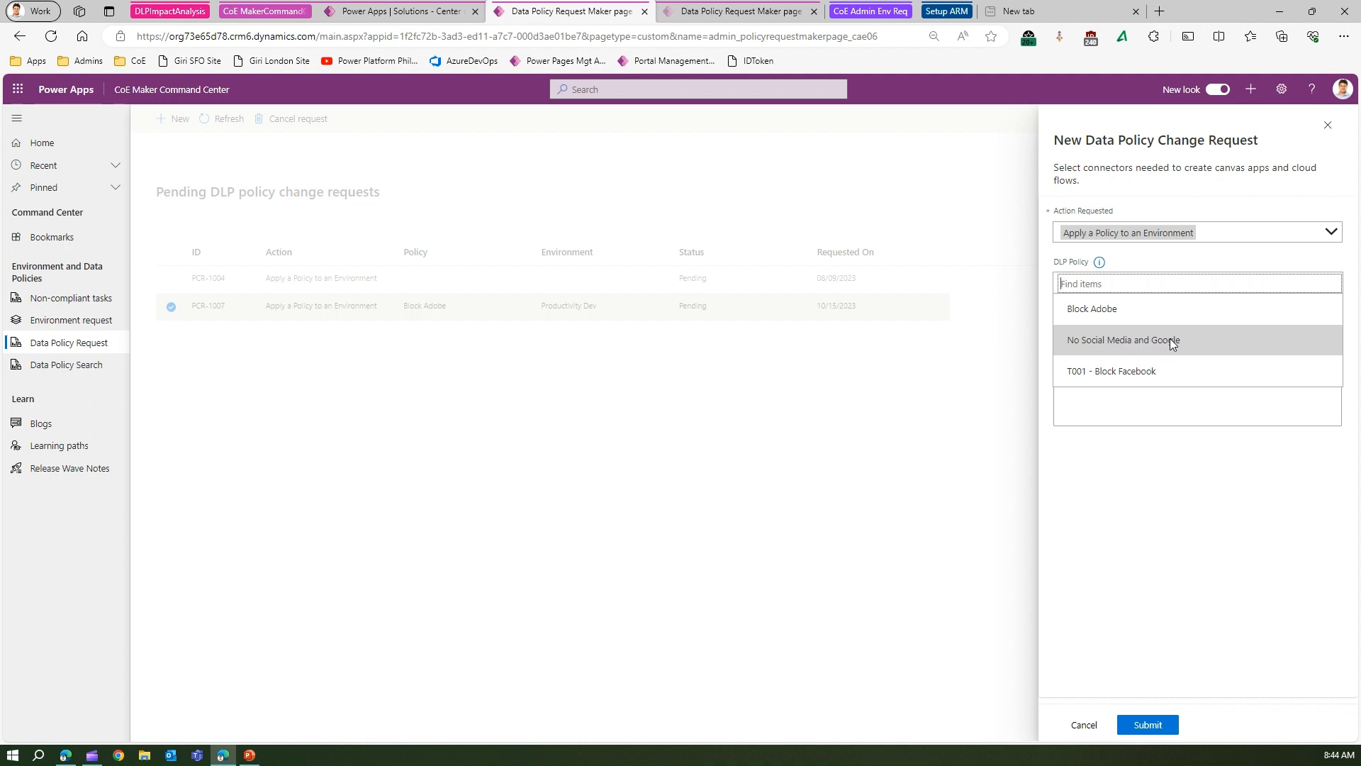
pyautogui.click(1123, 339)
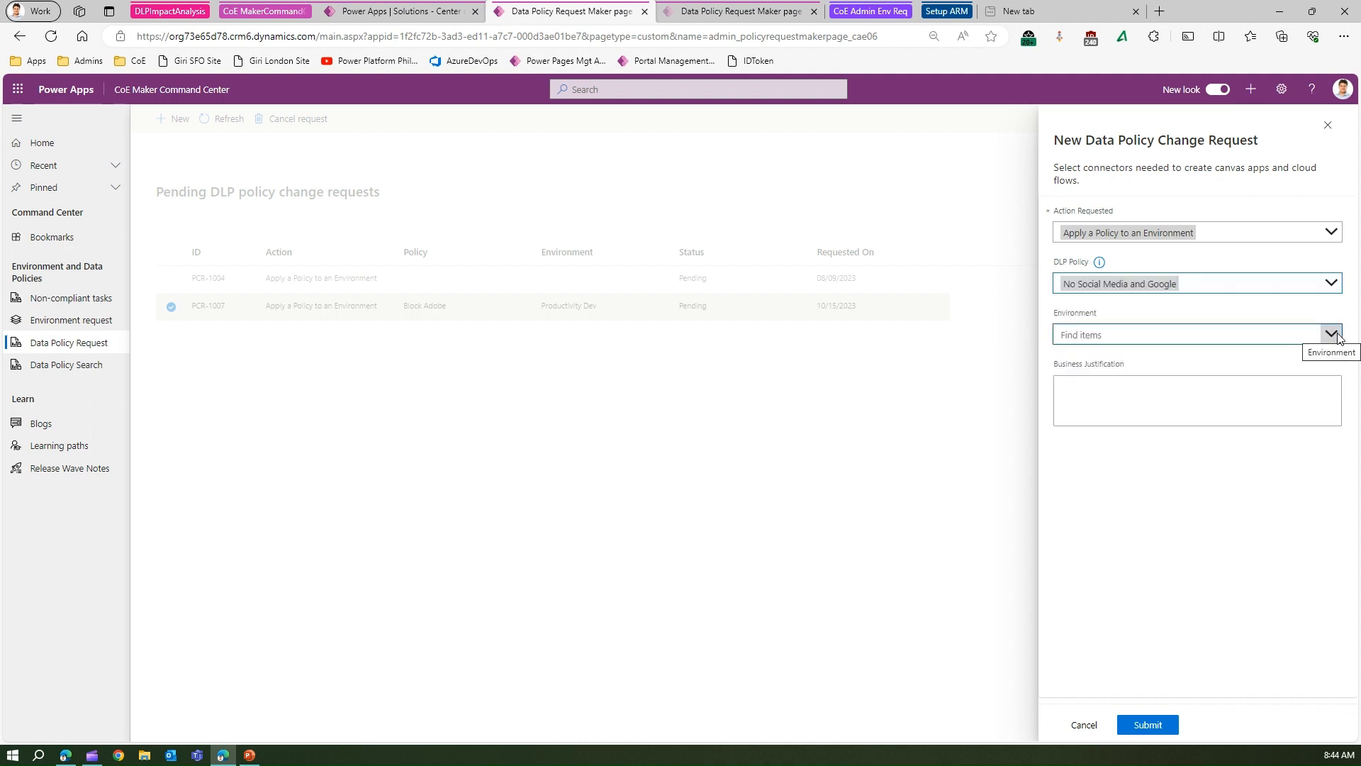
pyautogui.click(1332, 335)
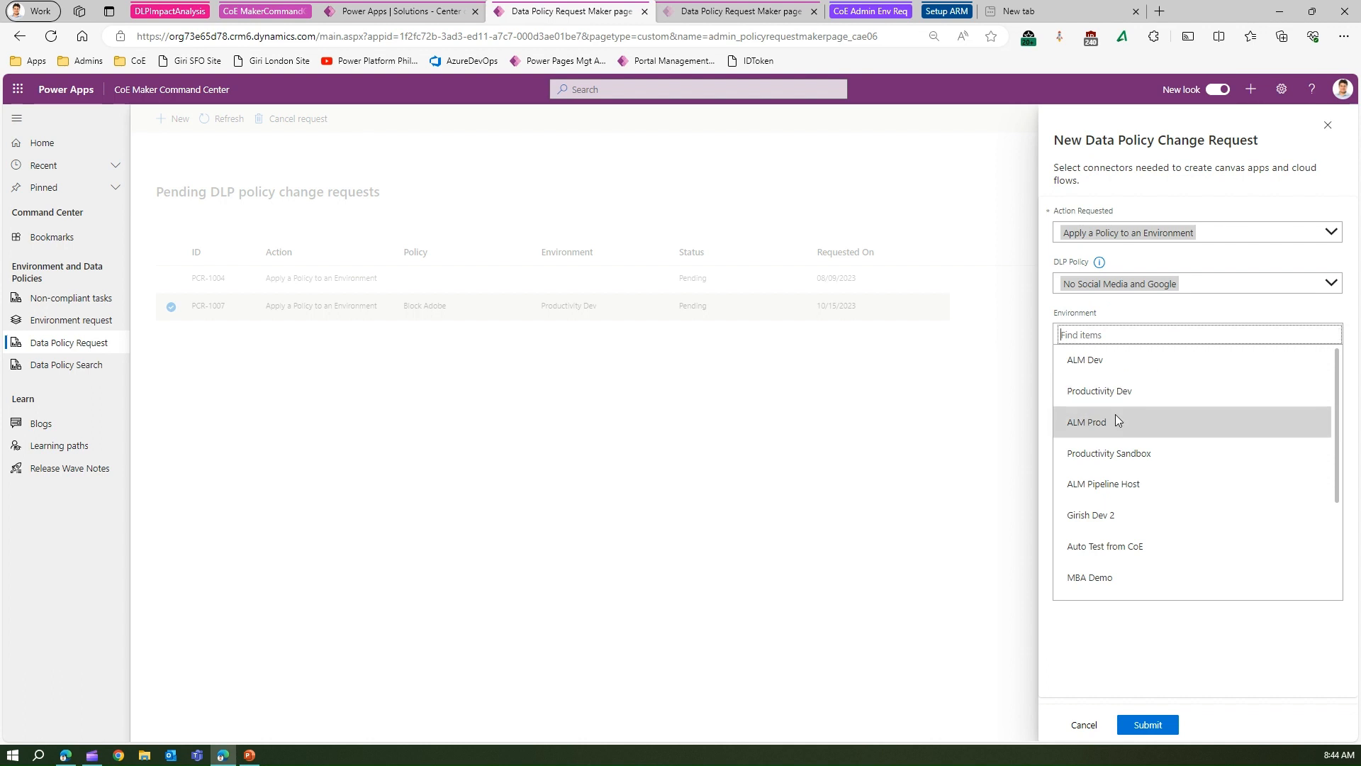
pyautogui.click(1086, 421)
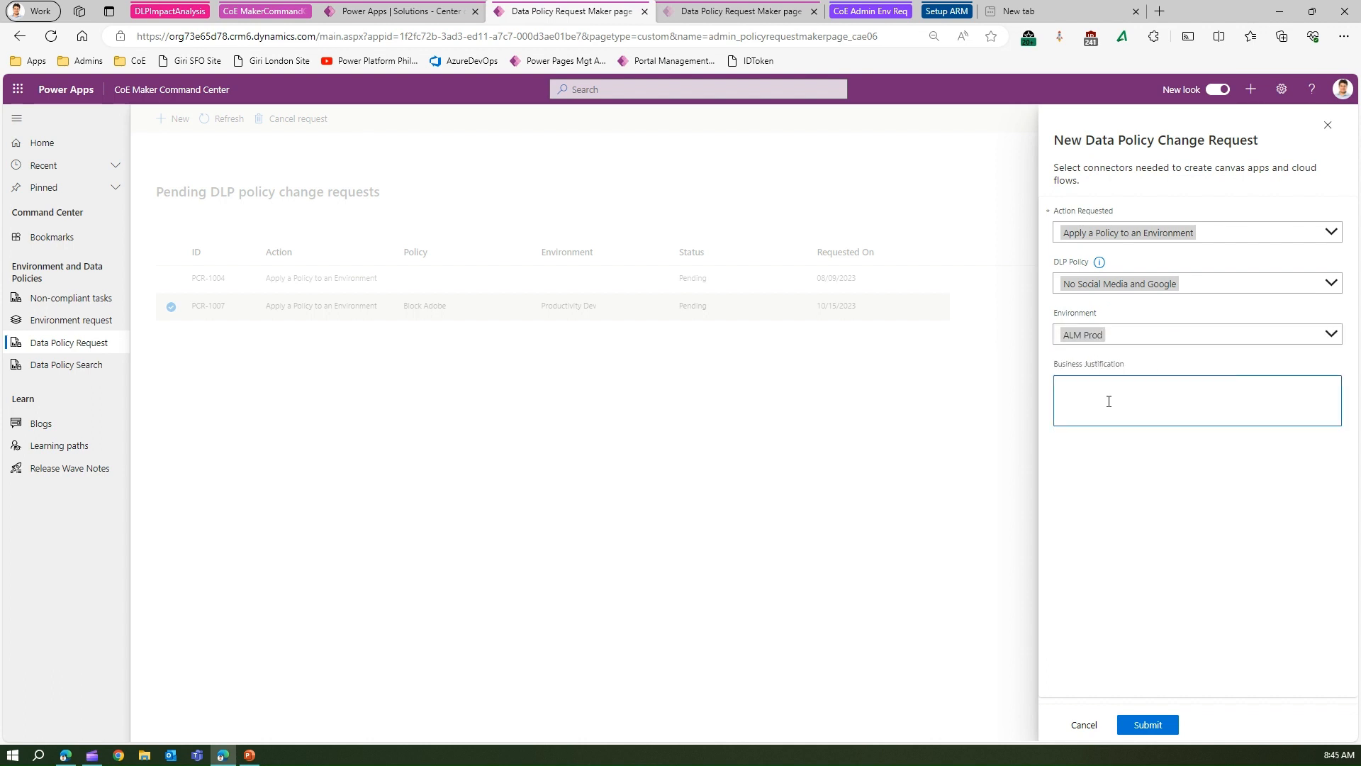
pyautogui.write('Control social media posts')
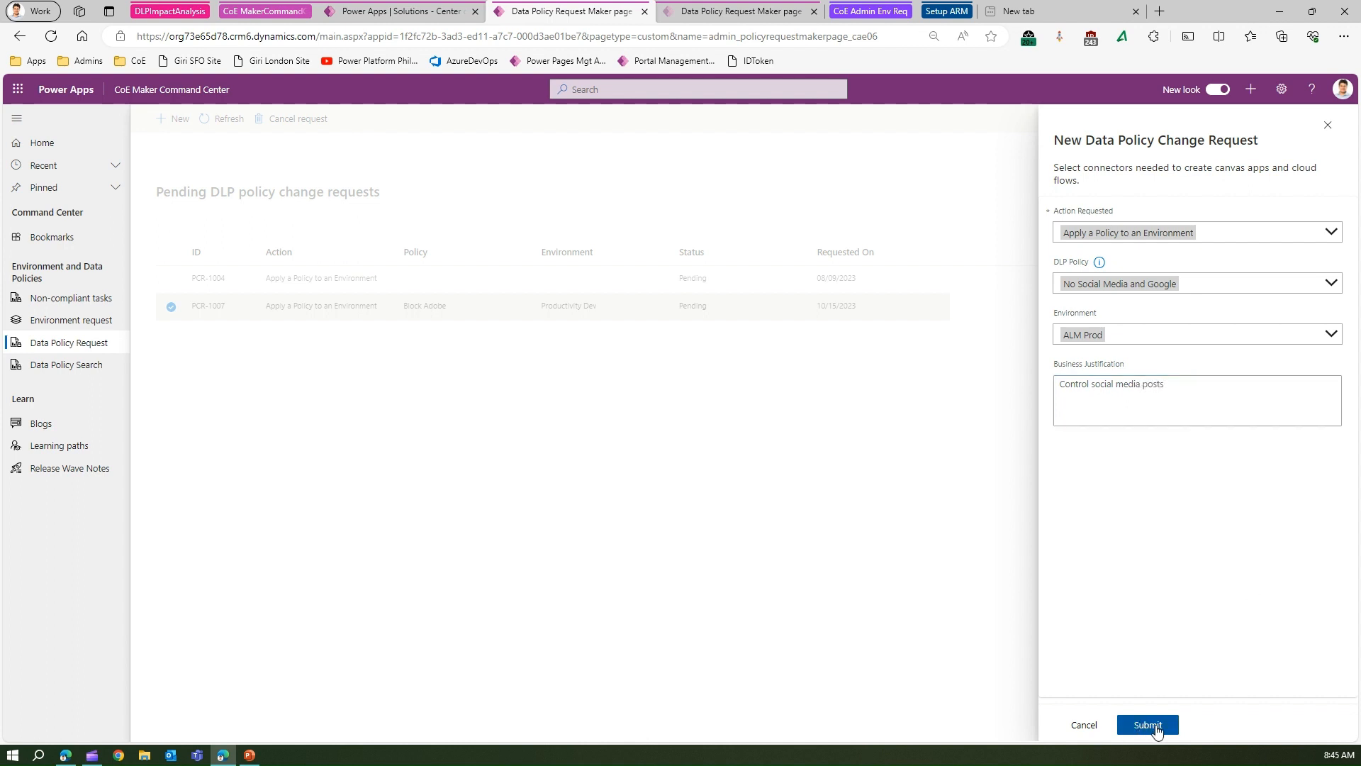
pyautogui.click(1147, 725)
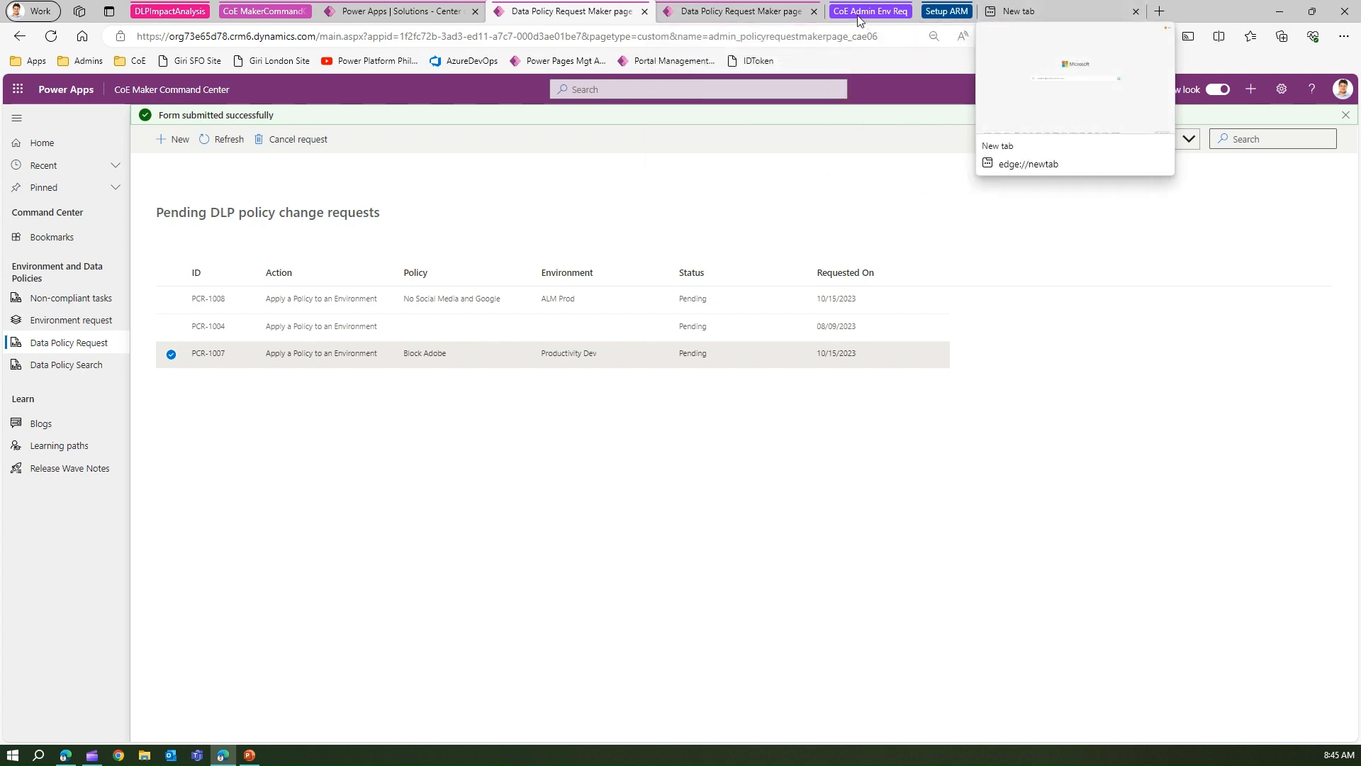
pyautogui.moveTo(400, 11)
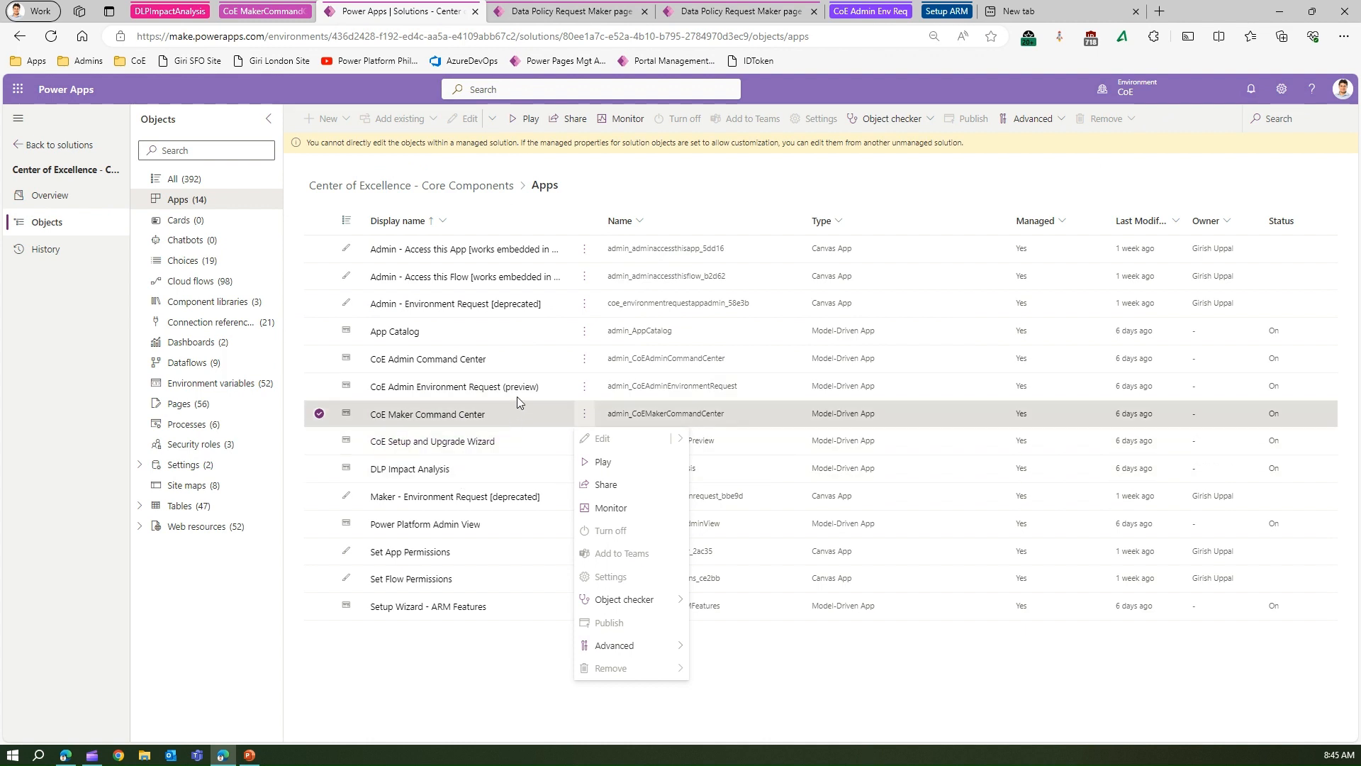
# Launch the CoE Admin Command Center app from the solution, then return to the apps list.
pyautogui.click(584, 359)
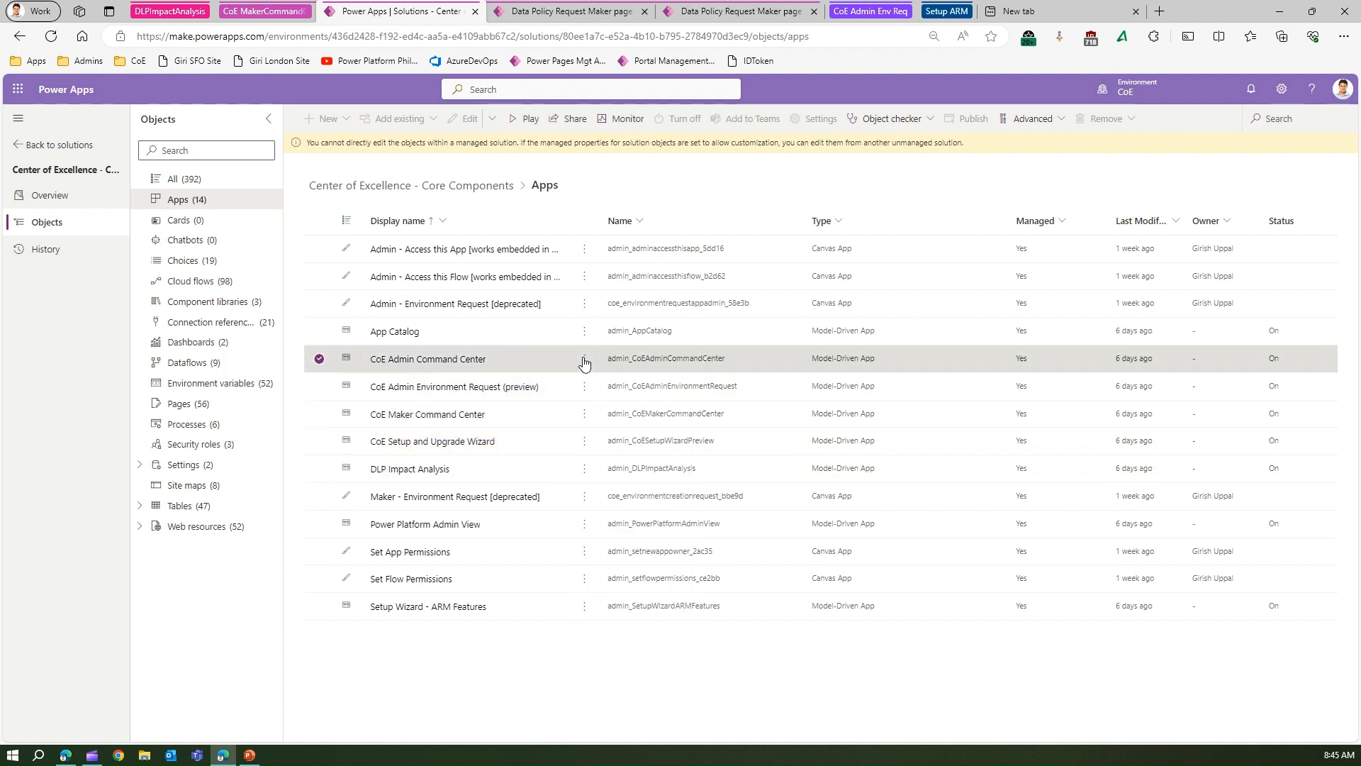
pyautogui.click(524, 118)
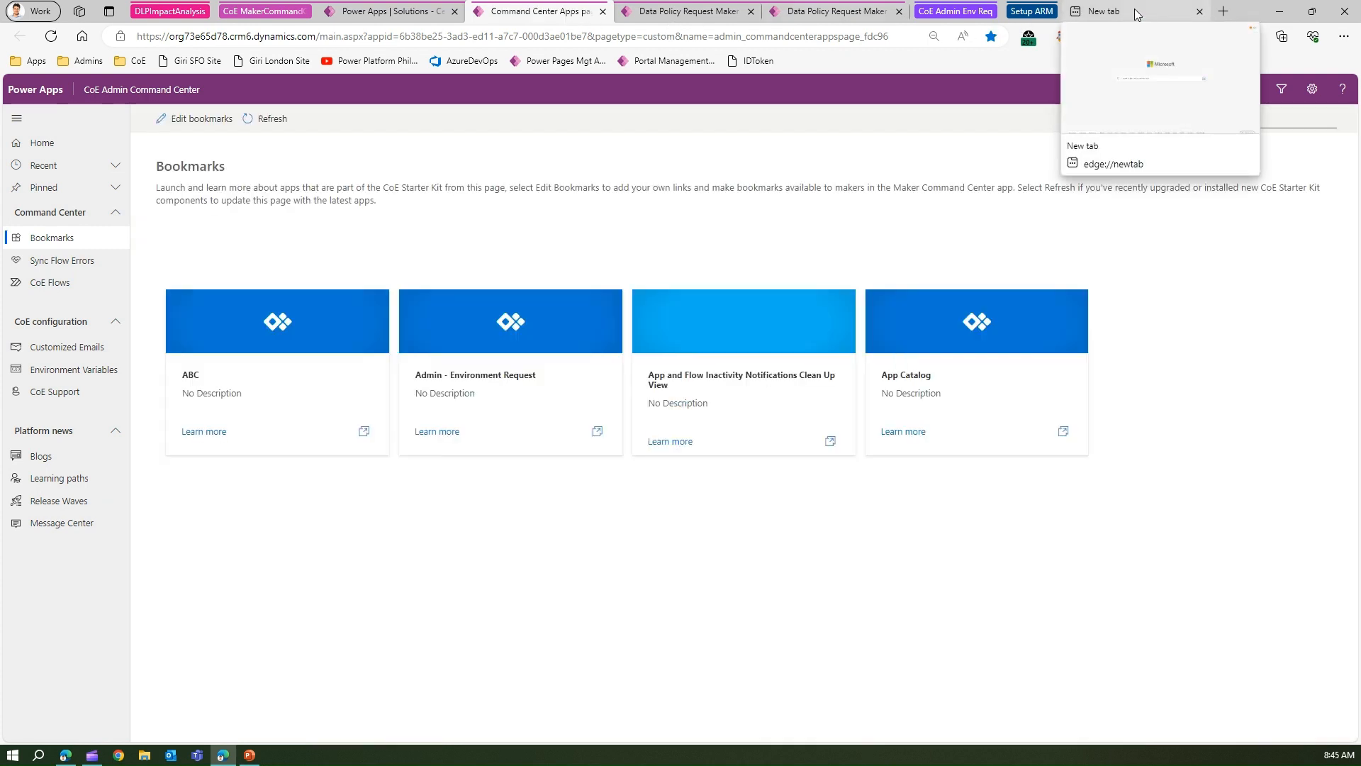
pyautogui.click(388, 10)
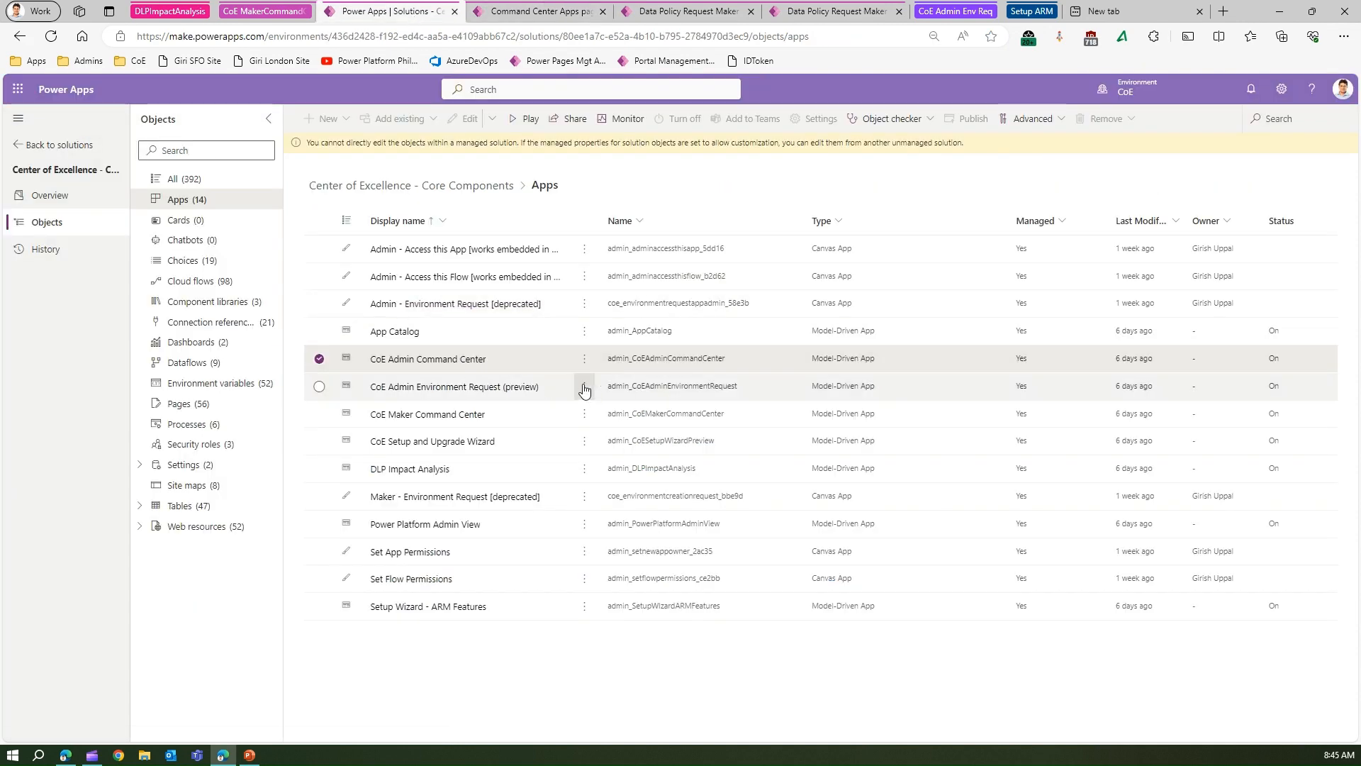
# Play the CoE Admin Environment Request and Power Platform Admin View apps in new tabs.
pyautogui.click(585, 389)
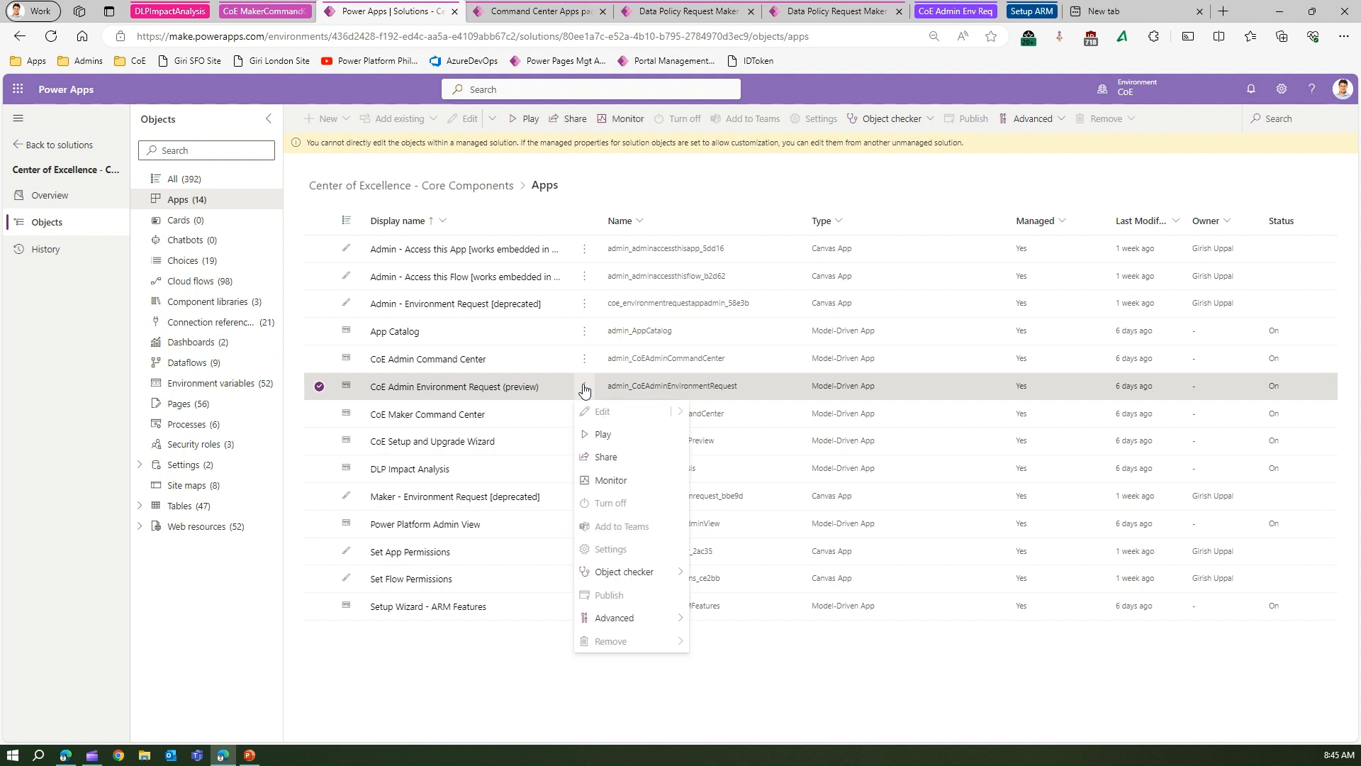
pyautogui.moveTo(606, 434)
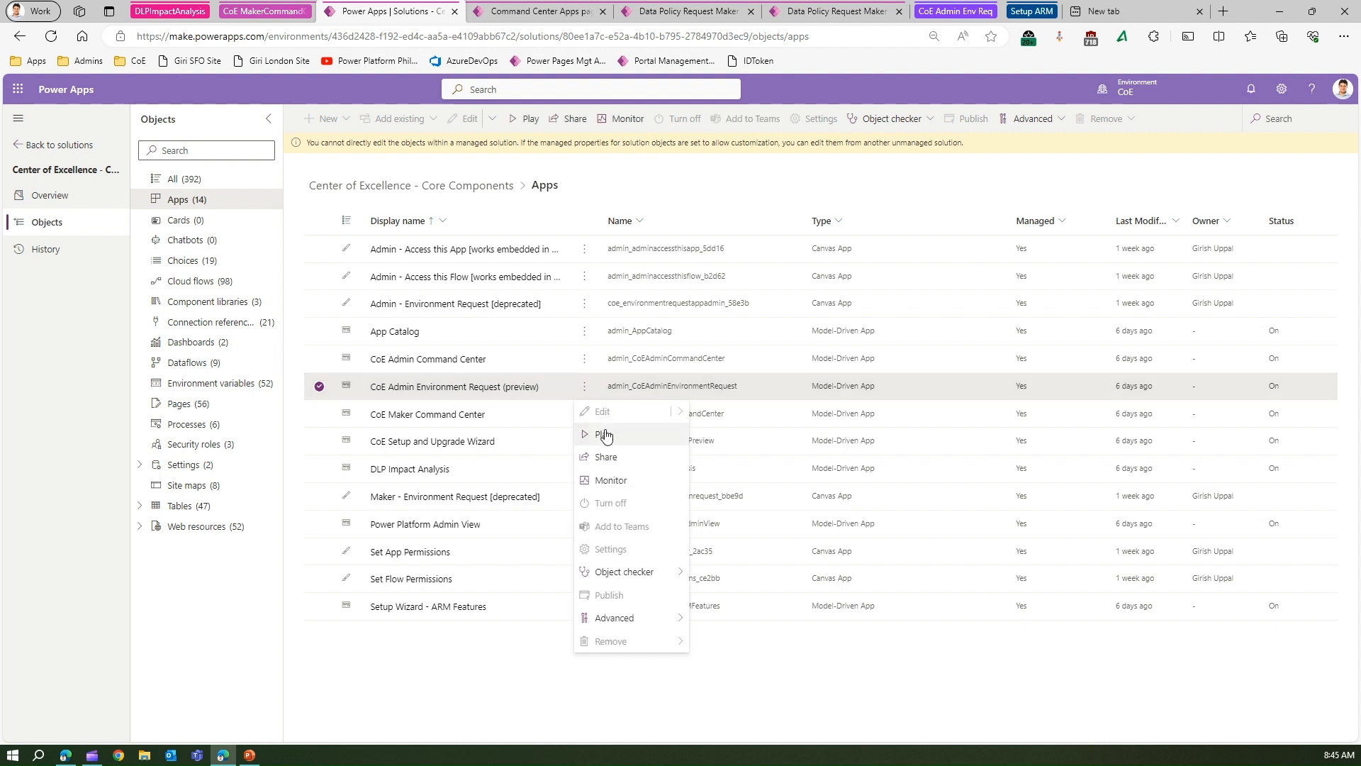
pyautogui.click(606, 434)
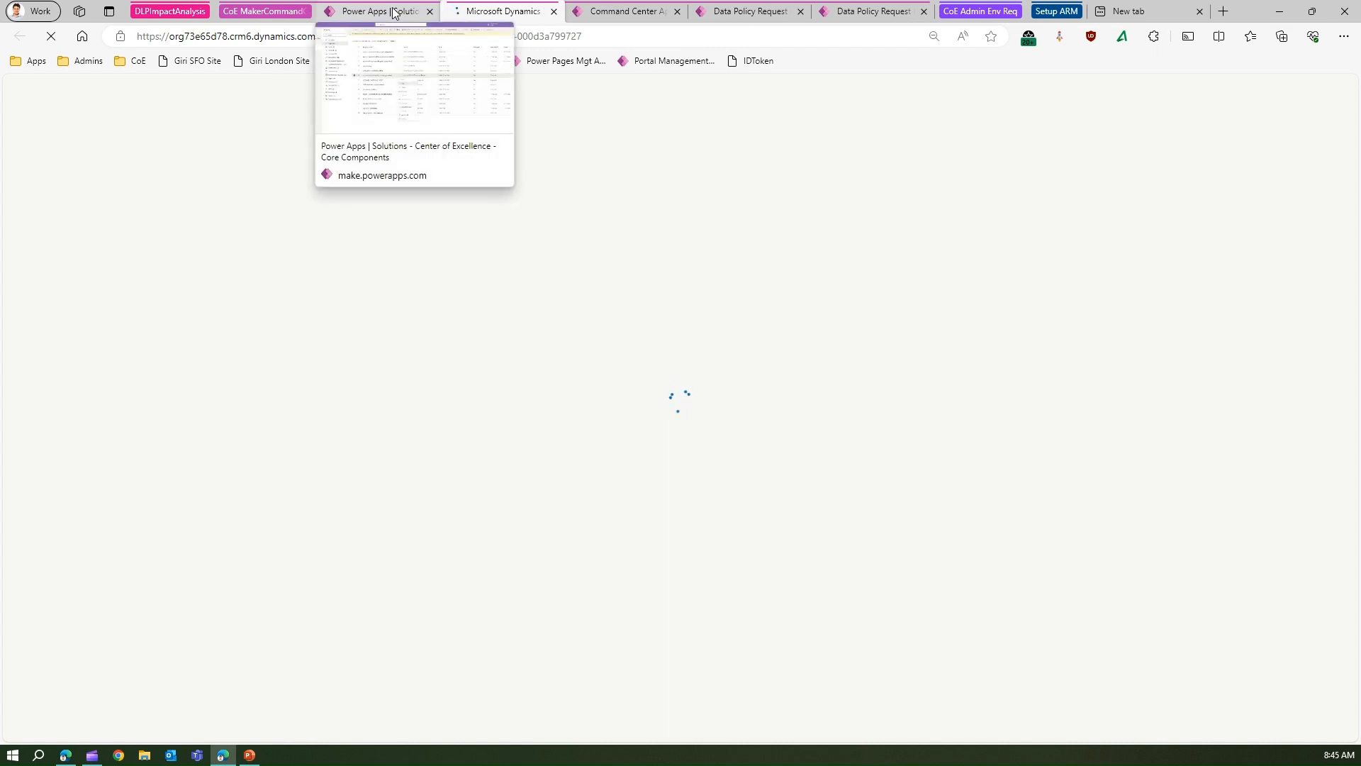
pyautogui.click(373, 11)
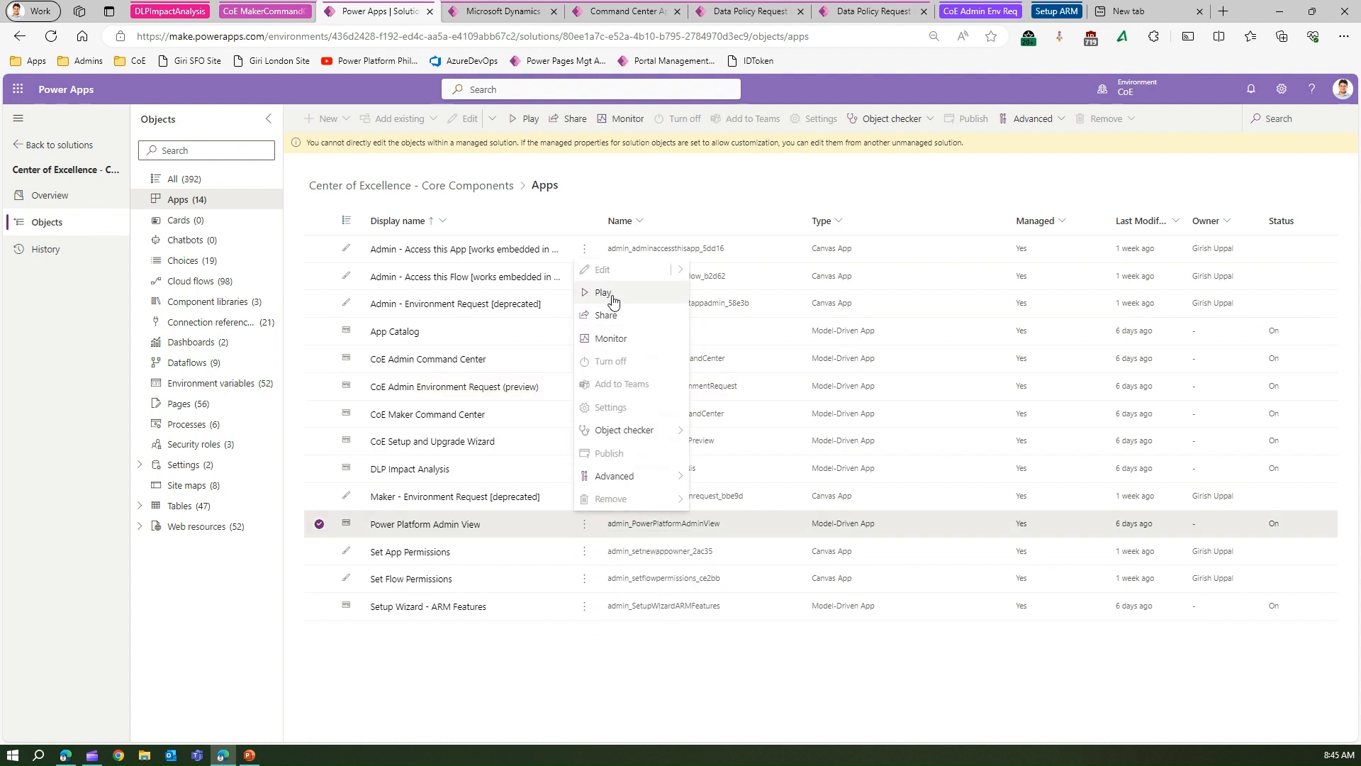
pyautogui.click(604, 292)
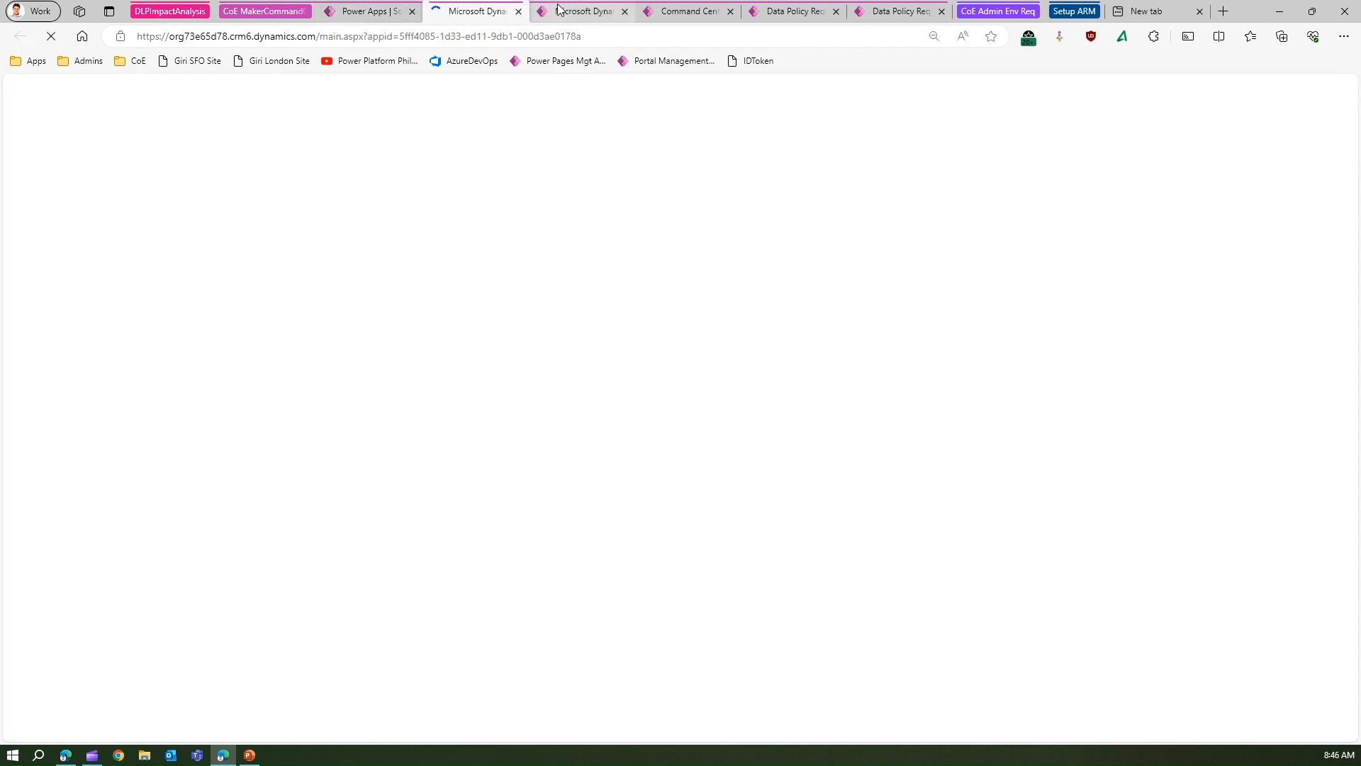
# In CoE Admin Environment Request, load the three pending environment requests, then the pending DLP policy change requests.
pyautogui.click(581, 10)
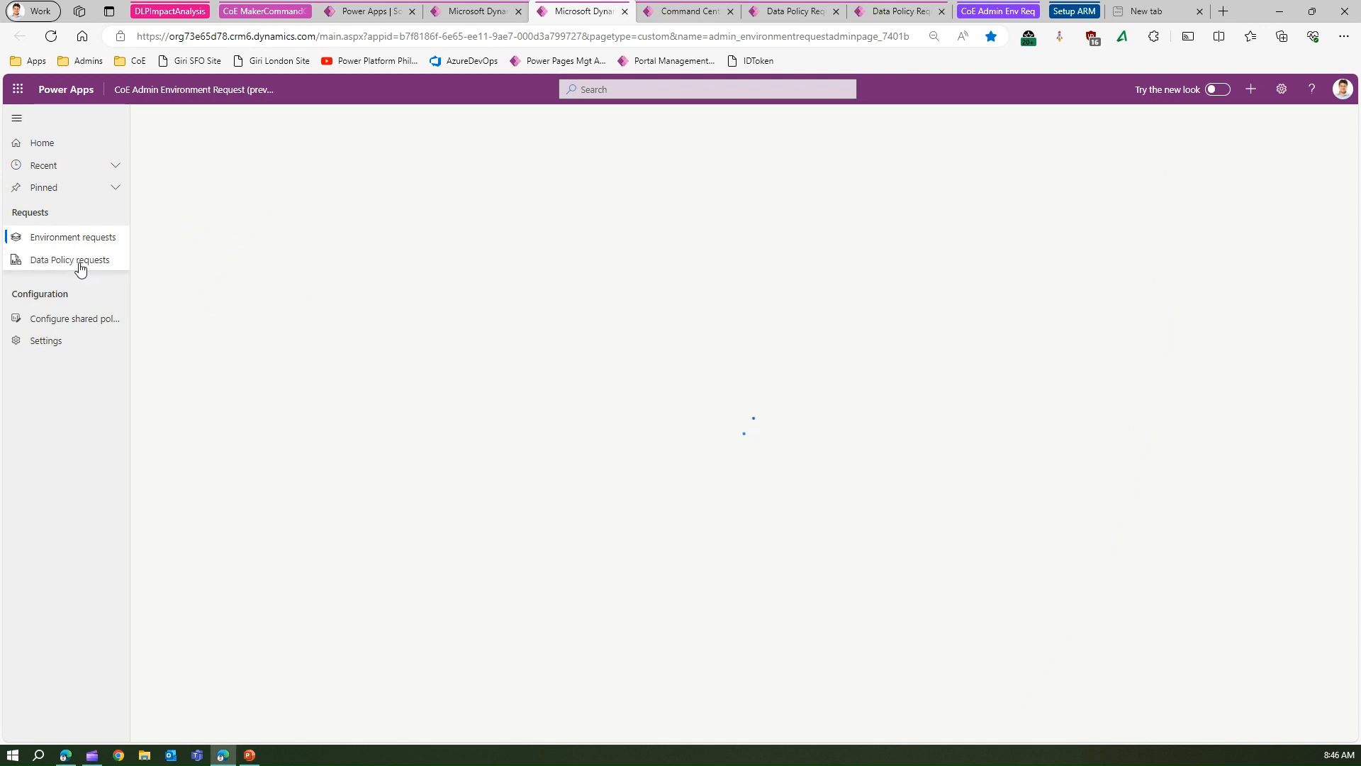
pyautogui.moveTo(72, 259)
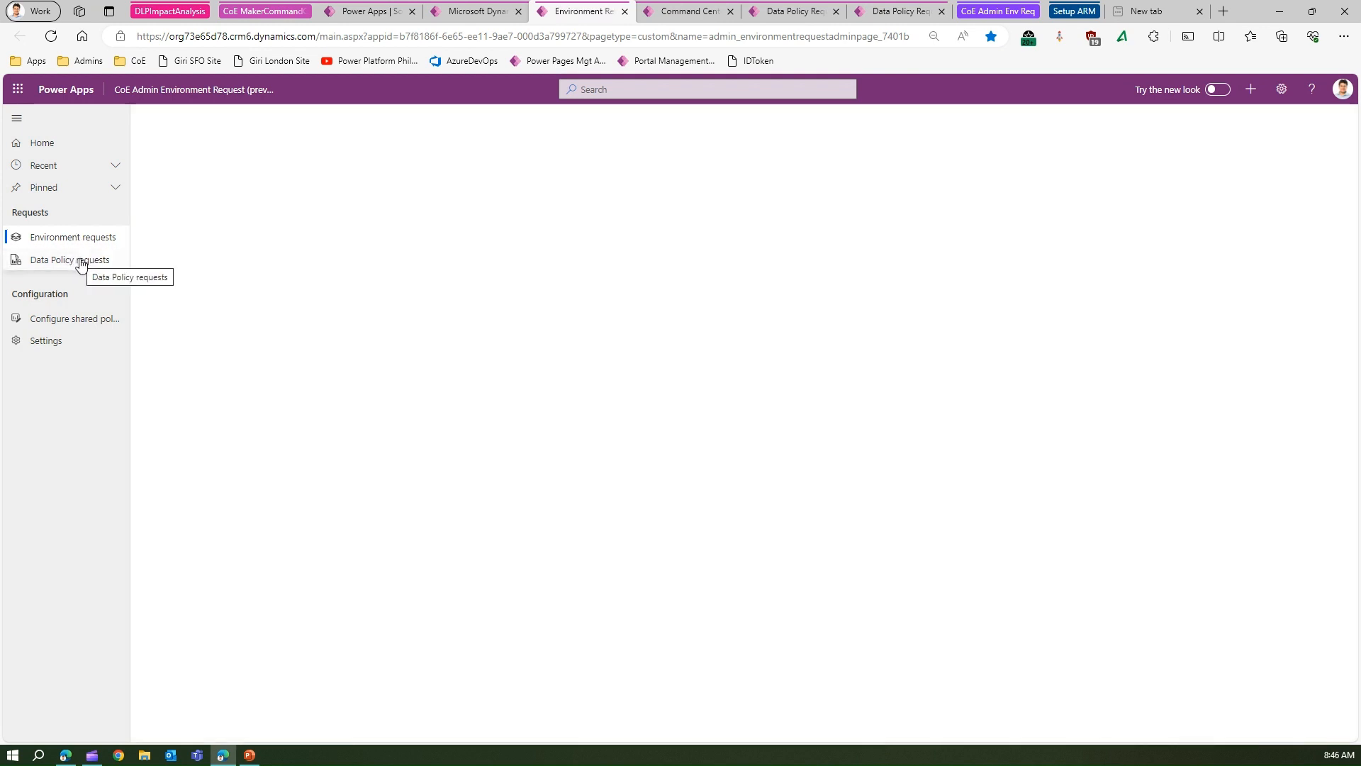
pyautogui.click(72, 237)
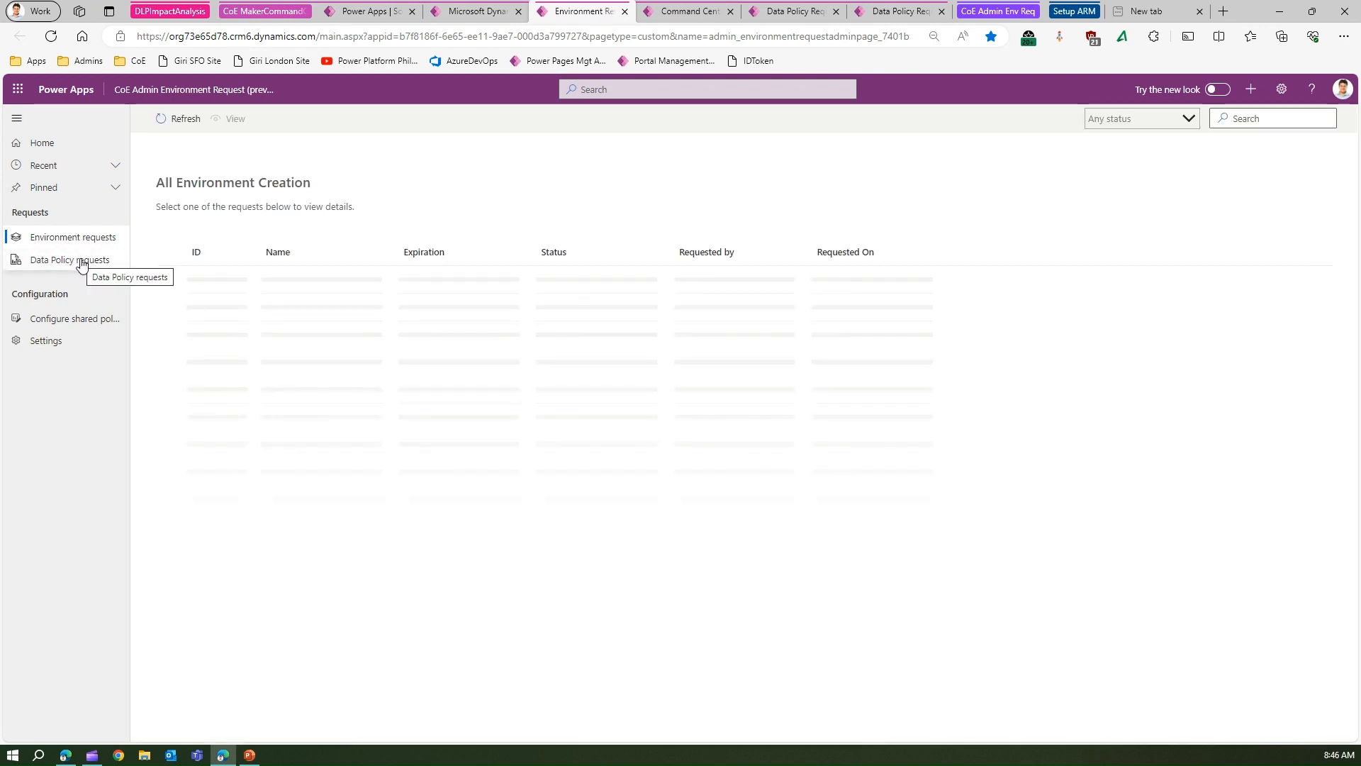
pyautogui.click(1141, 117)
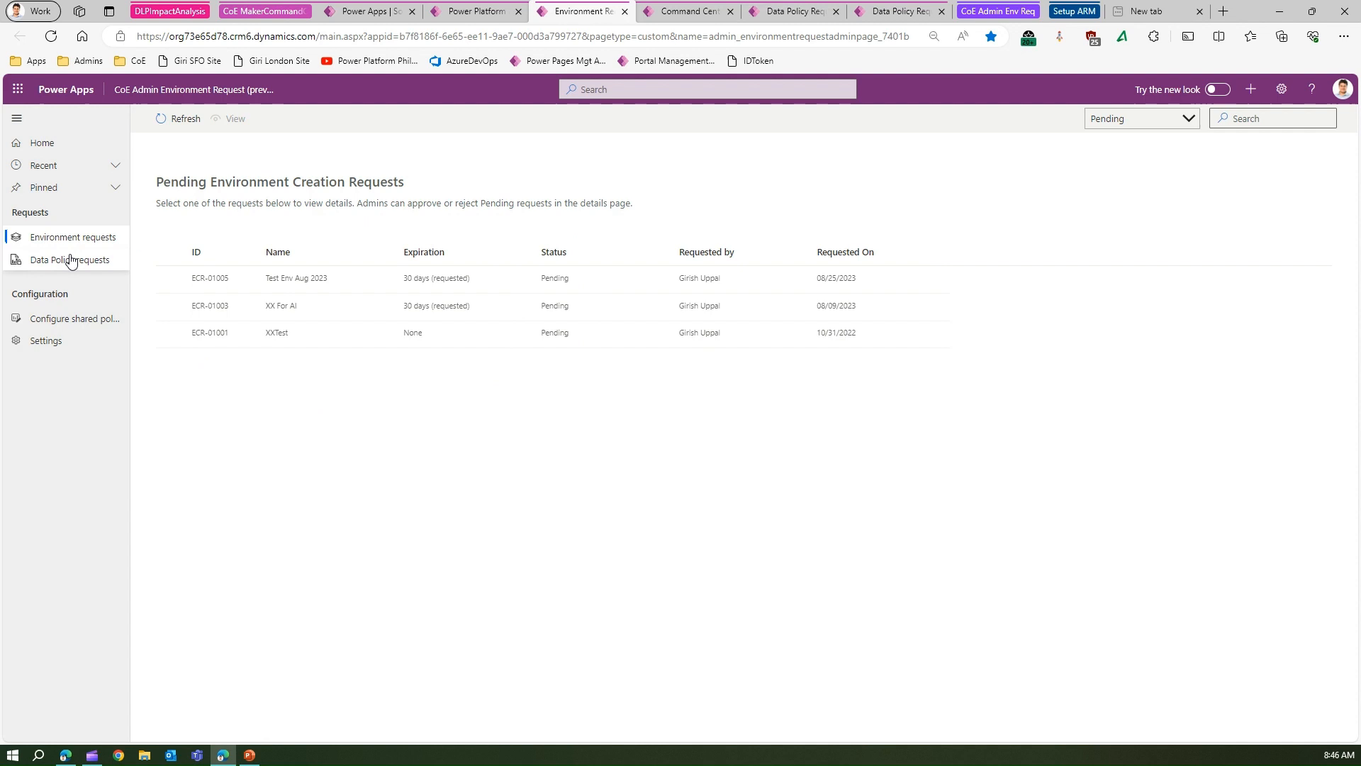
pyautogui.click(67, 259)
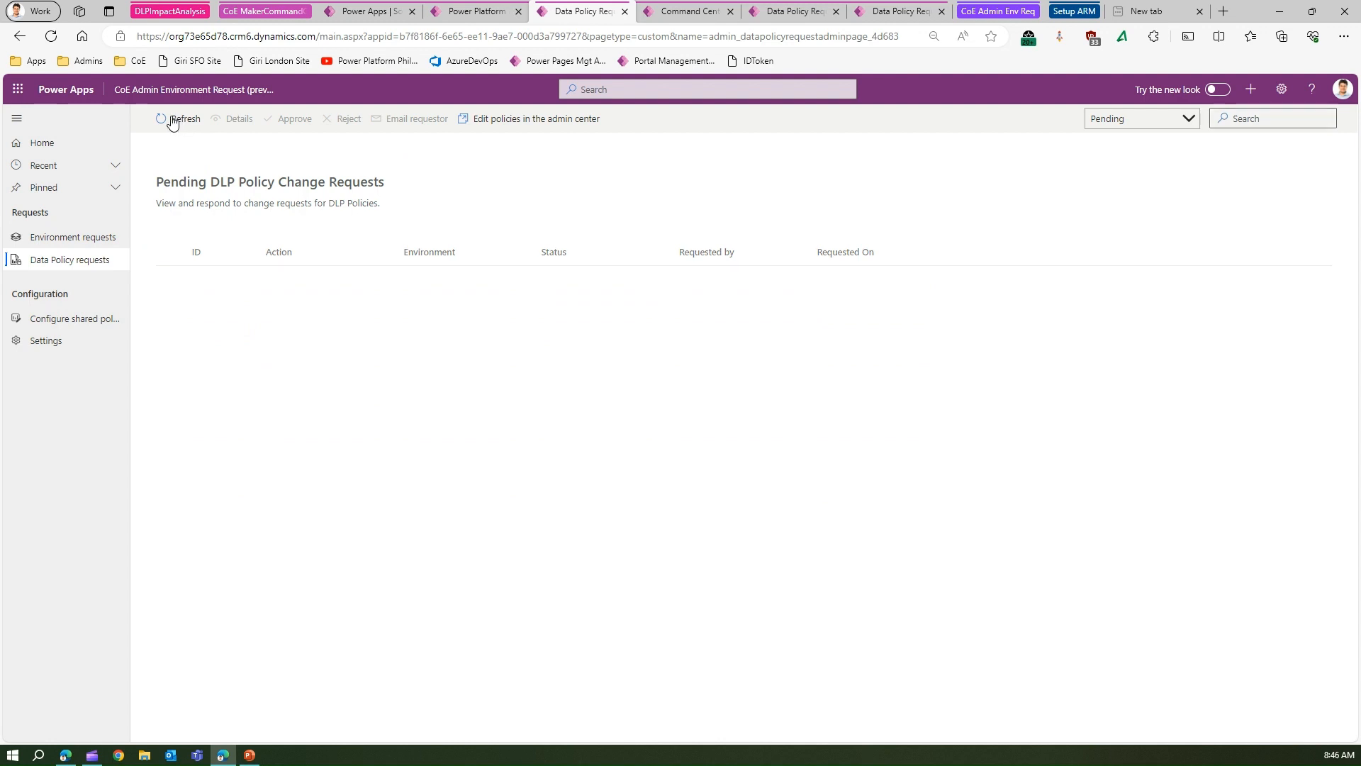
# Refresh the pending requests, select PCR-1008 for ALM Prod and view its details.
pyautogui.click(183, 119)
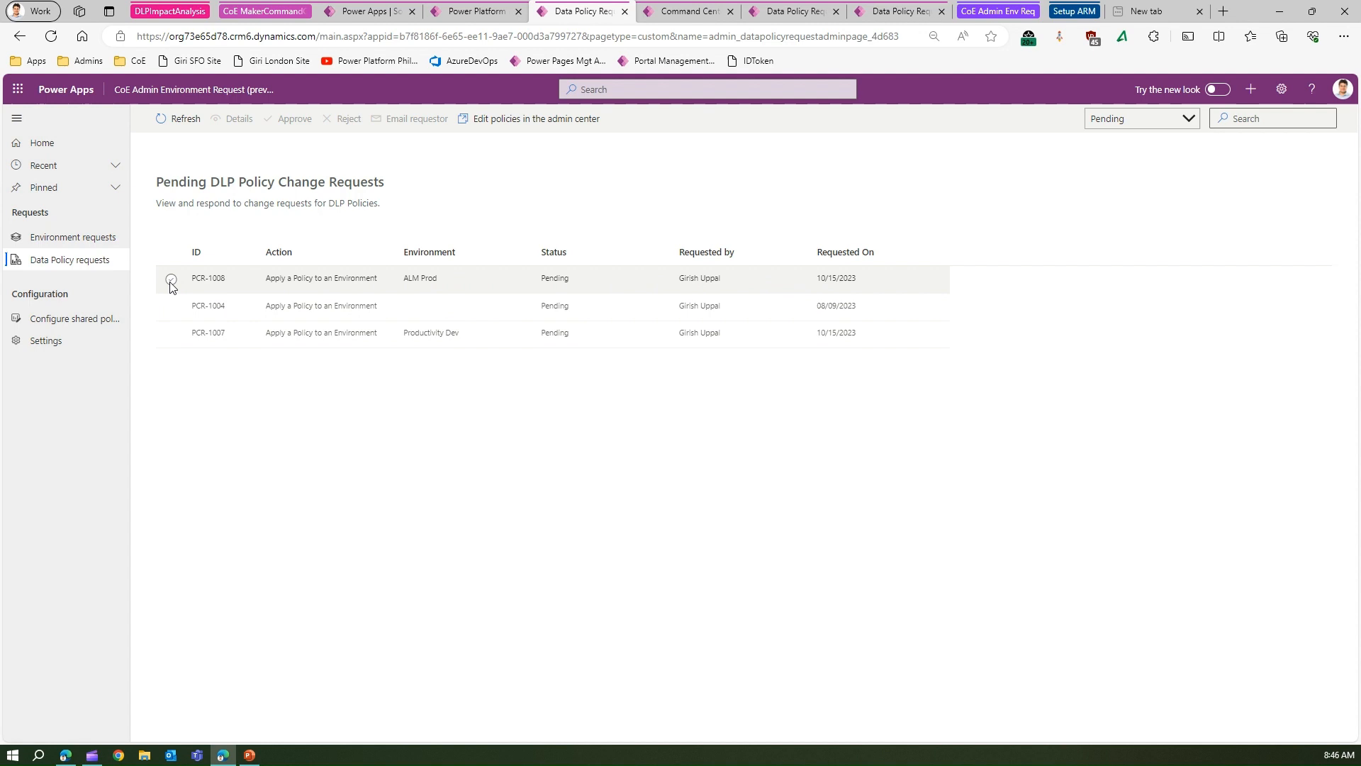
pyautogui.click(172, 278)
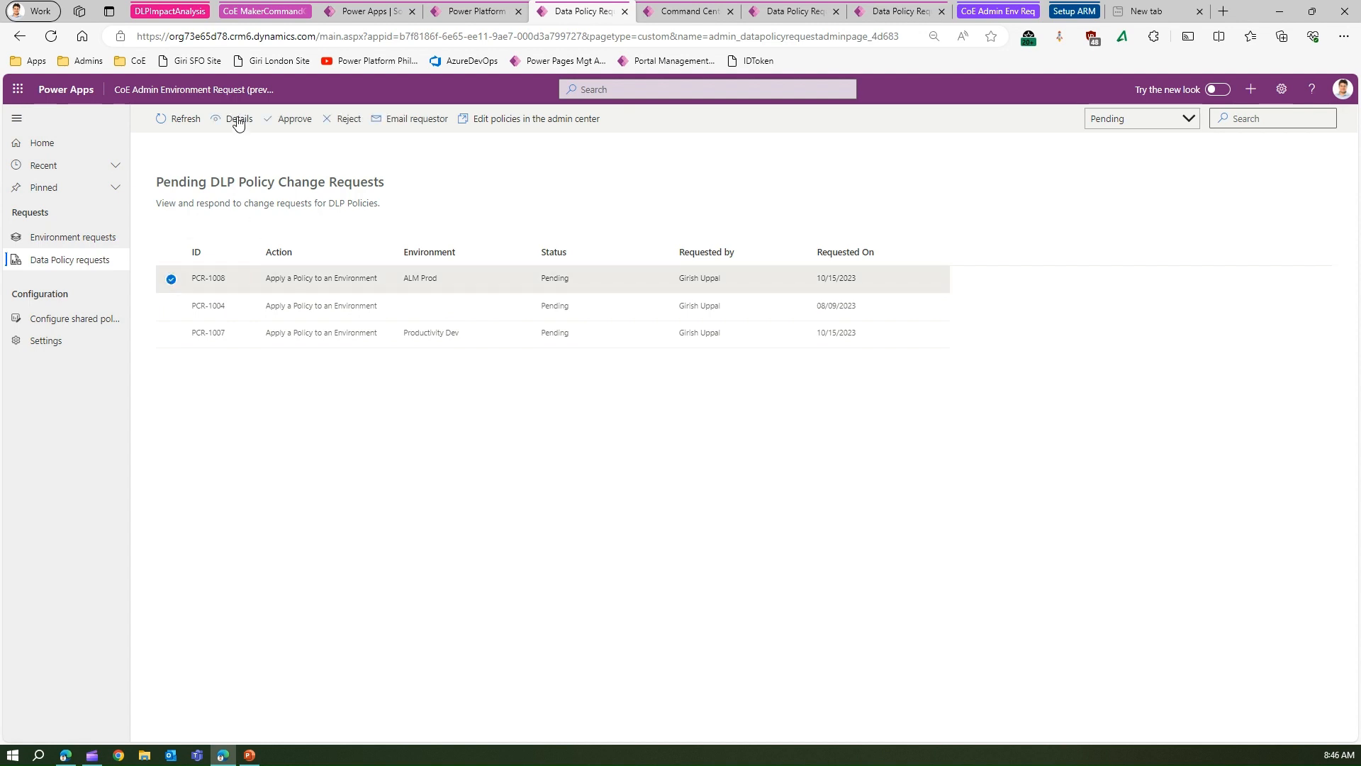
pyautogui.click(239, 119)
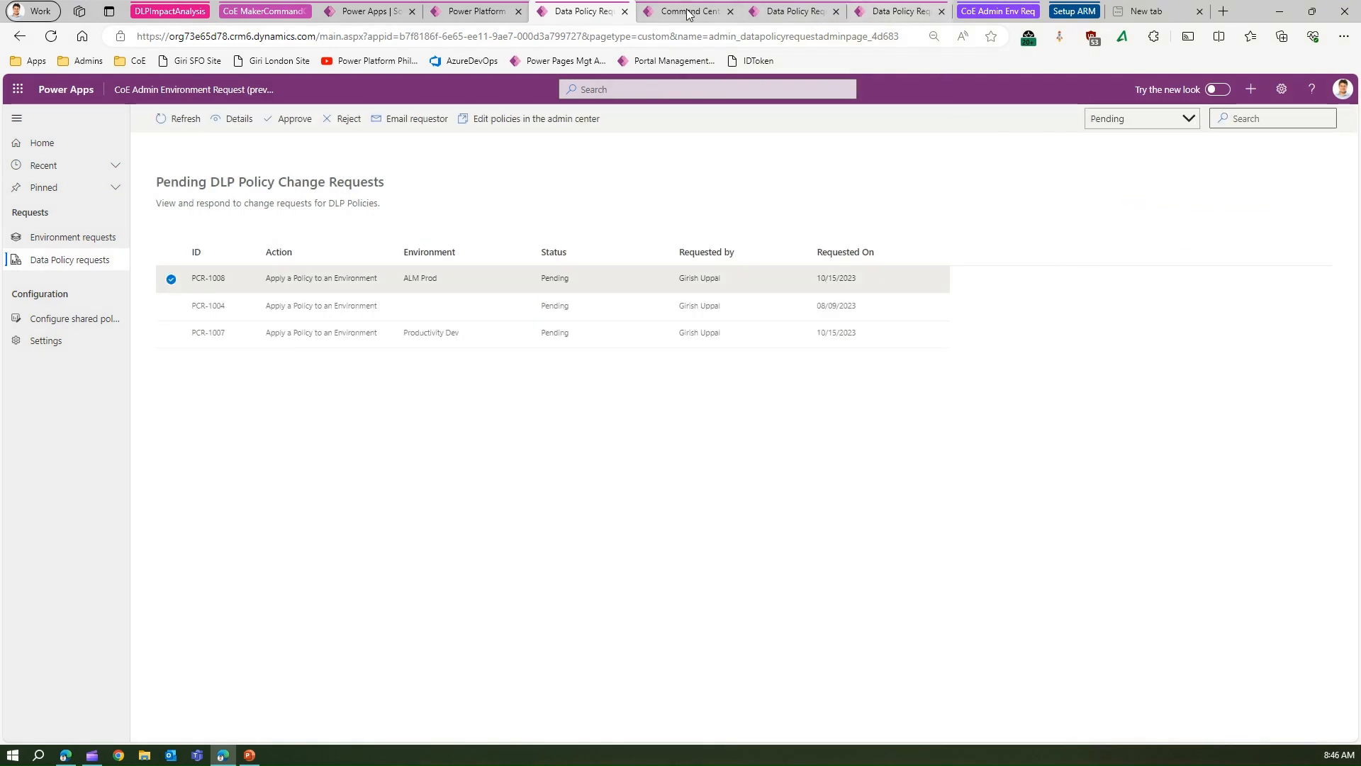
pyautogui.click(789, 10)
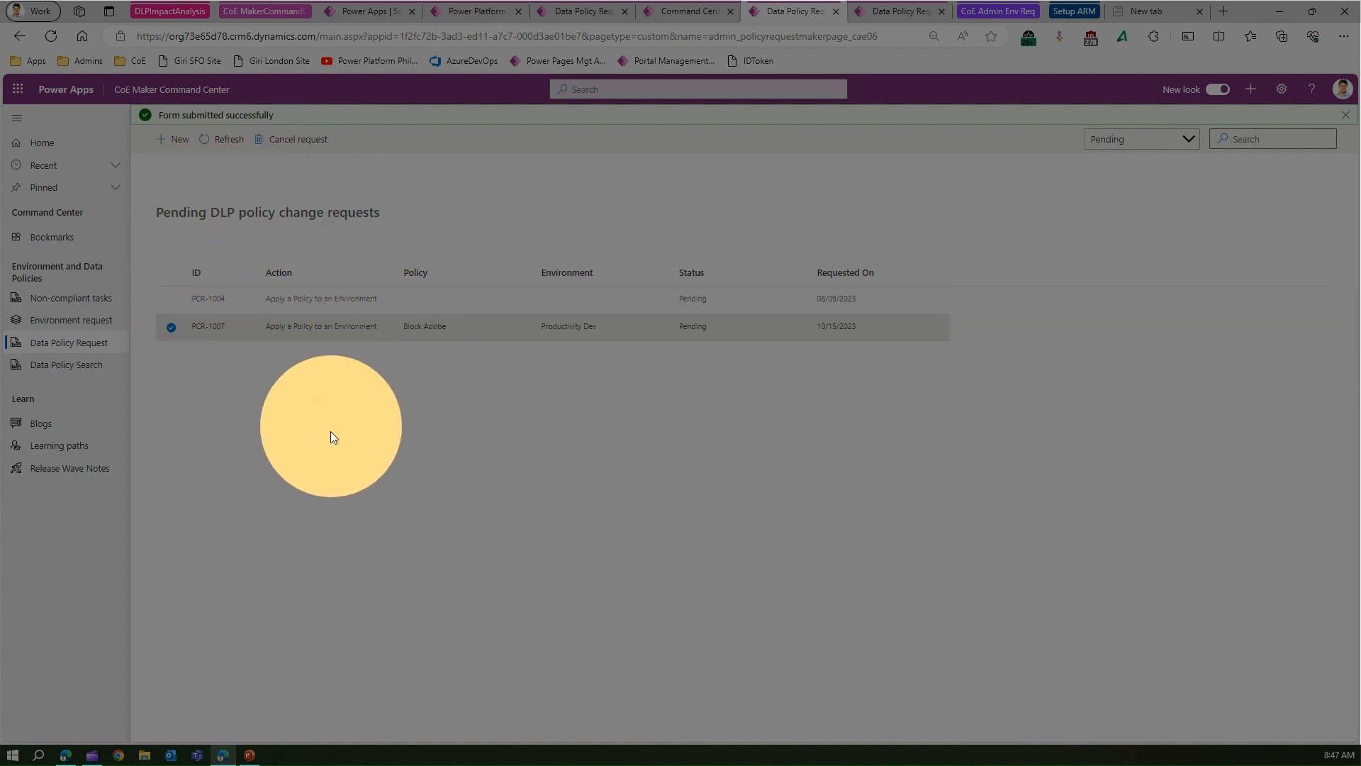
pyautogui.moveTo(91, 368)
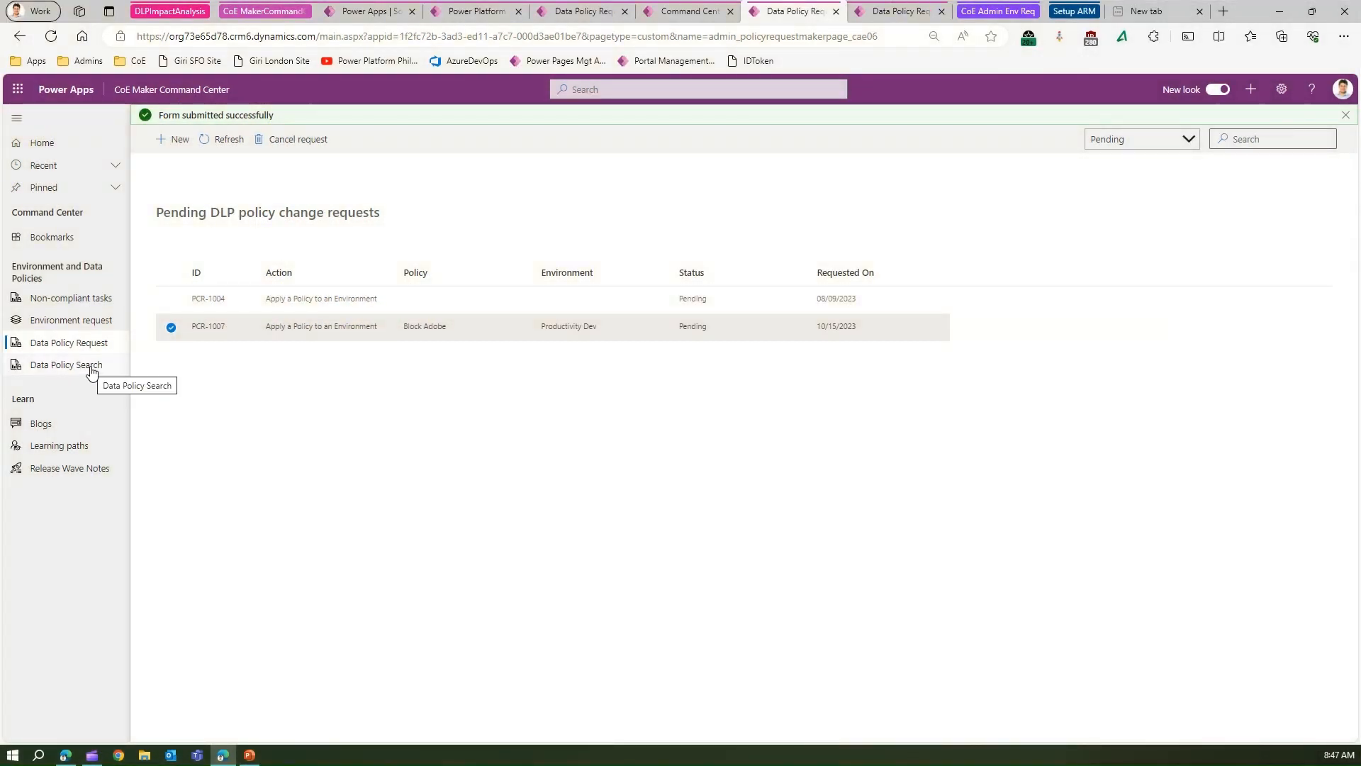
# Go to the Shared Data Policies search listing connectors against Block Adobe and T001 - Block Facebook.
pyautogui.click(67, 365)
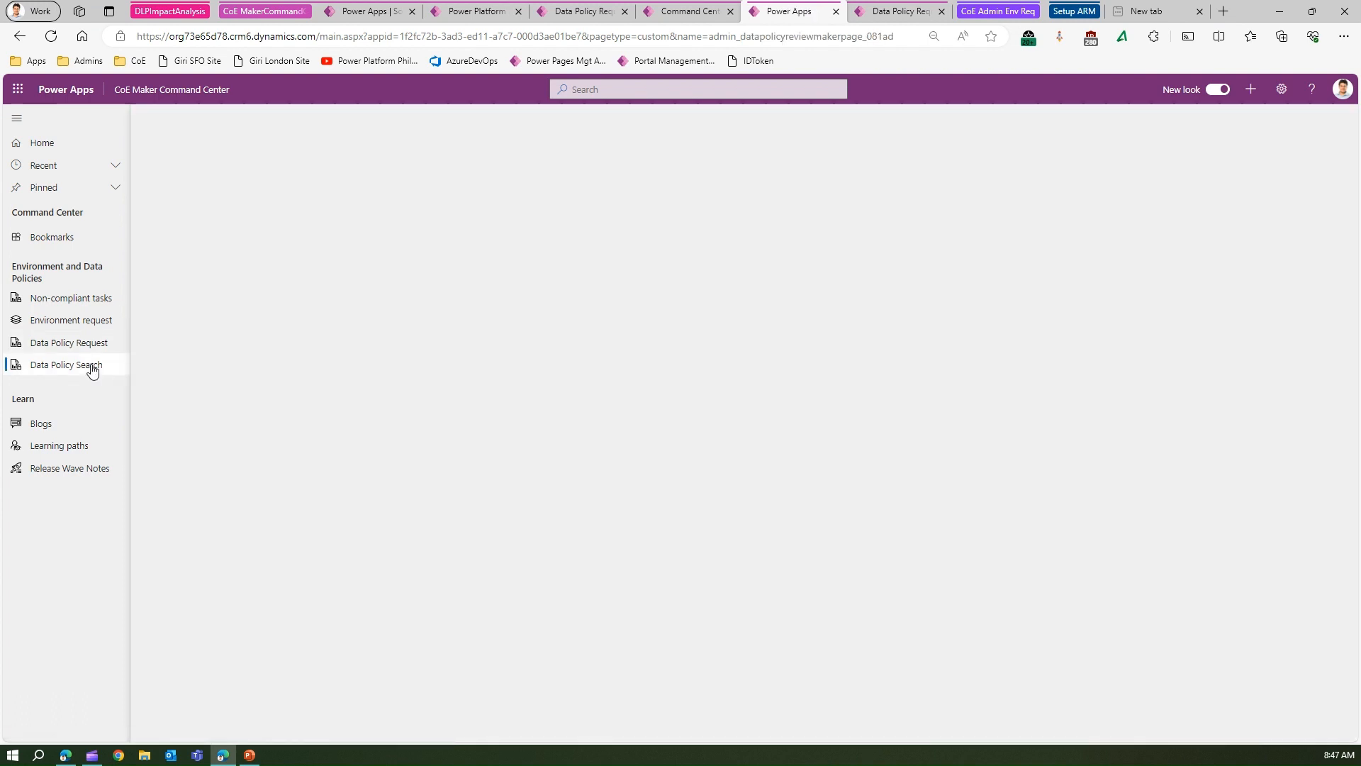
pyautogui.click(67, 365)
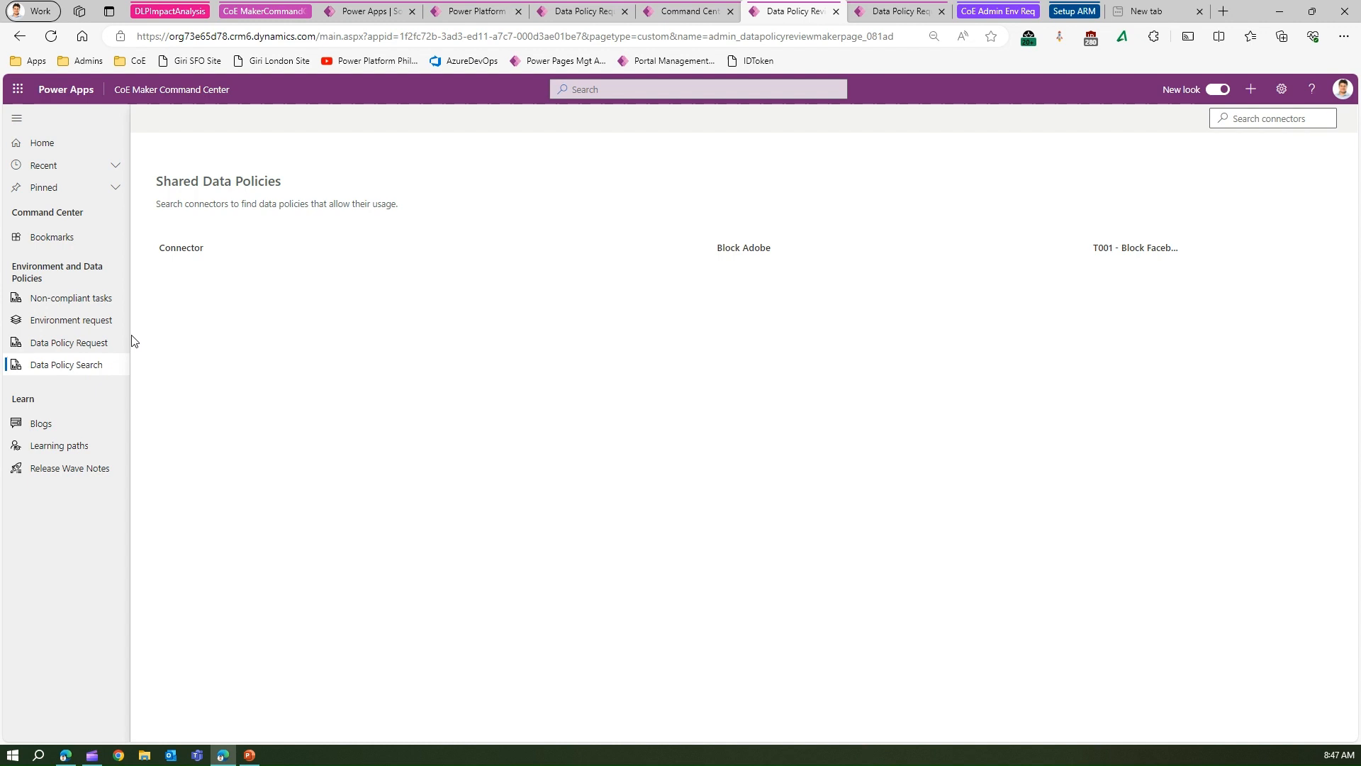
pyautogui.moveTo(279, 207)
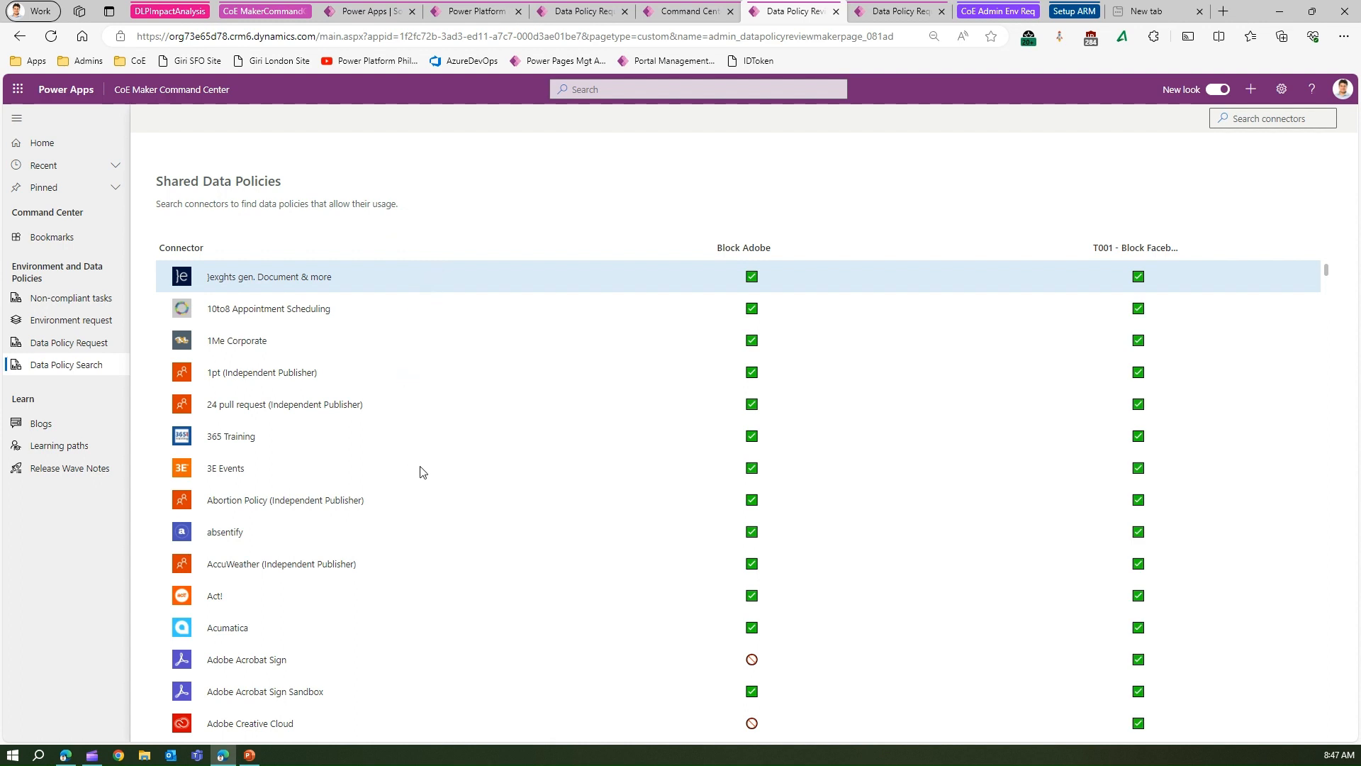
pyautogui.moveTo(293, 370)
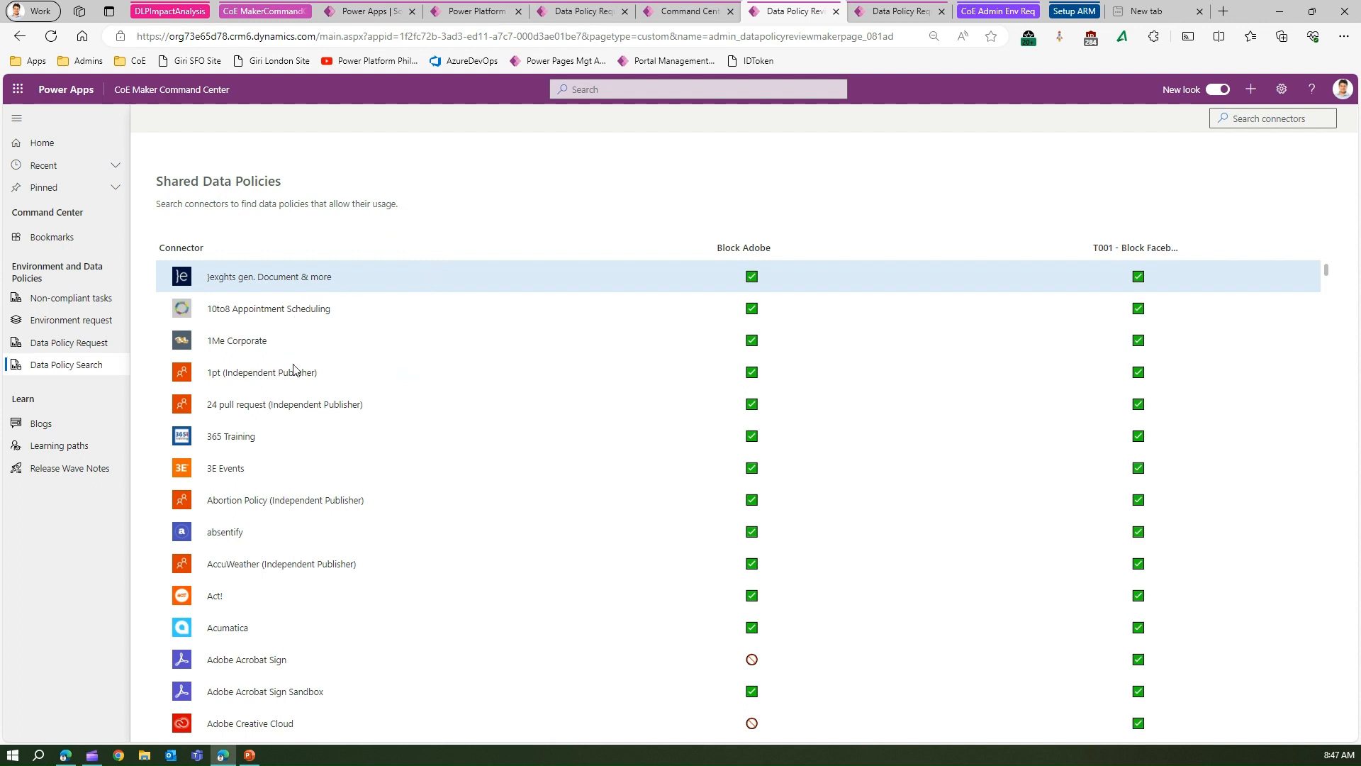
pyautogui.moveTo(639, 279)
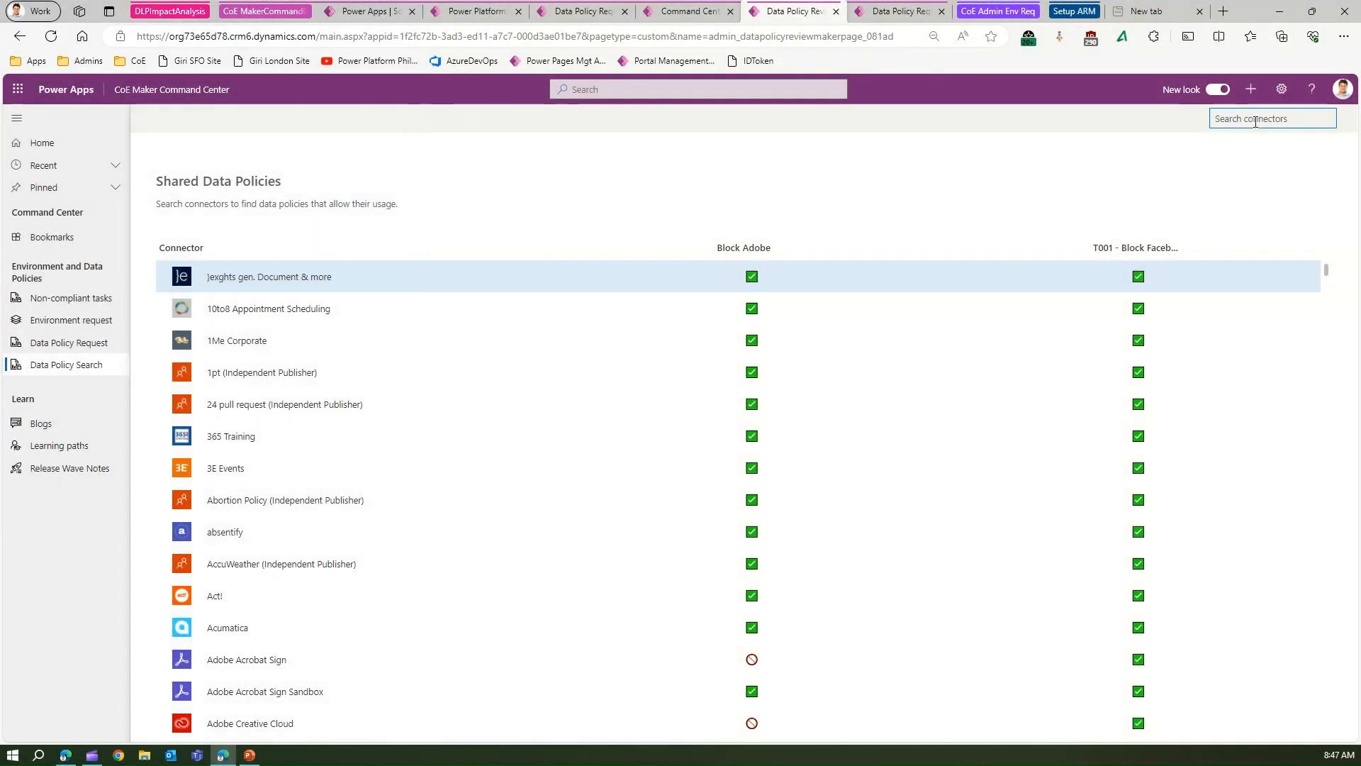
# Search connectors for 'adobe' and check Adobe Acrobat Sign's status under Block Adobe.
pyautogui.write('a')
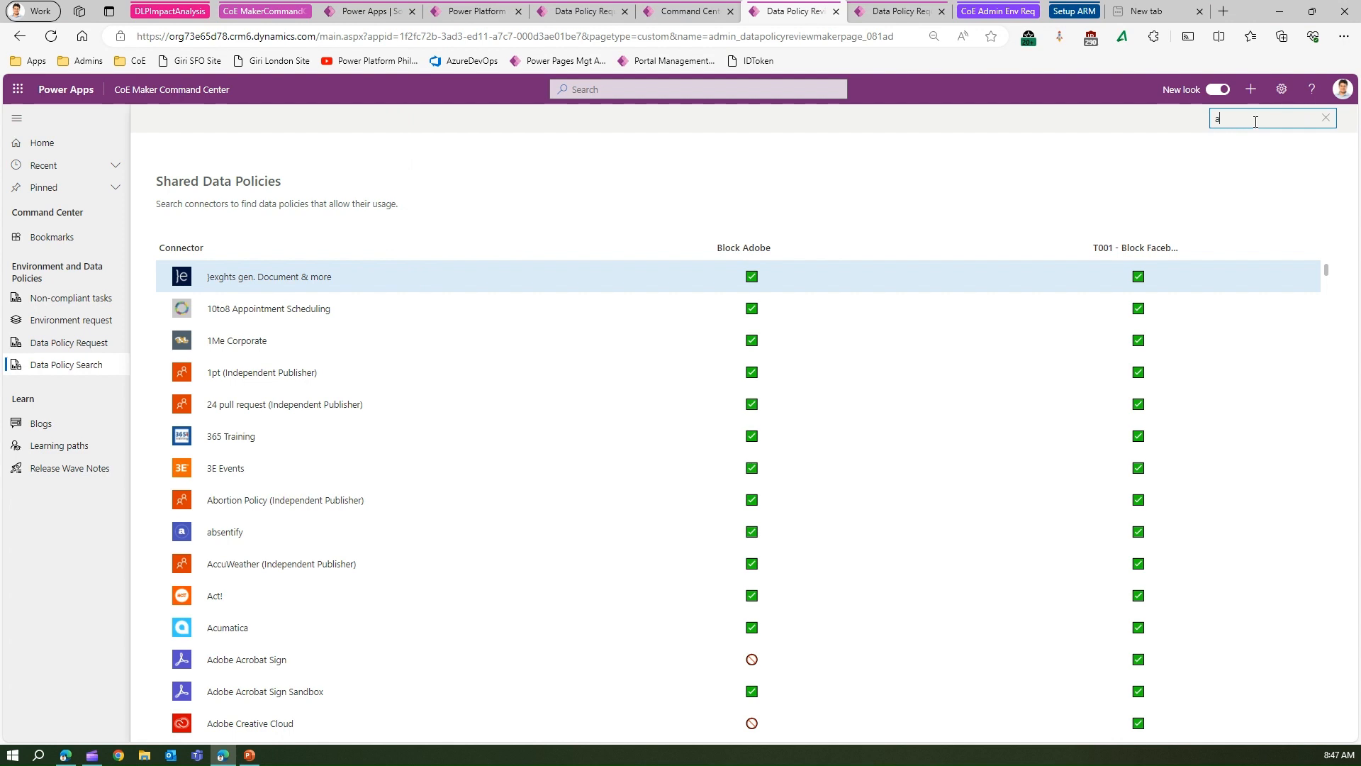
pyautogui.write('adobe')
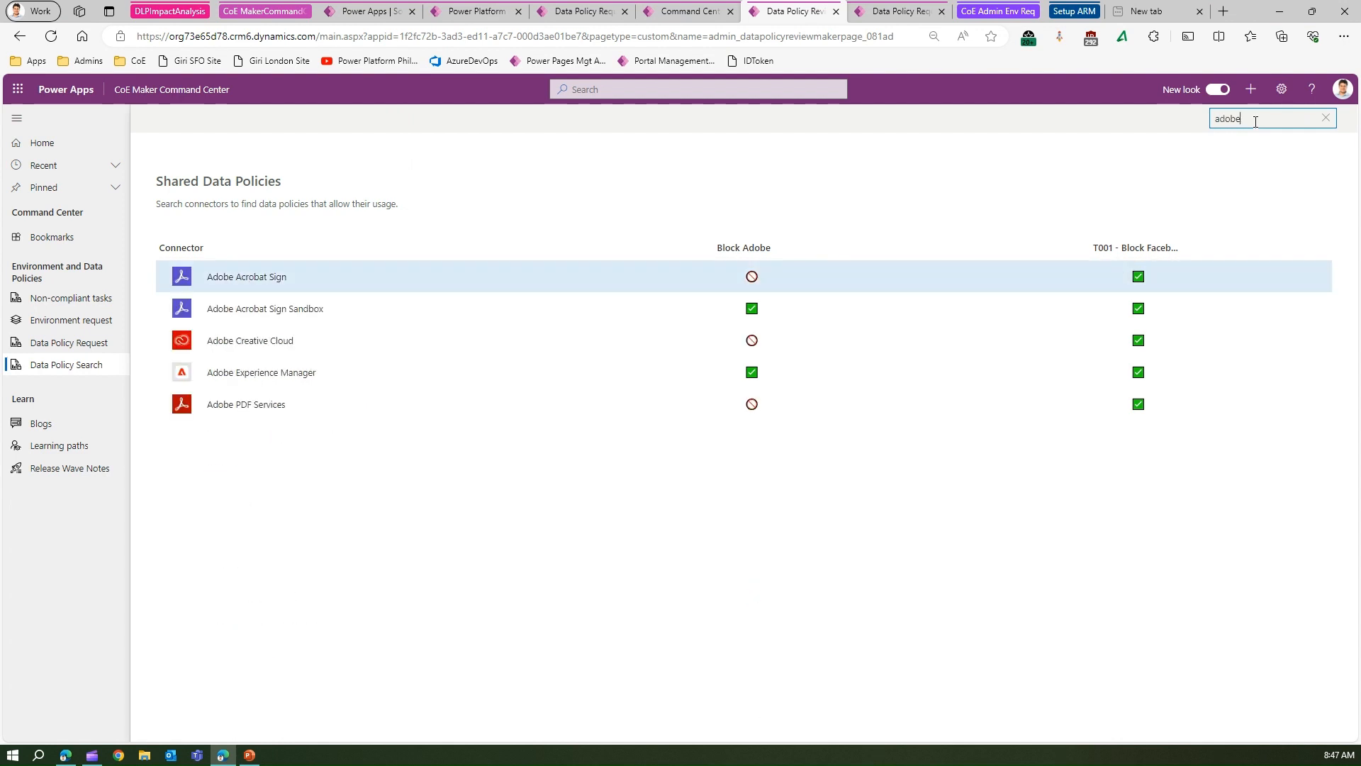
pyautogui.moveTo(766, 252)
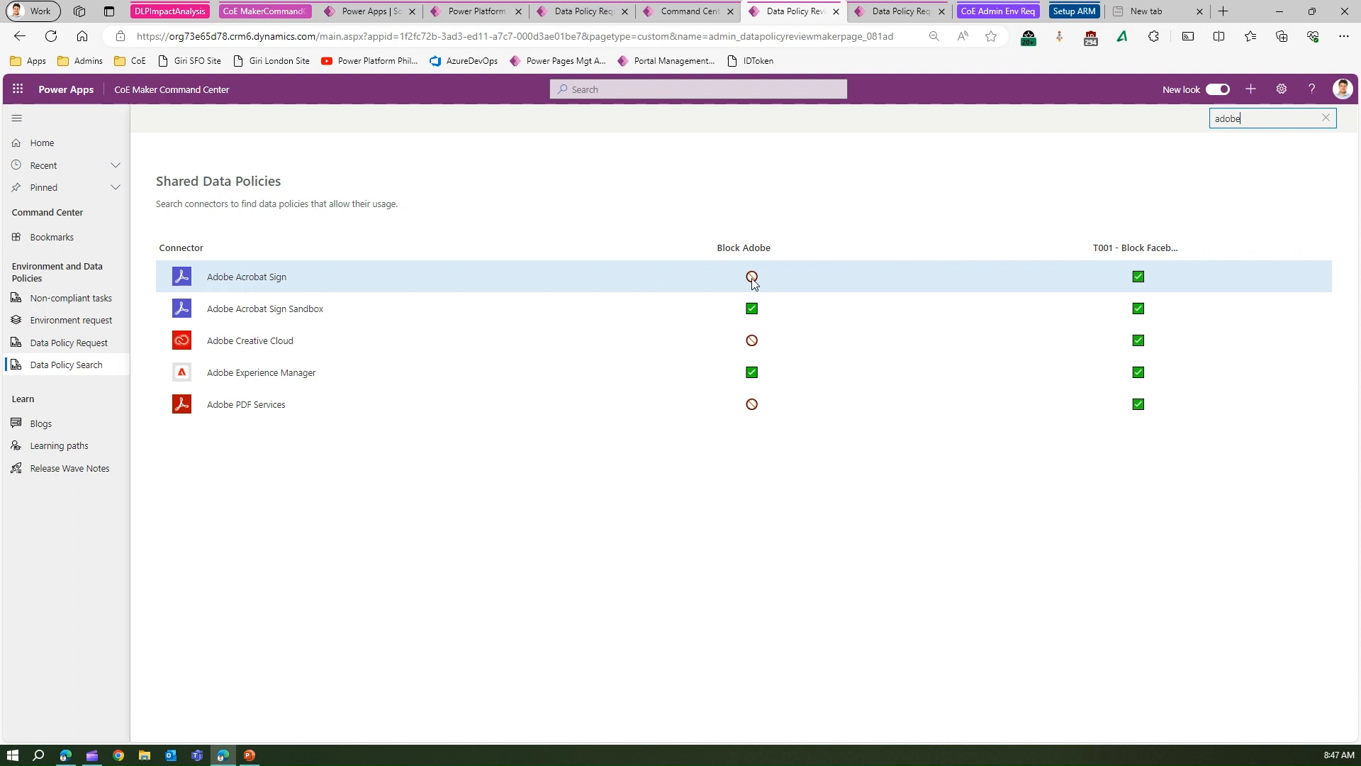
pyautogui.click(751, 277)
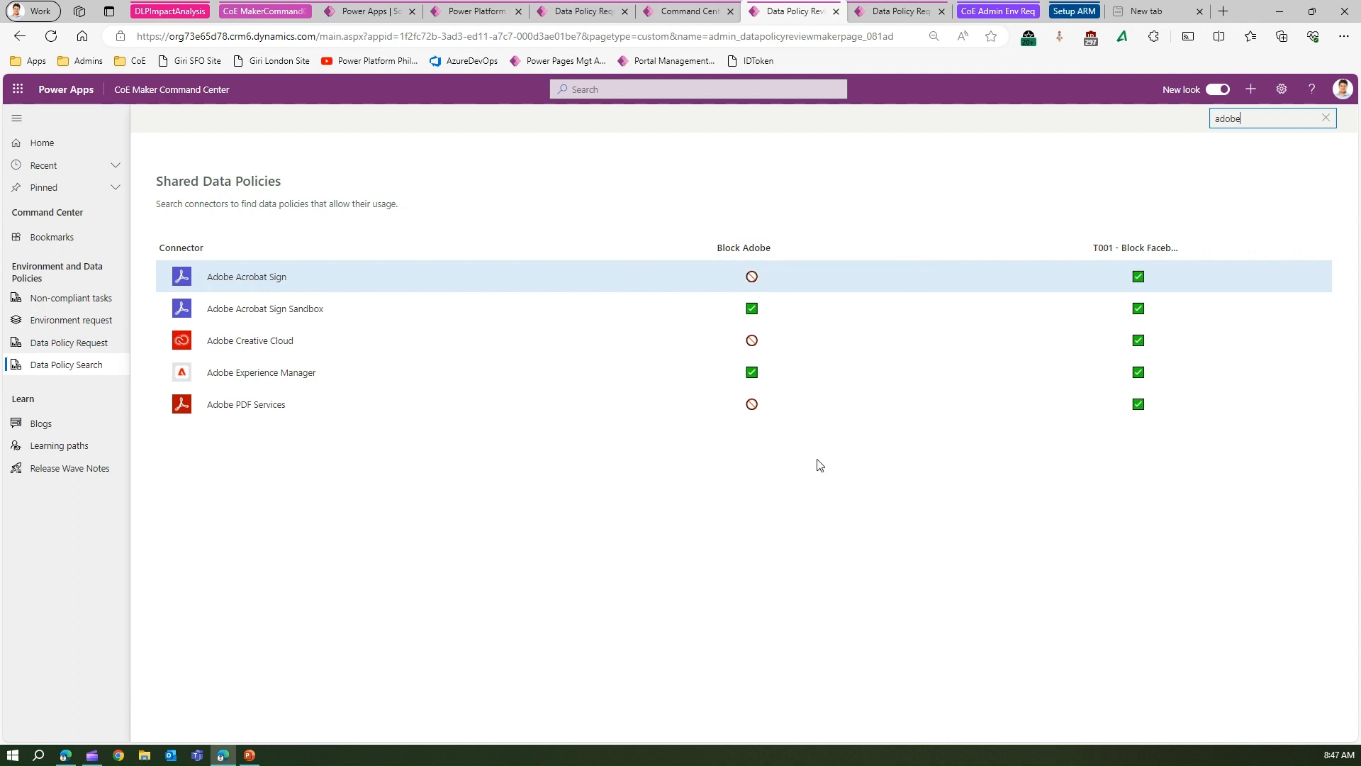
pyautogui.moveTo(460, 452)
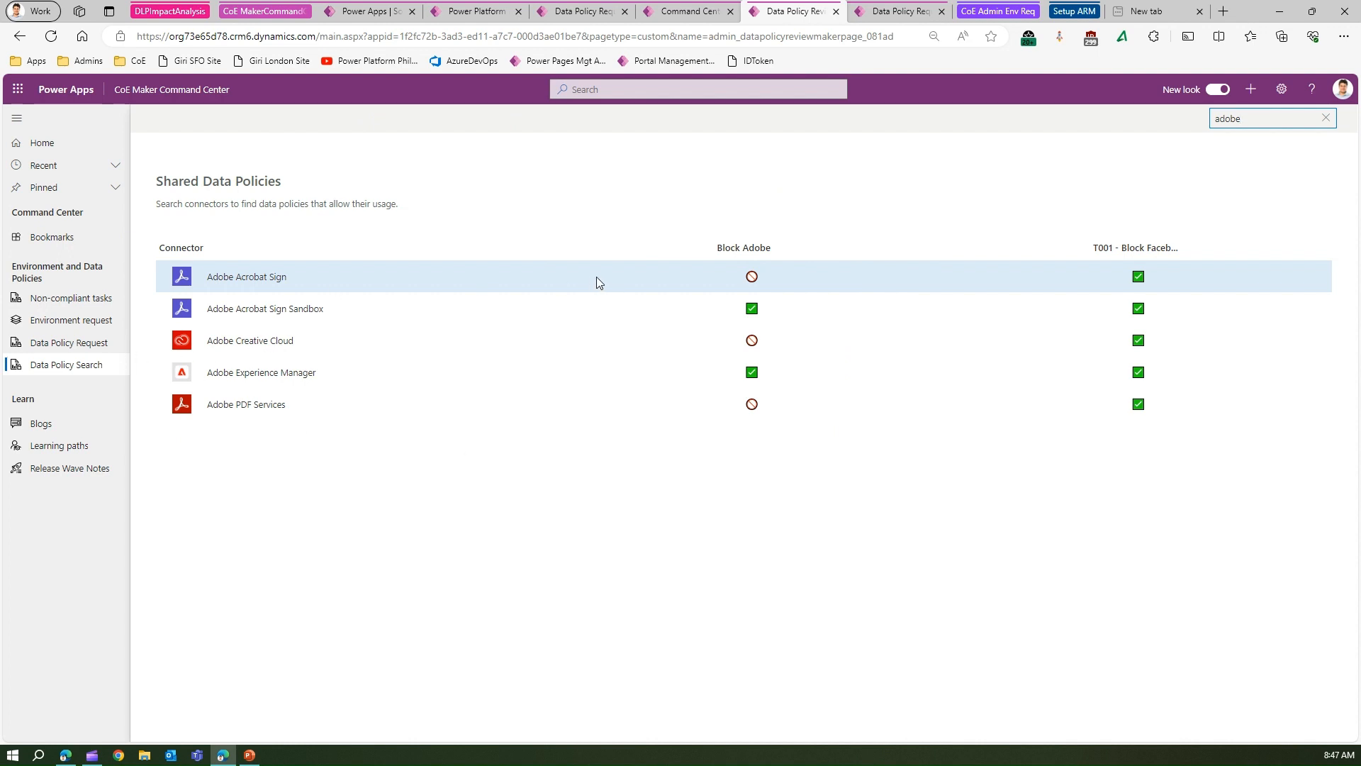
pyautogui.moveTo(732, 353)
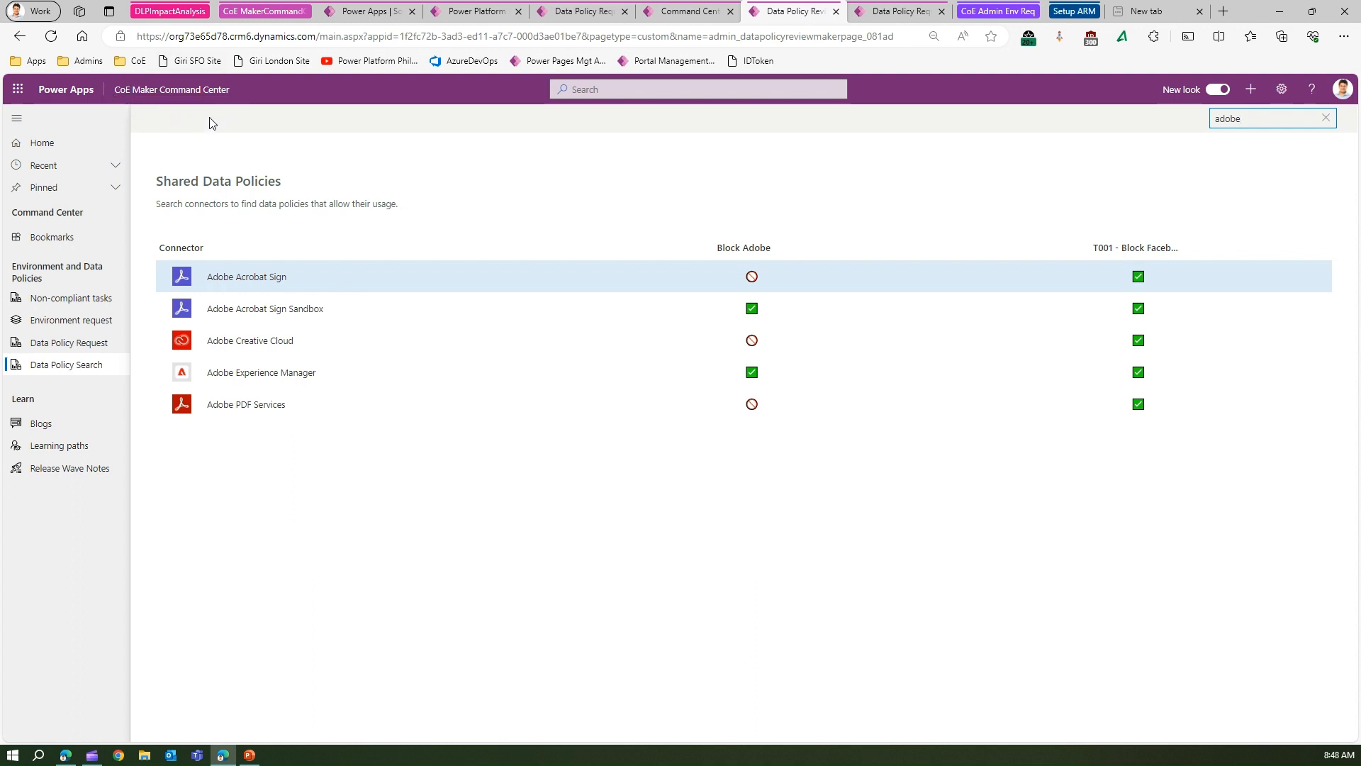
pyautogui.moveTo(249, 92)
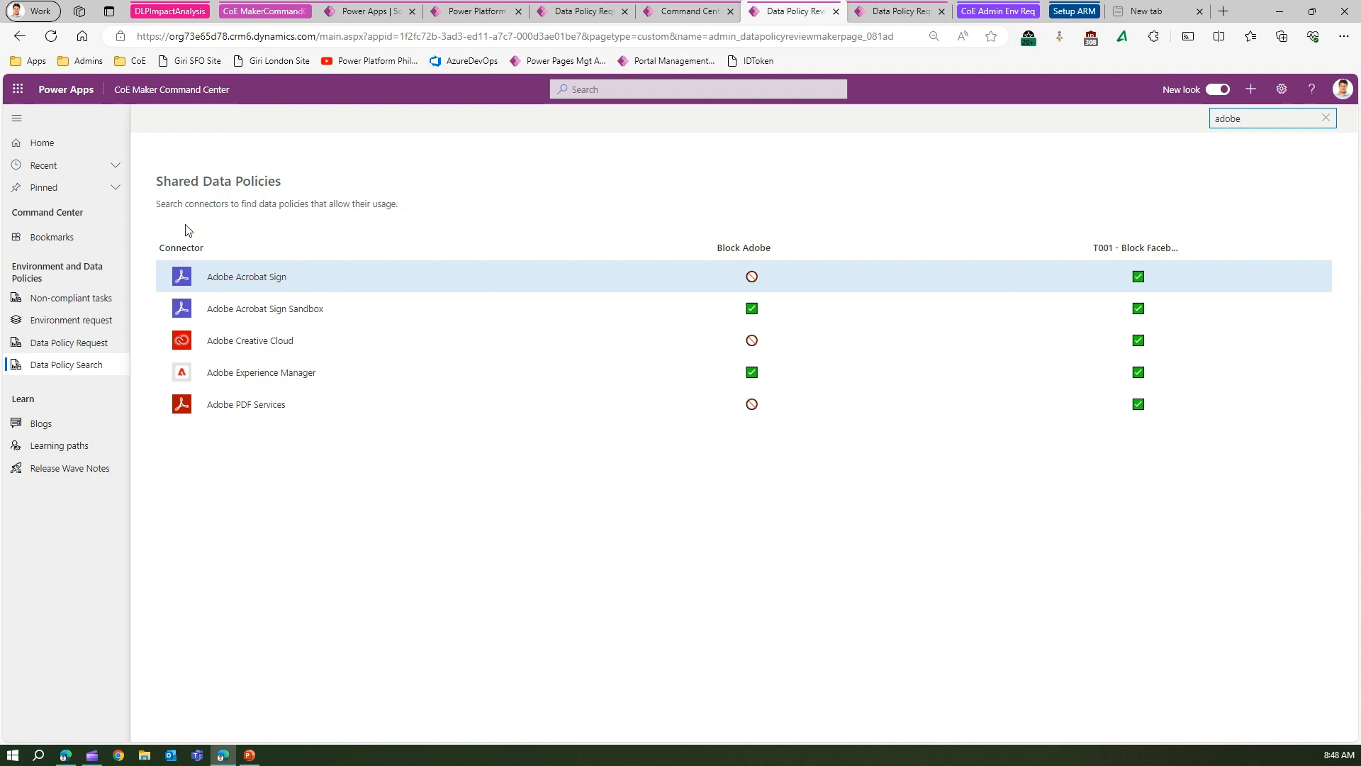
pyautogui.moveTo(122, 398)
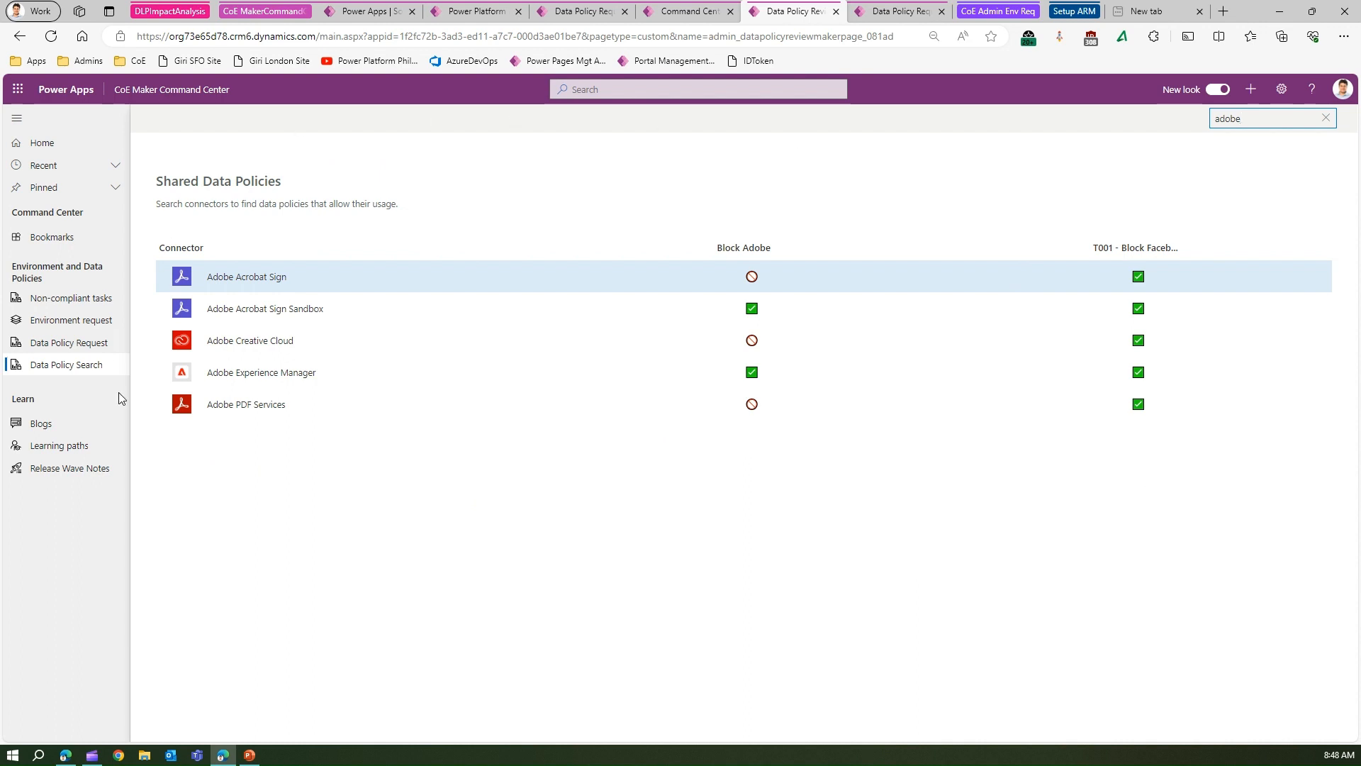
pyautogui.moveTo(409, 161)
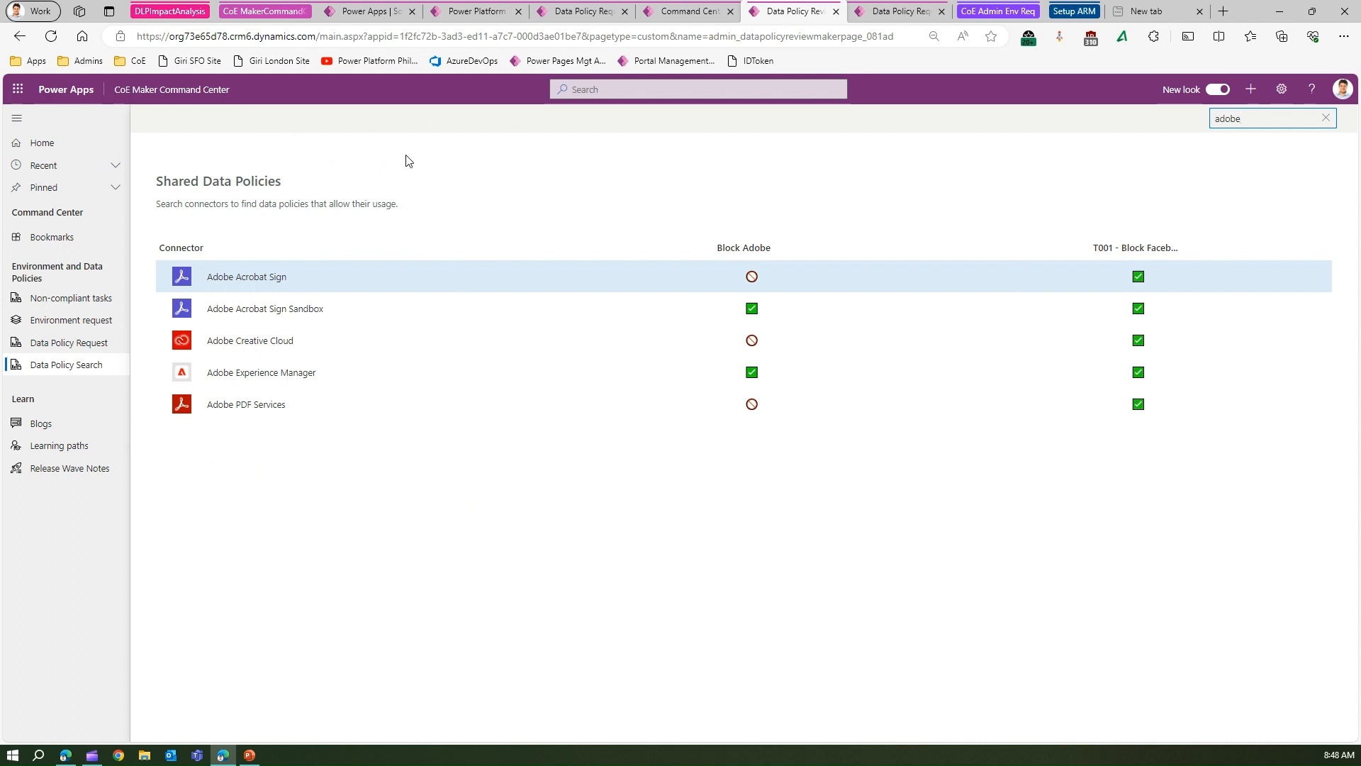
pyautogui.moveTo(172, 88)
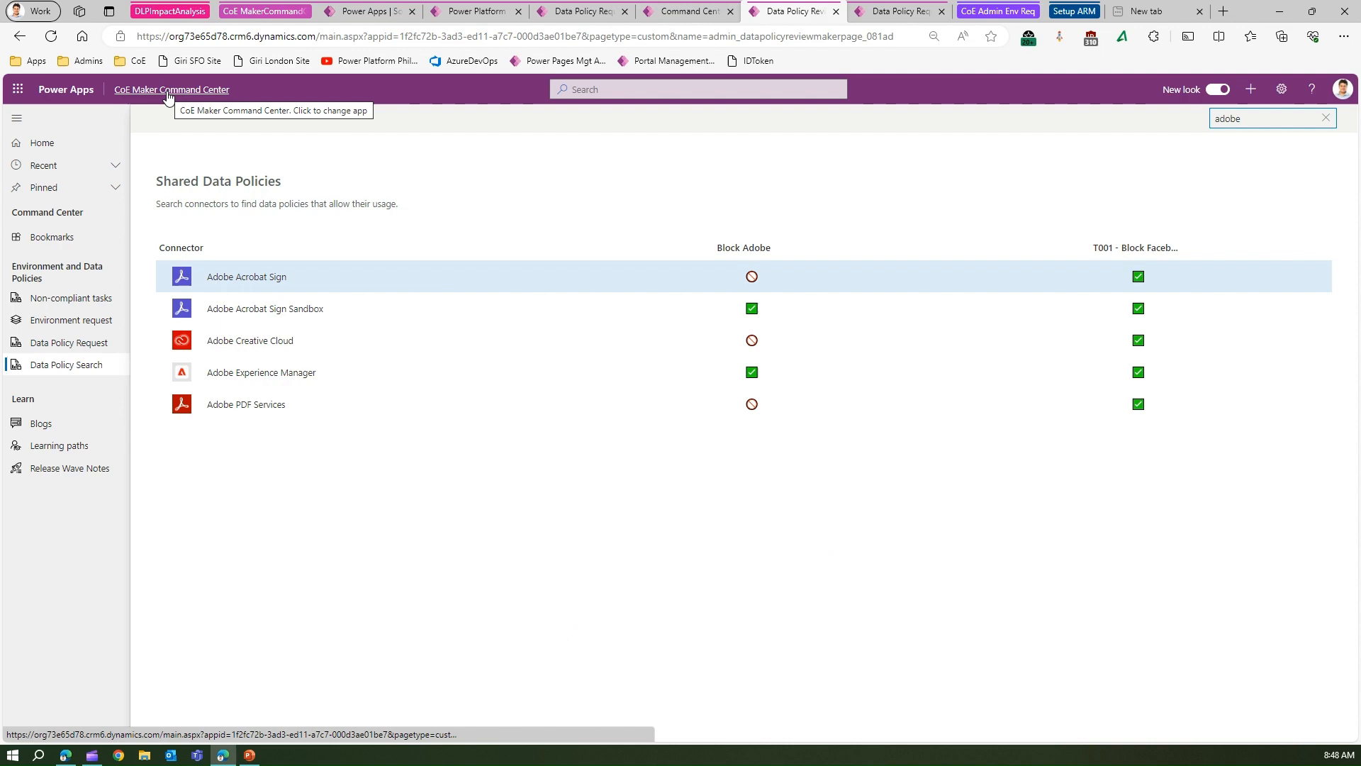